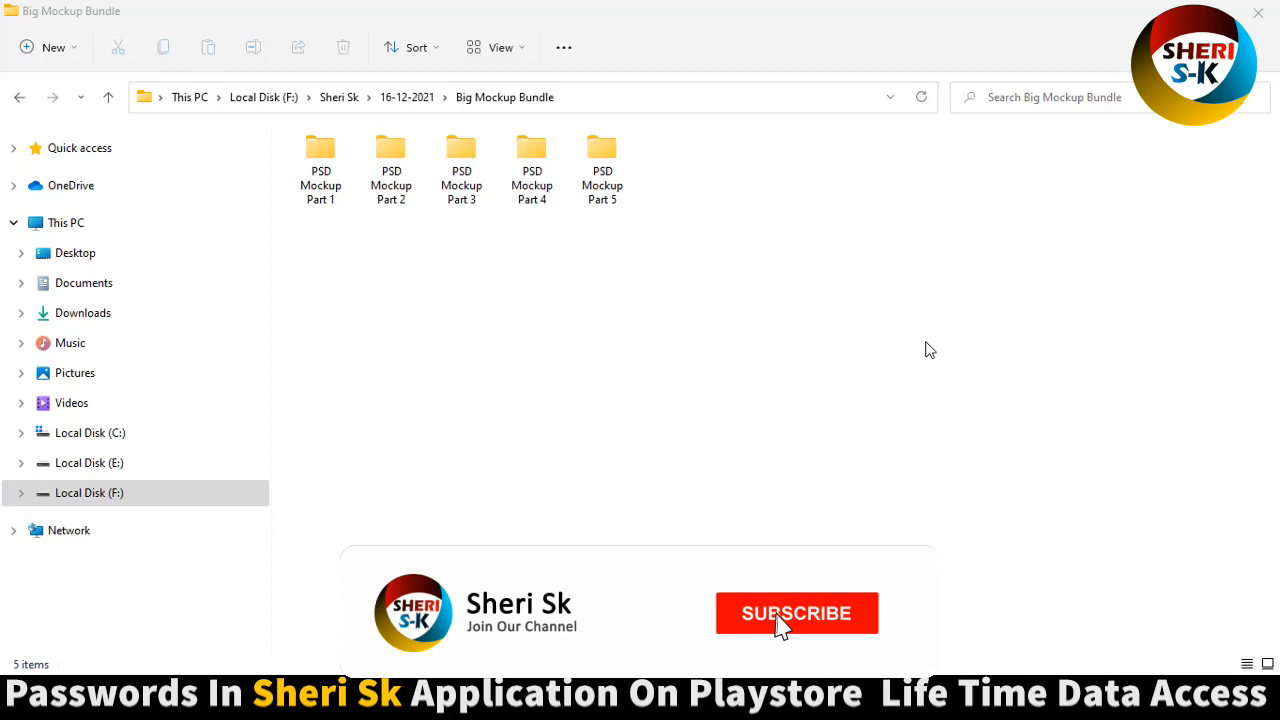
Step: Bring up and dismiss the current folder's context menu, then scroll through the listing
{"action": "left_click", "coordinate": [797, 613]}
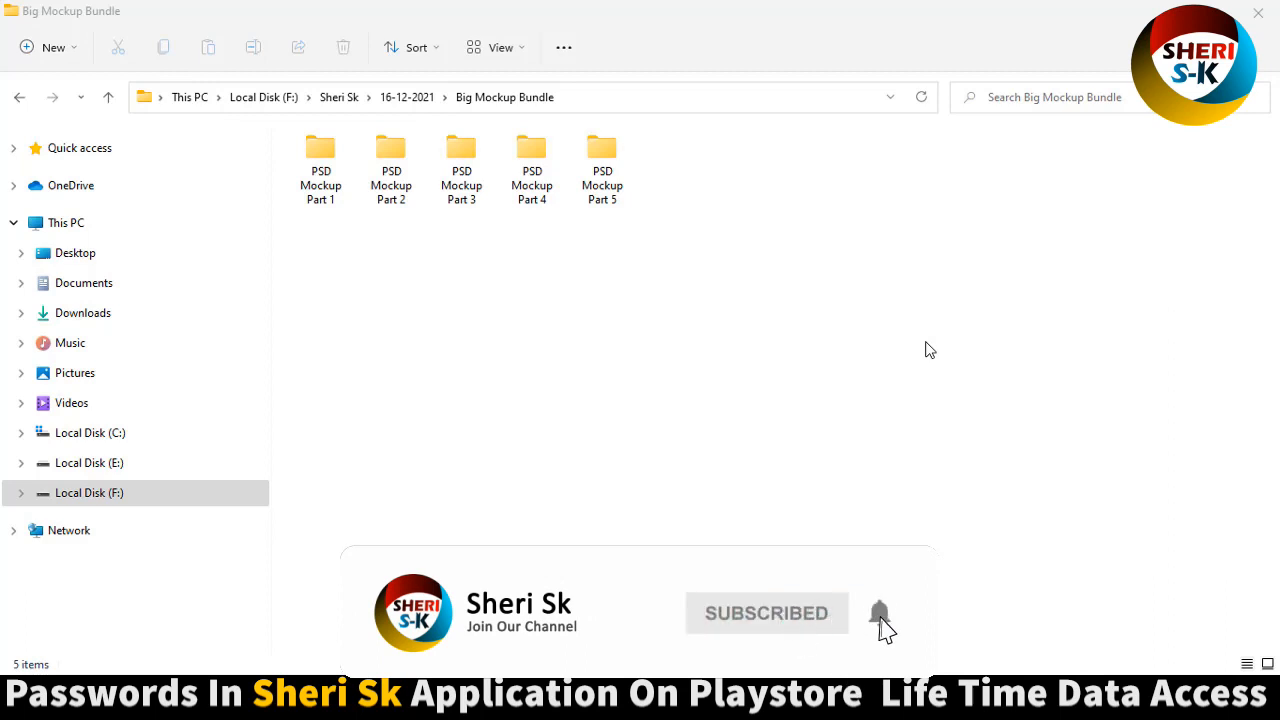
{"action": "right_click", "coordinate": [930, 349]}
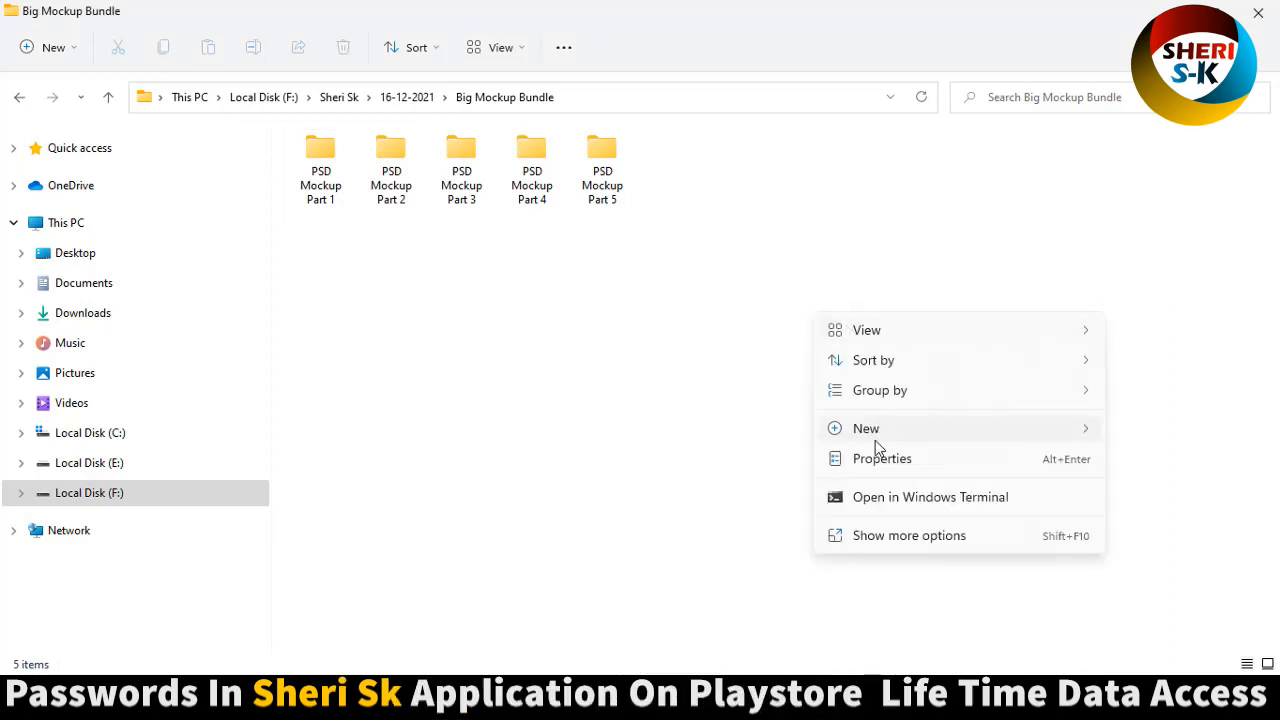
{"action": "left_click", "coordinate": [881, 458]}
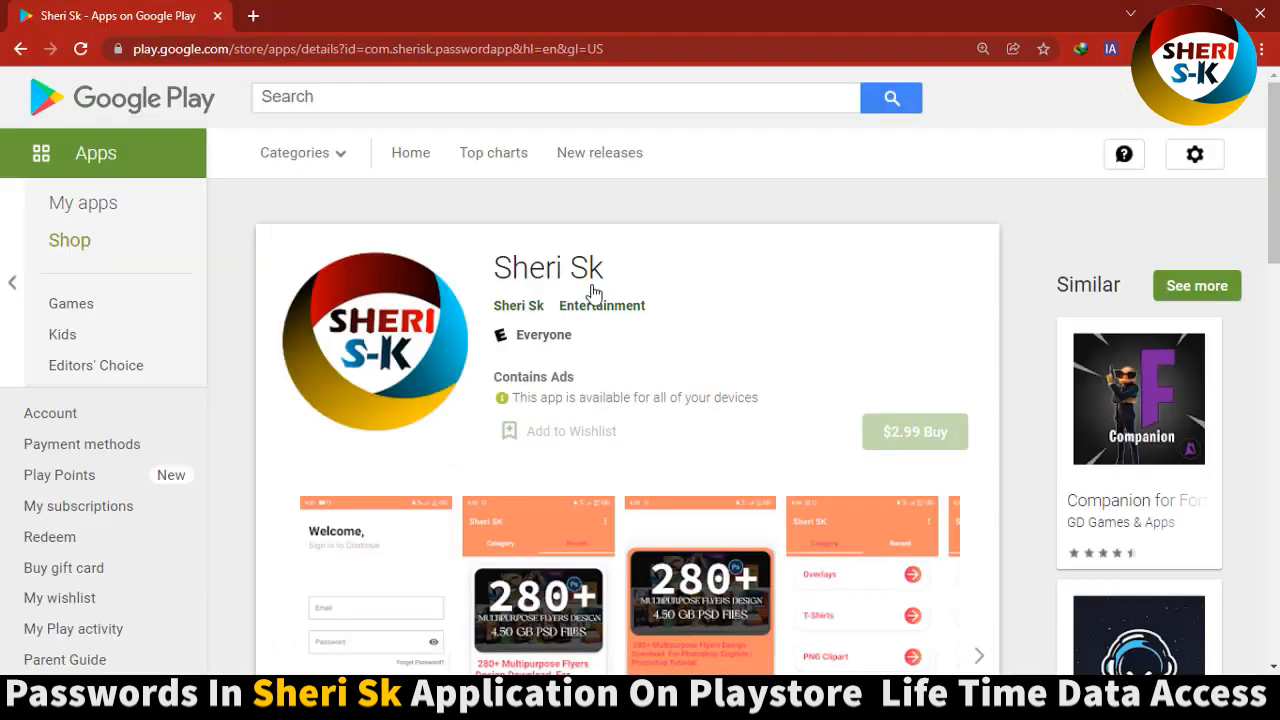
{"action": "mouse_move", "coordinate": [635, 260]}
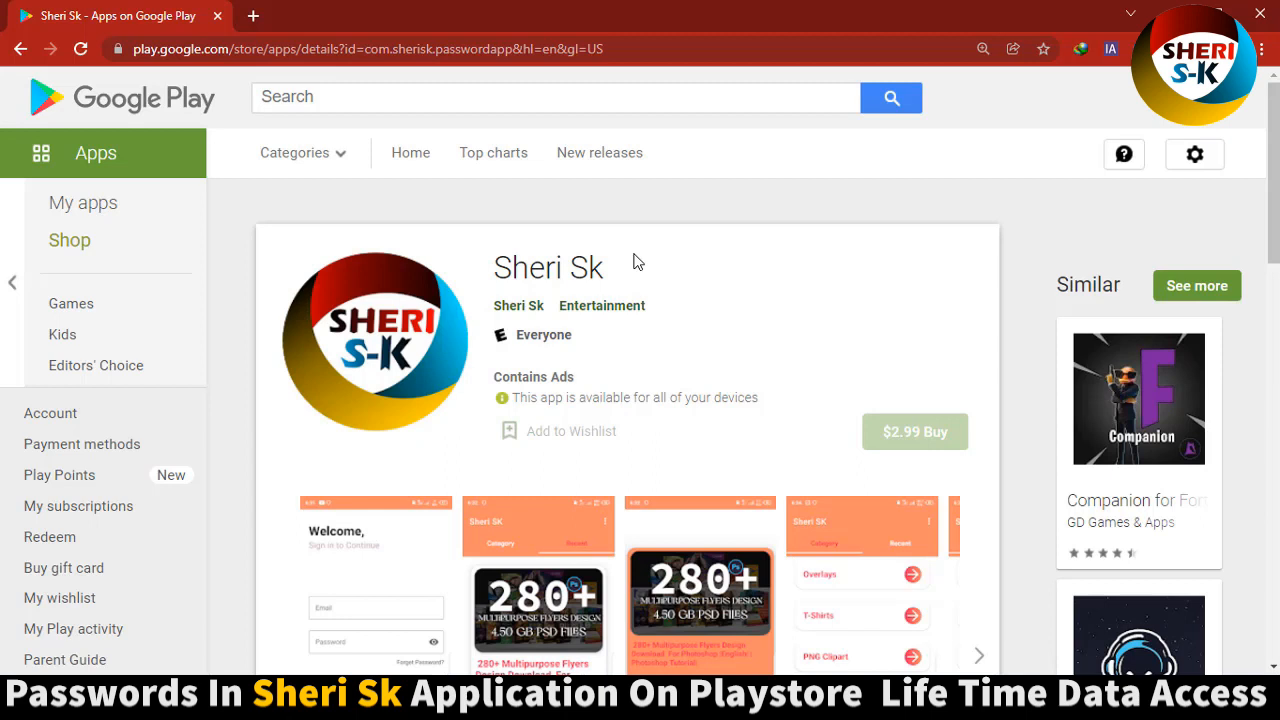
{"action": "scroll", "scroll_direction": "down", "scroll_amount": 3}
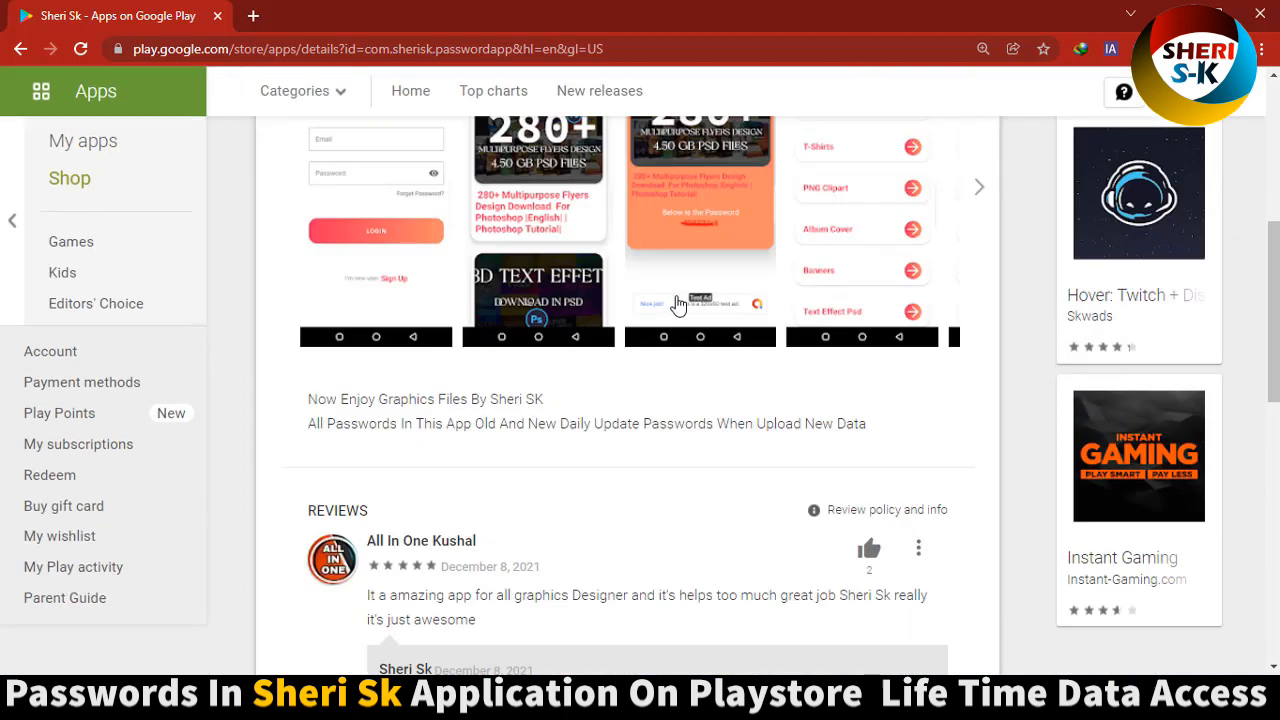
{"action": "scroll", "scroll_direction": "down", "scroll_amount": 3}
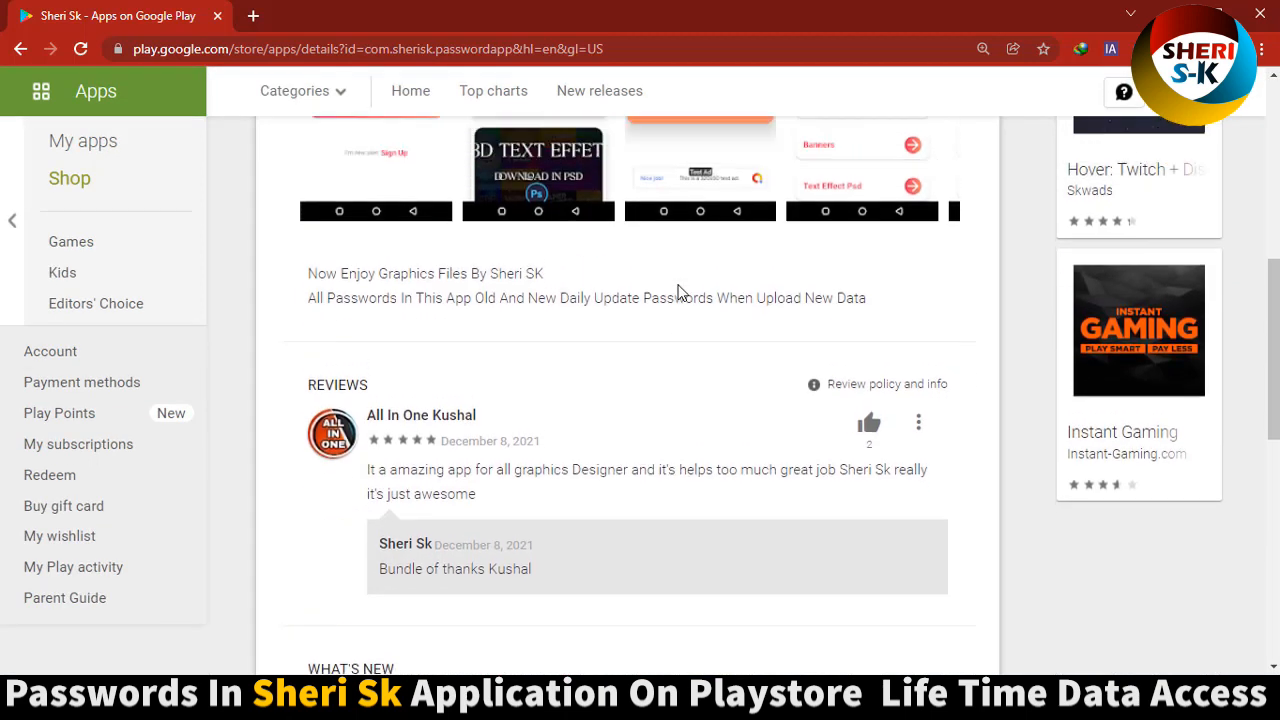
{"action": "scroll", "scroll_direction": "up", "scroll_amount": 3}
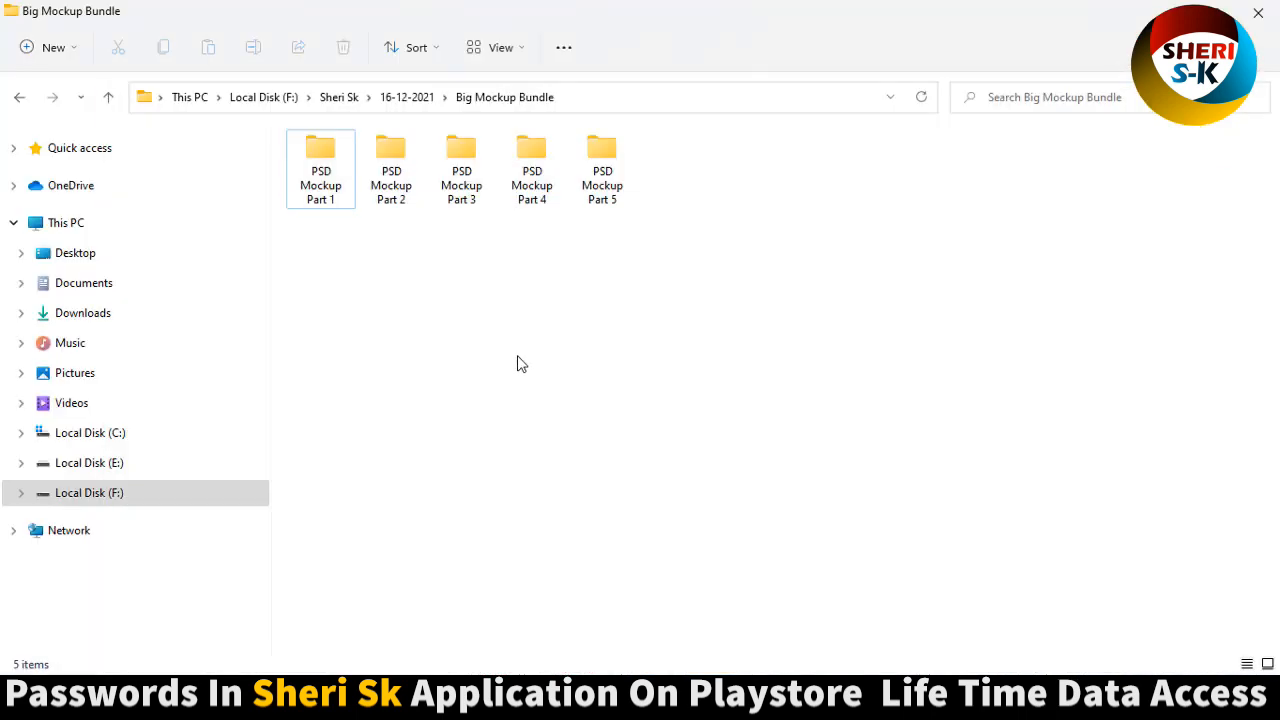
{"action": "mouse_move", "coordinate": [558, 230]}
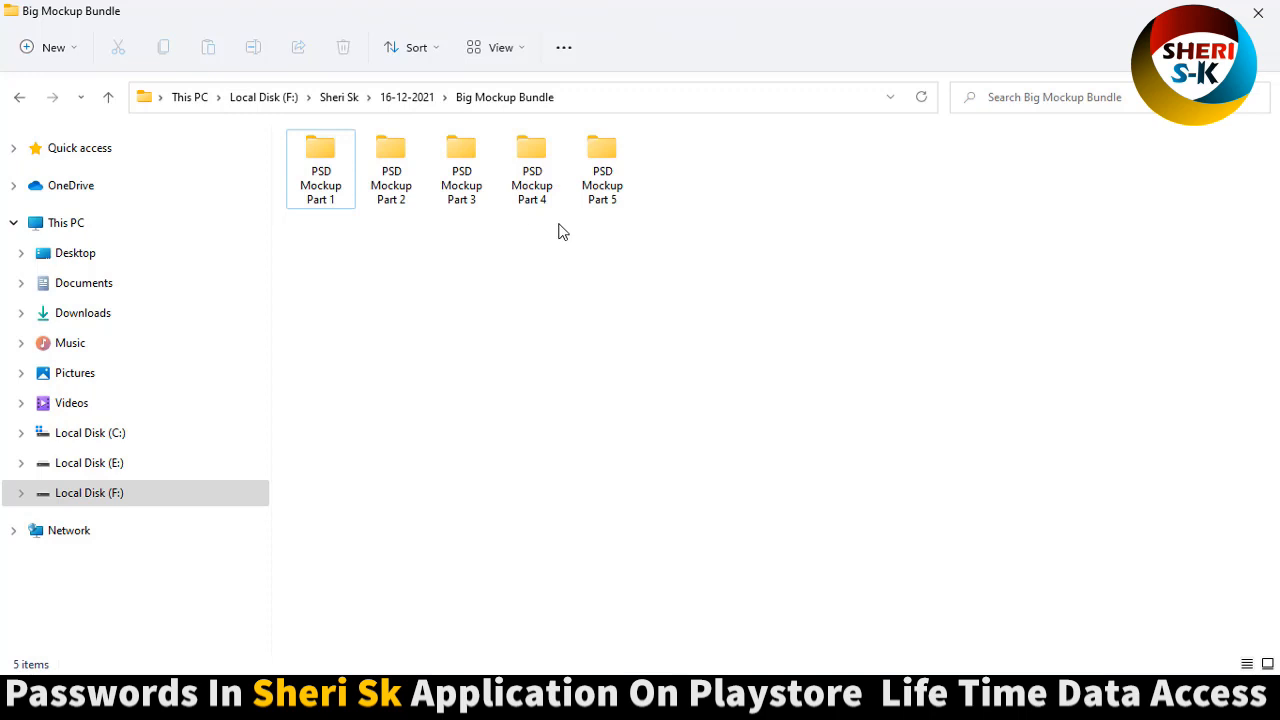
{"action": "mouse_move", "coordinate": [461, 165]}
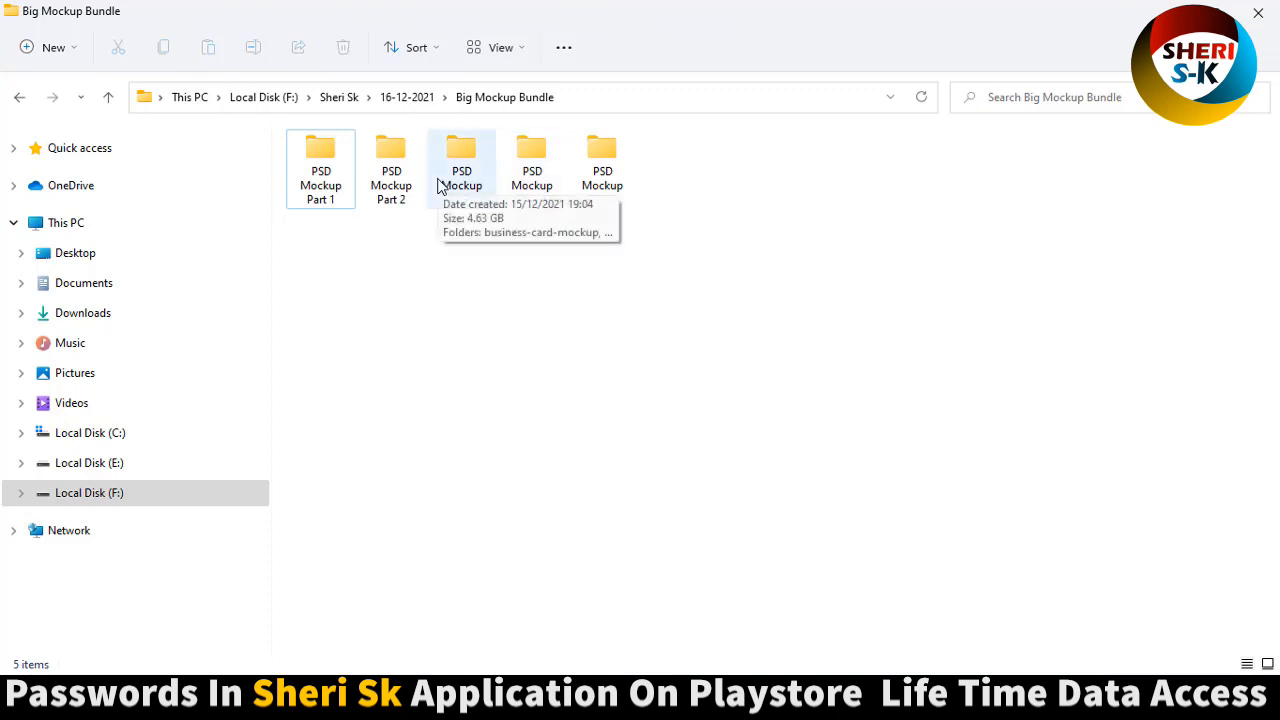
Step: Open Left View.psd from PSD Mockup Part 1's a4-perspective-flyer-poster-mockup folder
{"action": "left_click", "coordinate": [320, 155]}
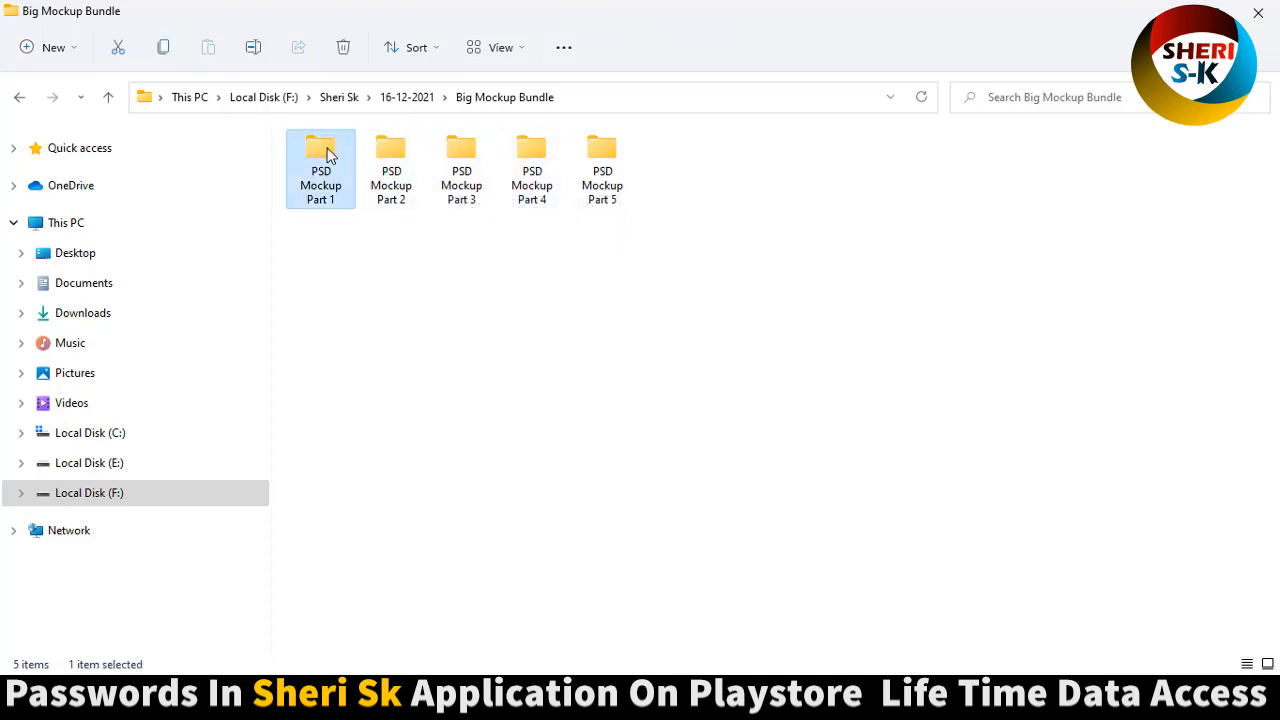
{"action": "double_click", "coordinate": [320, 160]}
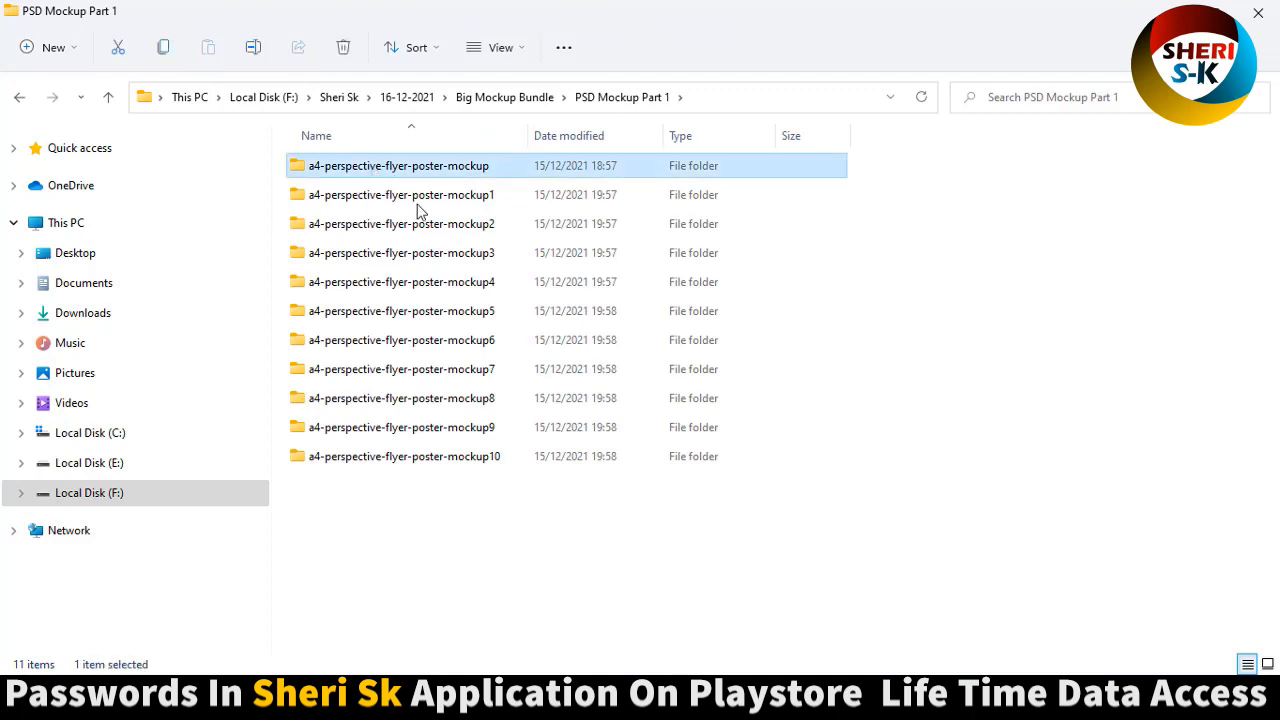
{"action": "double_click", "coordinate": [398, 165]}
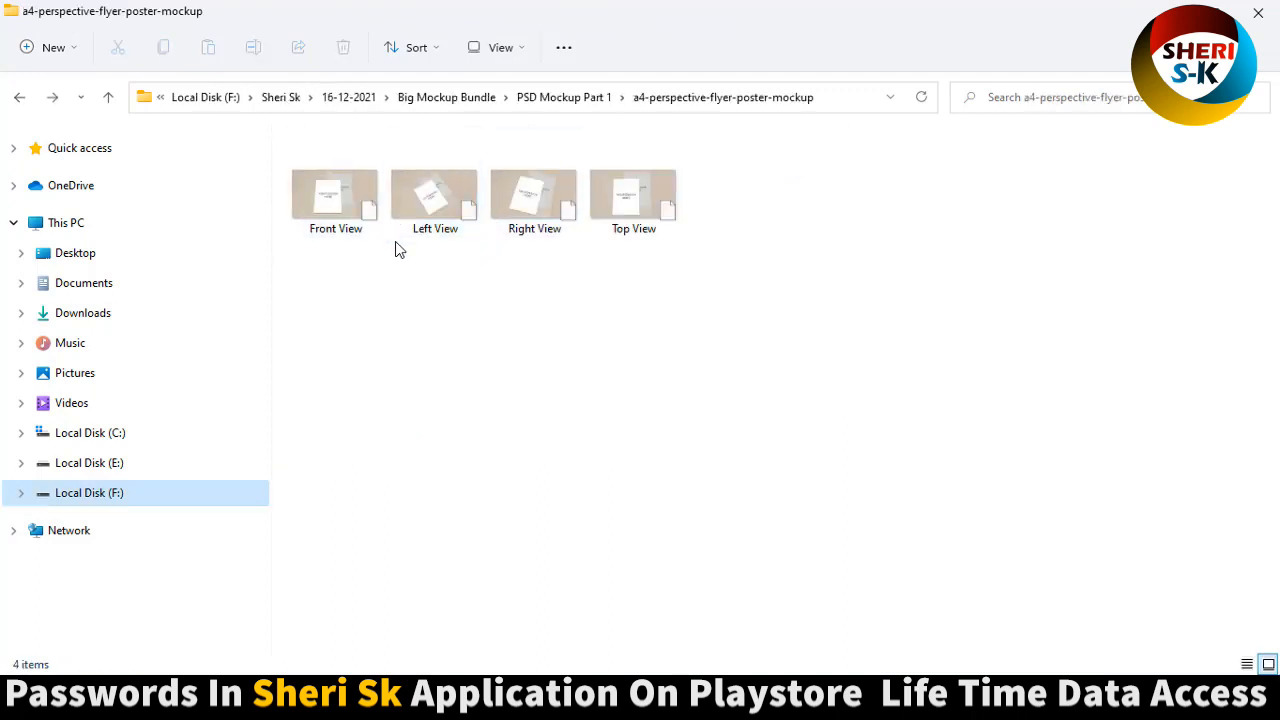
{"action": "mouse_move", "coordinate": [397, 285]}
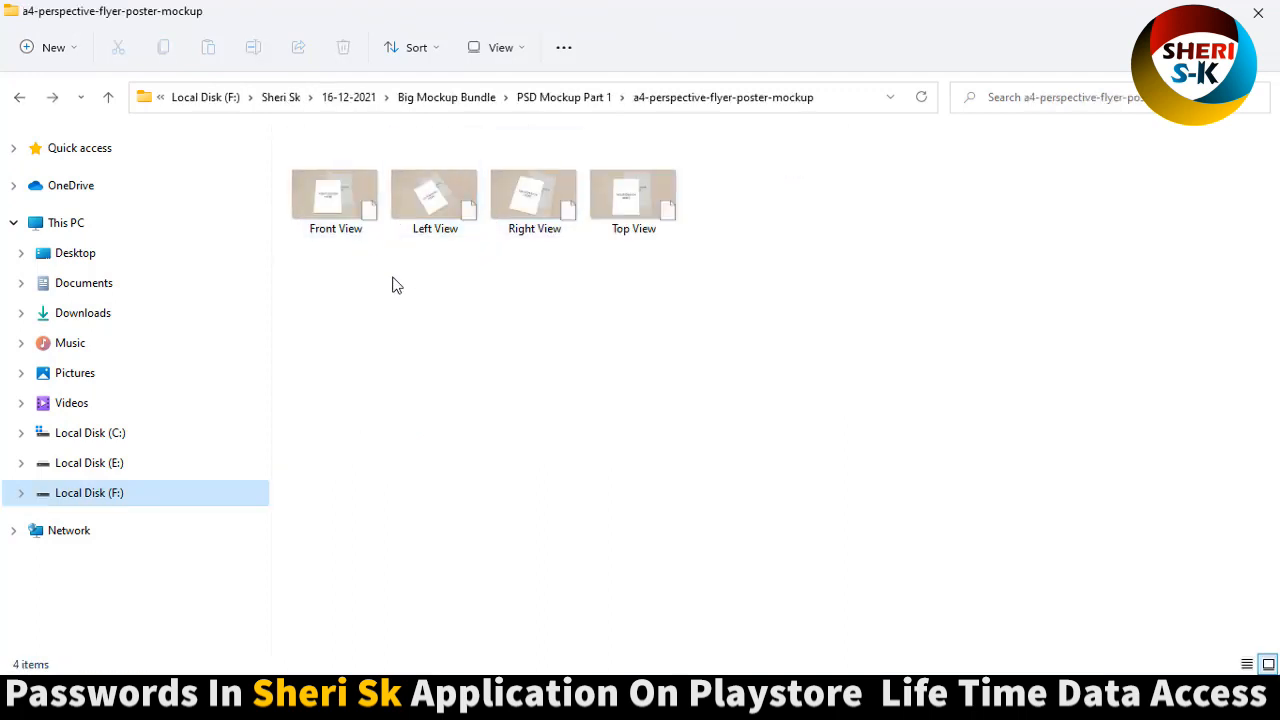
{"action": "left_click", "coordinate": [335, 195]}
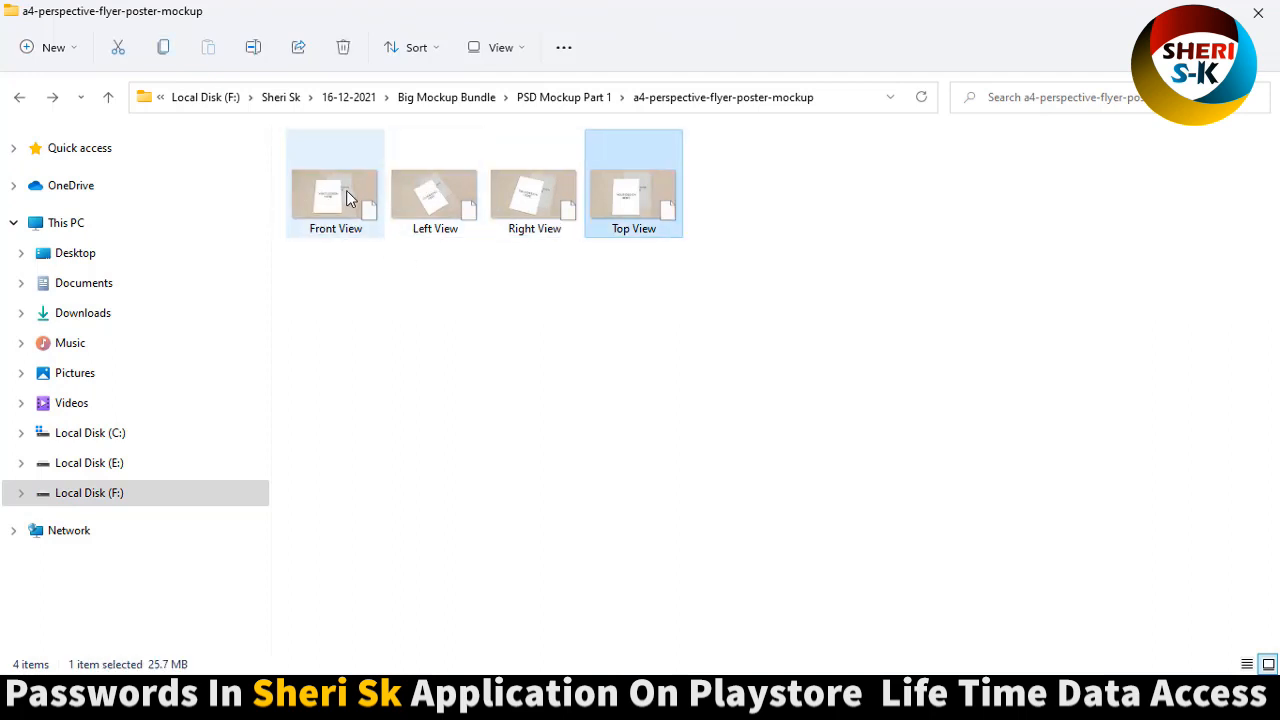
{"action": "left_click", "coordinate": [434, 190]}
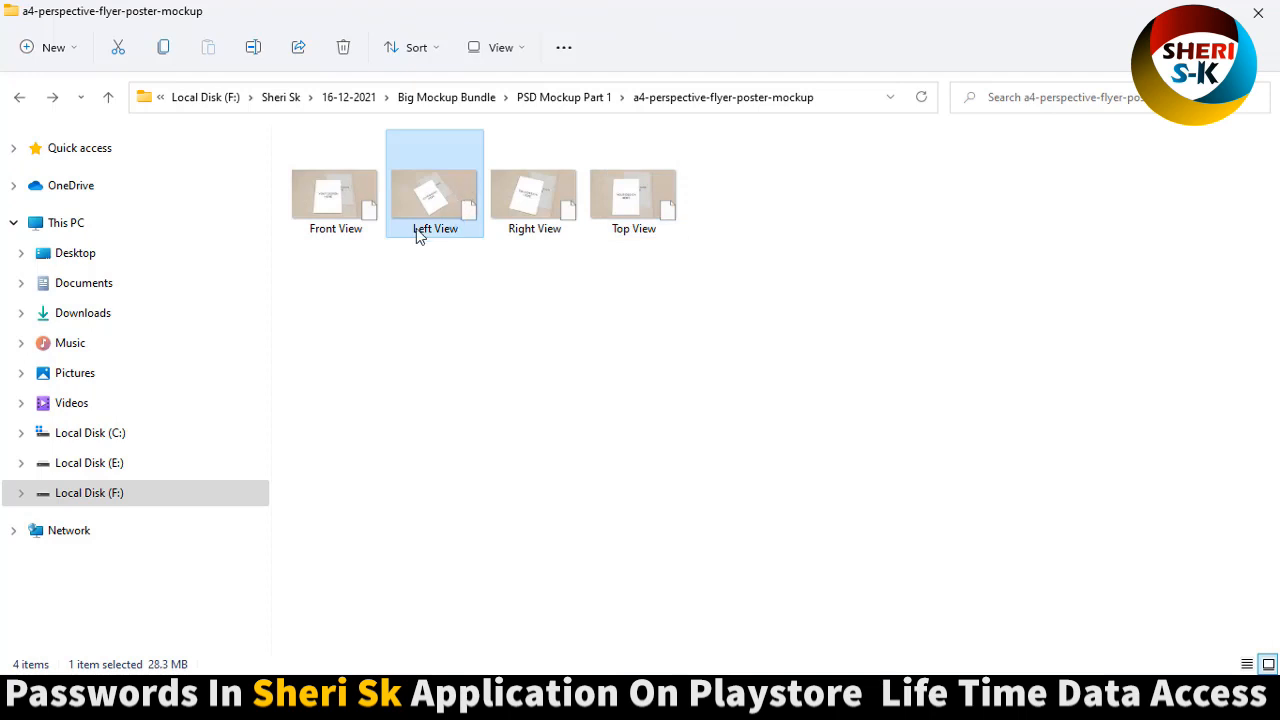
{"action": "double_click", "coordinate": [434, 195]}
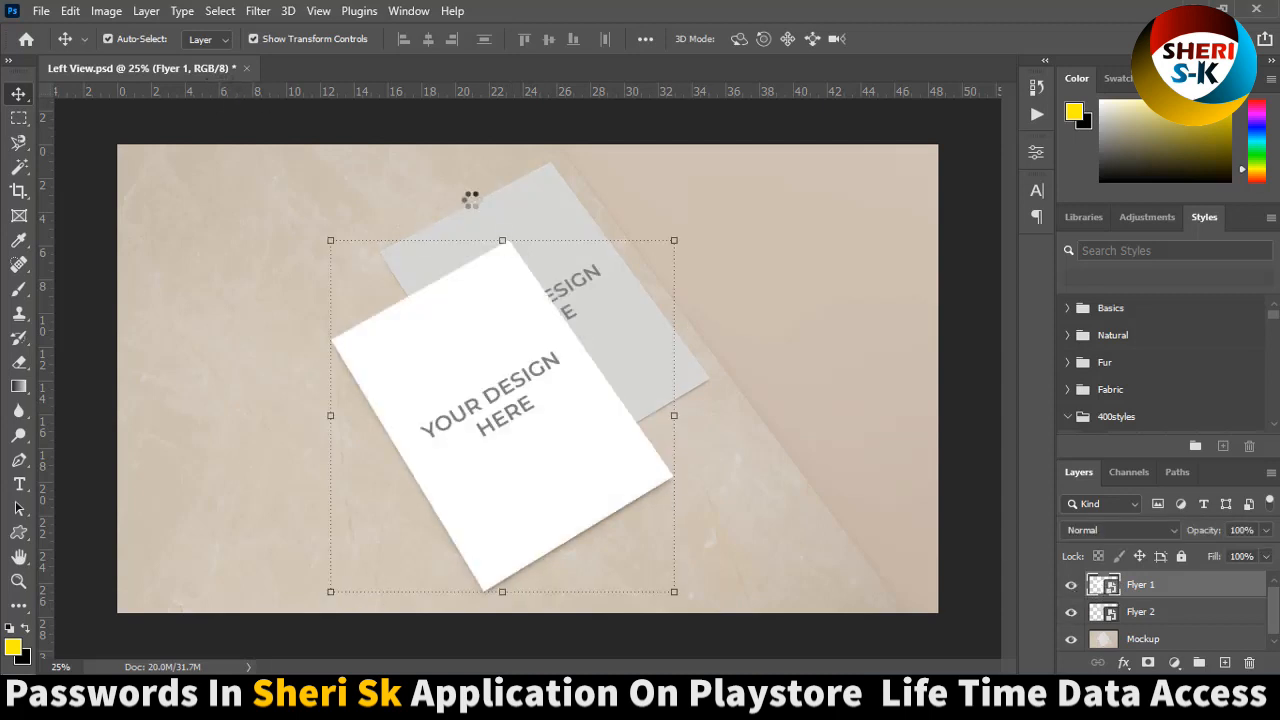
Step: Place the woman-at-laptop photo into the Flyer 1 smart object, then save and close it
{"action": "double_click", "coordinate": [1104, 584]}
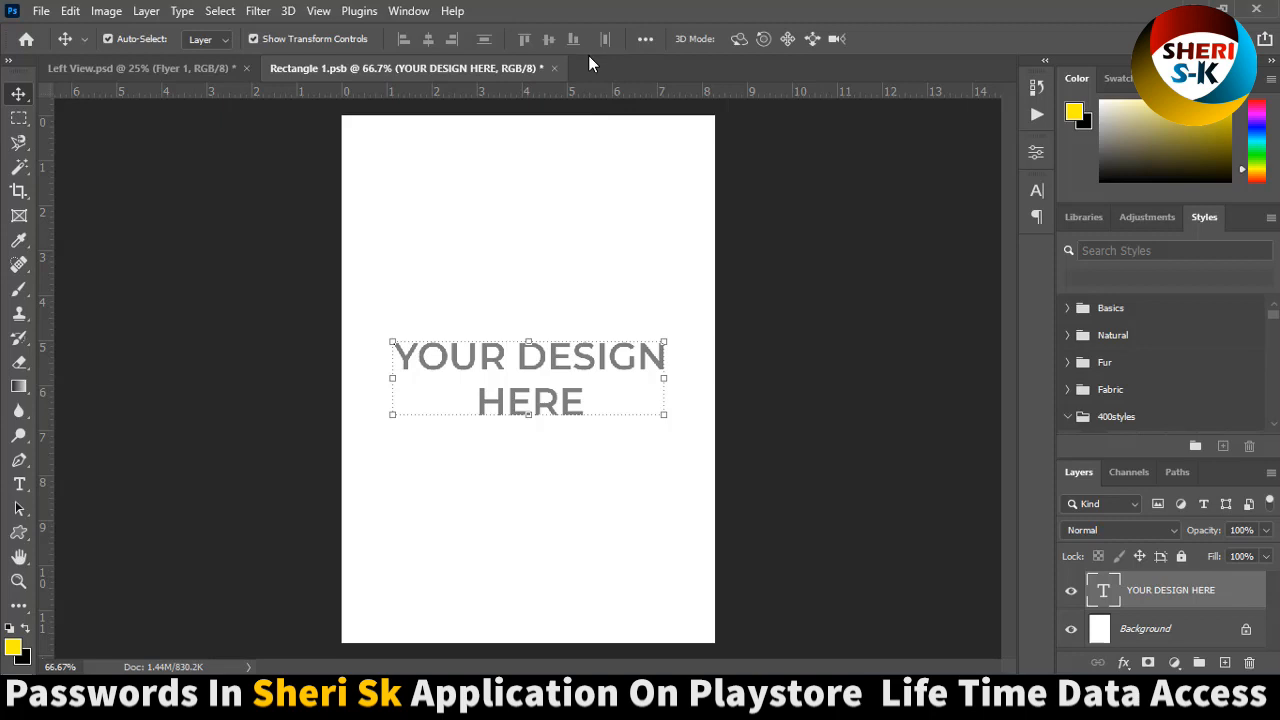
{"action": "left_click", "coordinate": [720, 68]}
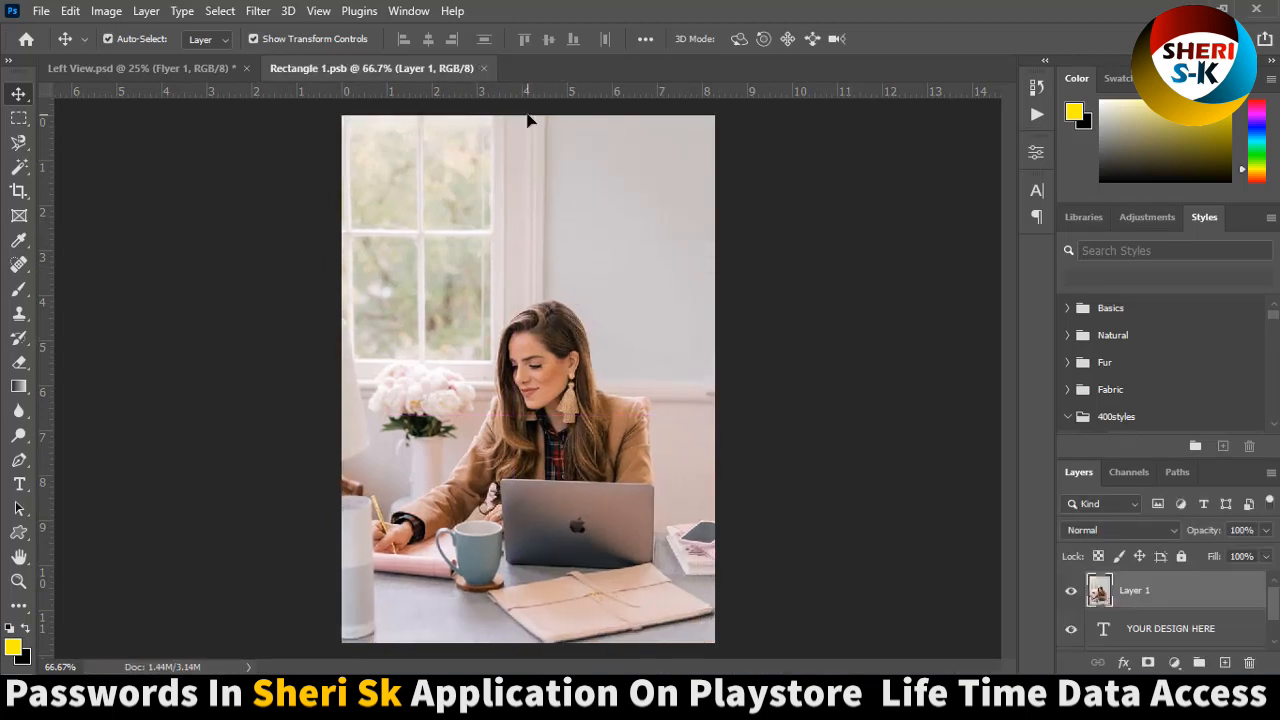
{"action": "left_click", "coordinate": [135, 68]}
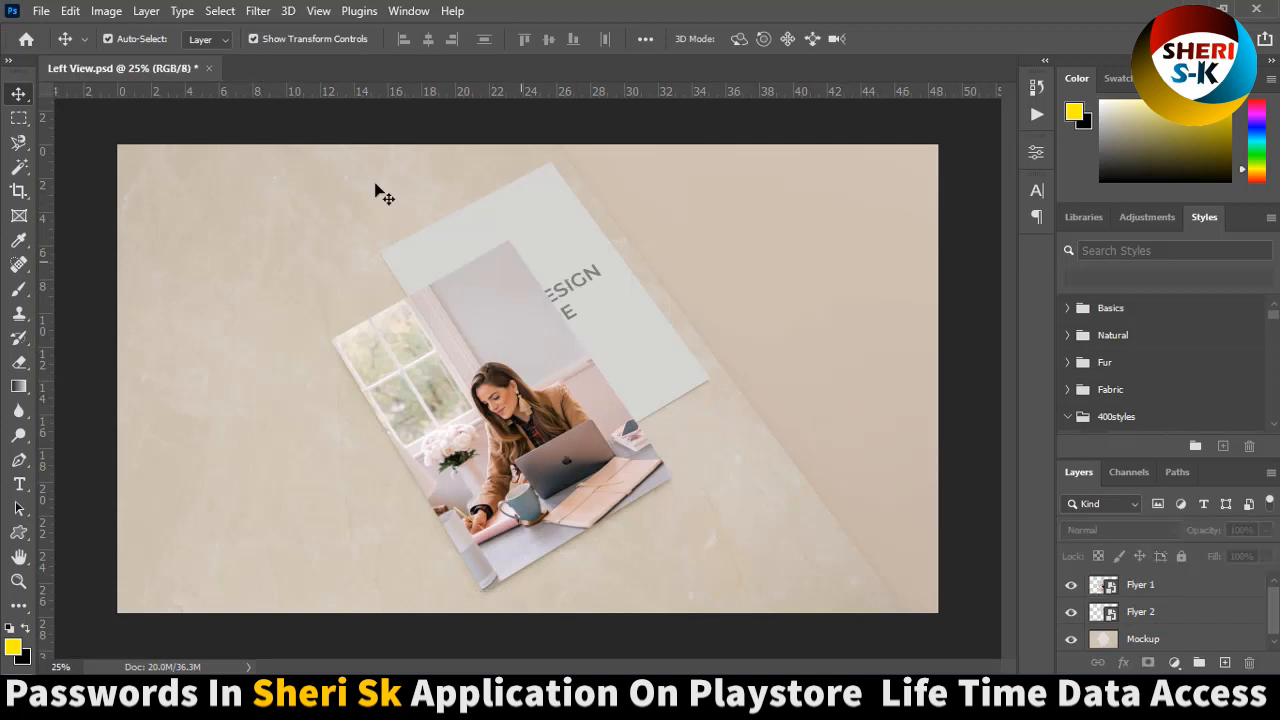
{"action": "left_click", "coordinate": [1140, 611]}
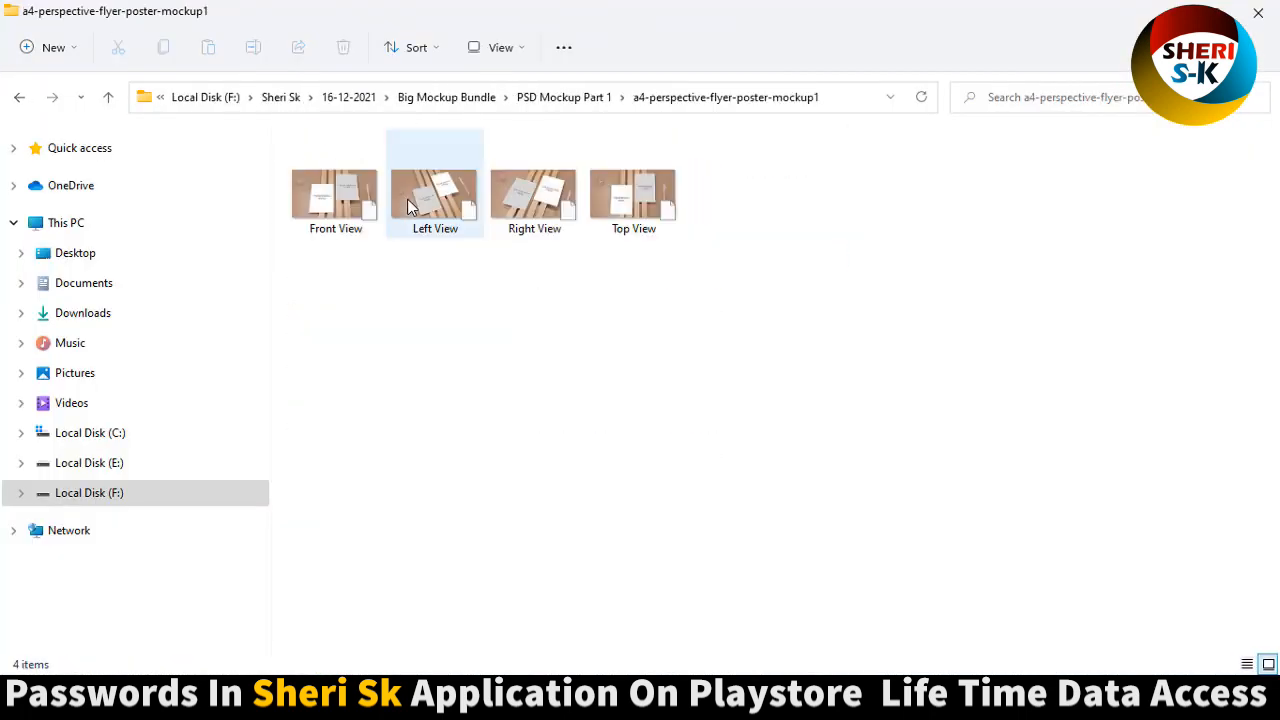
Step: Launch Front View.psd from the a4-perspective-flyer-poster-mockup2 folder
{"action": "left_click", "coordinate": [633, 190]}
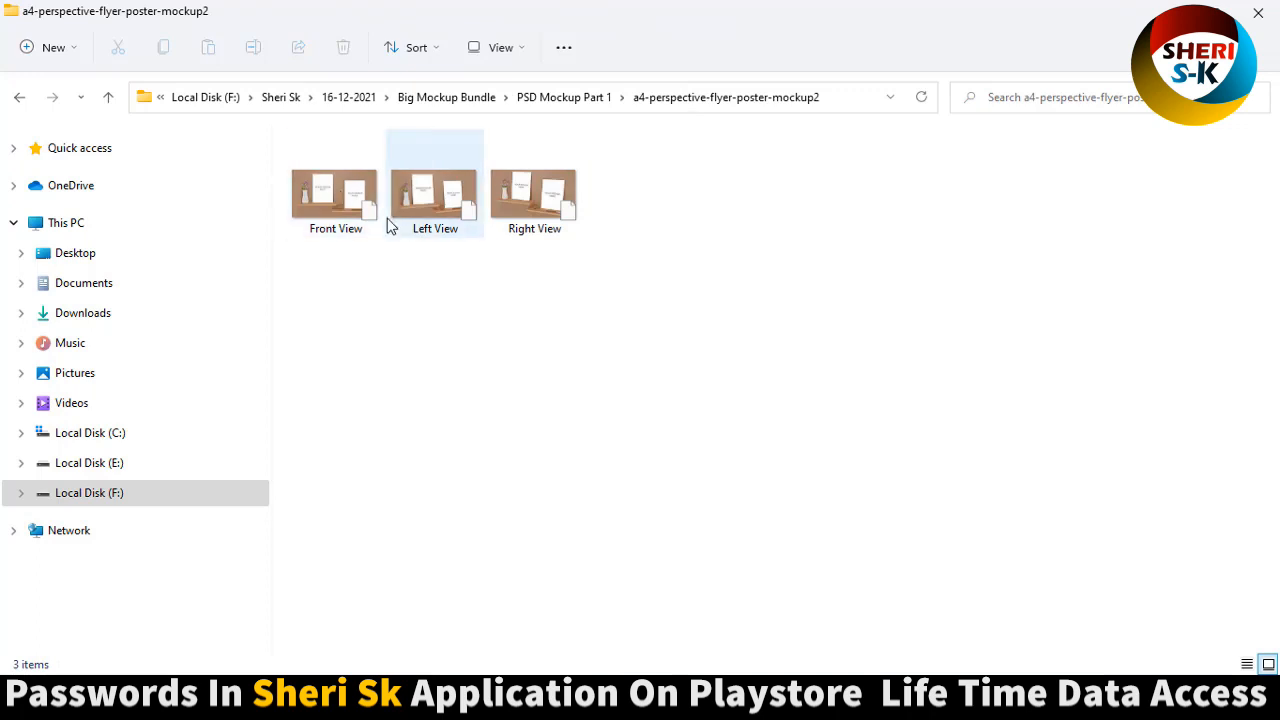
{"action": "left_click", "coordinate": [335, 190]}
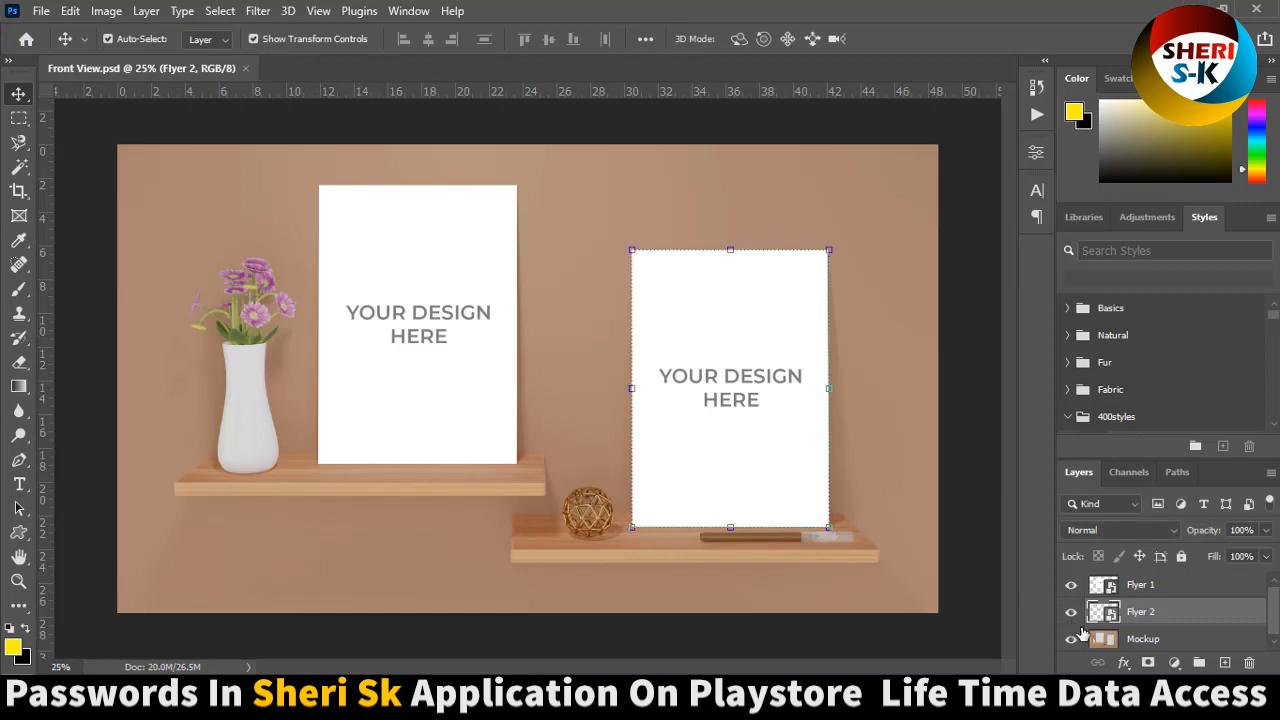
Step: Select the Mockup layer, then close Front View without saving changes
{"action": "left_click", "coordinate": [1143, 637]}
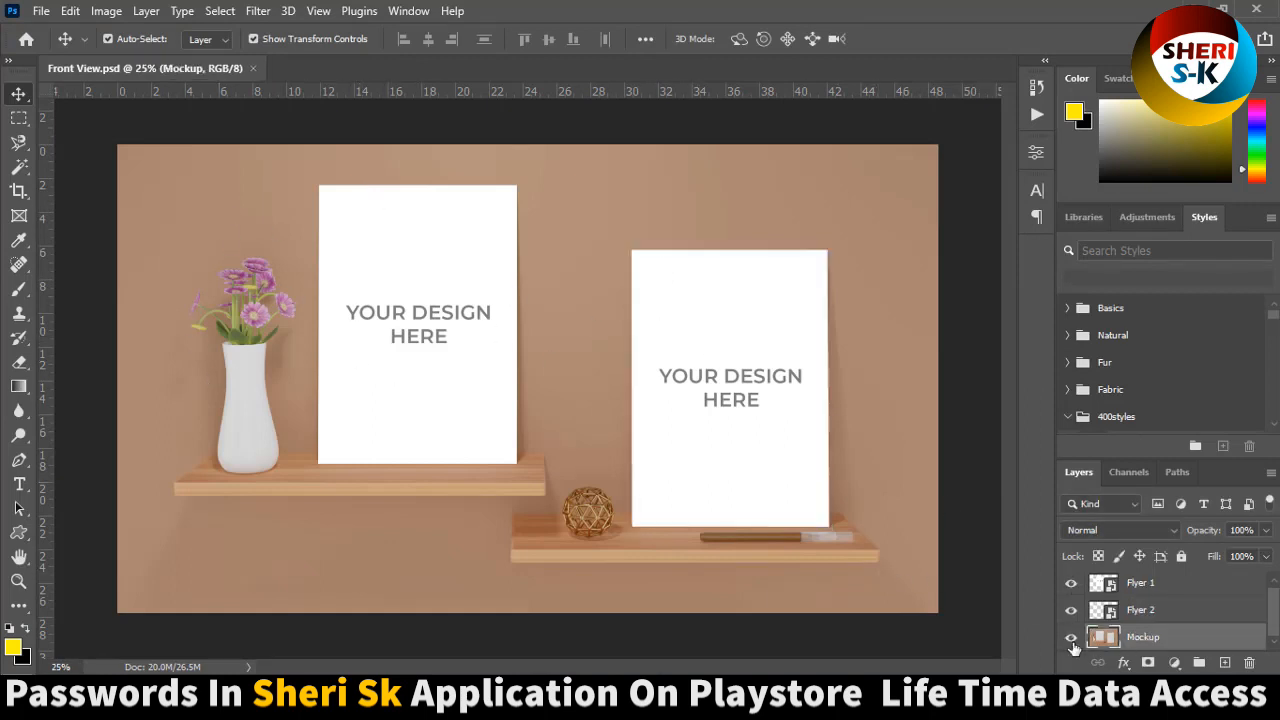
{"action": "left_click", "coordinate": [1142, 636]}
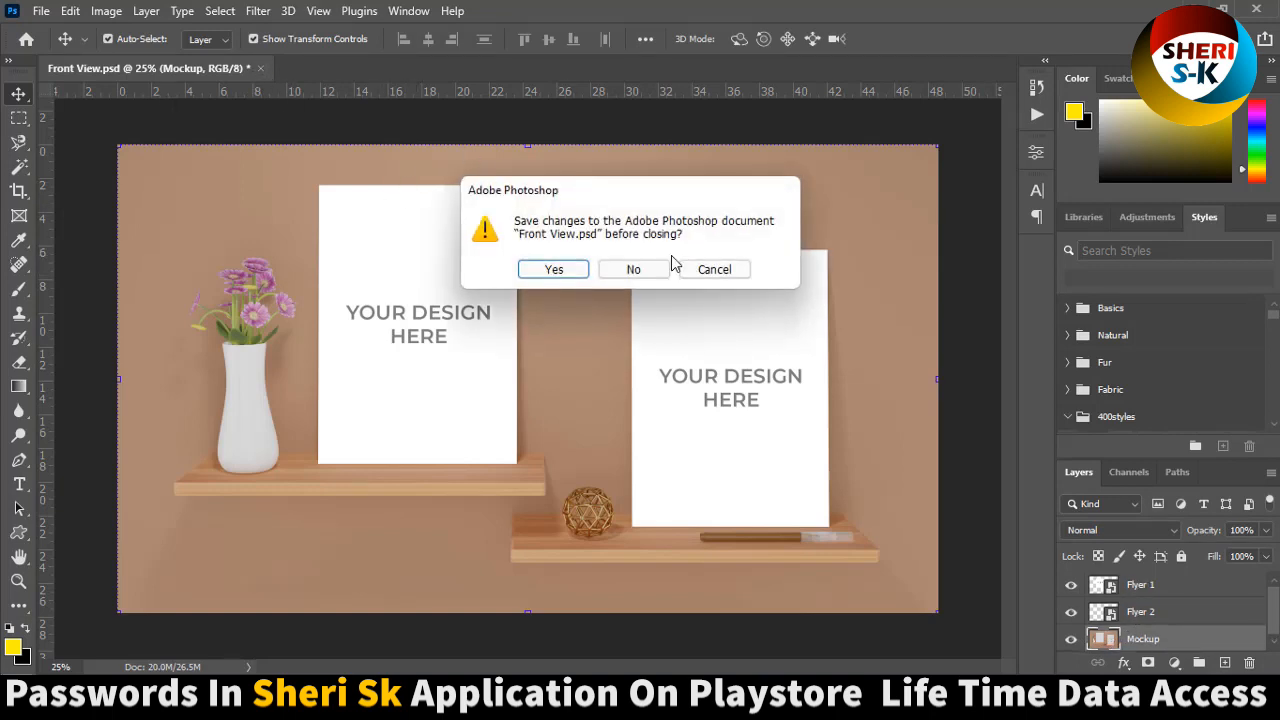
{"action": "left_click", "coordinate": [633, 269]}
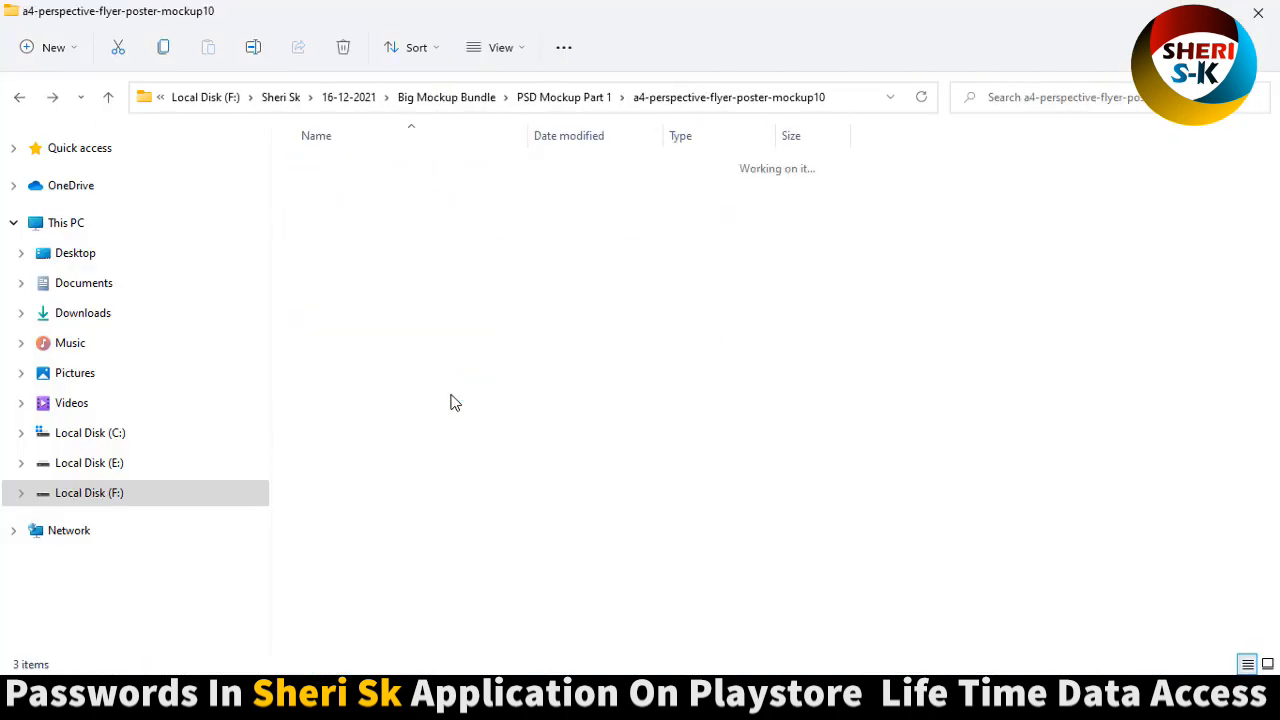
Step: Browse the abstract-pump-v-1 folder, then go back and open Board_in_dark_place_with_neon_mockup_02
{"action": "left_click", "coordinate": [534, 185]}
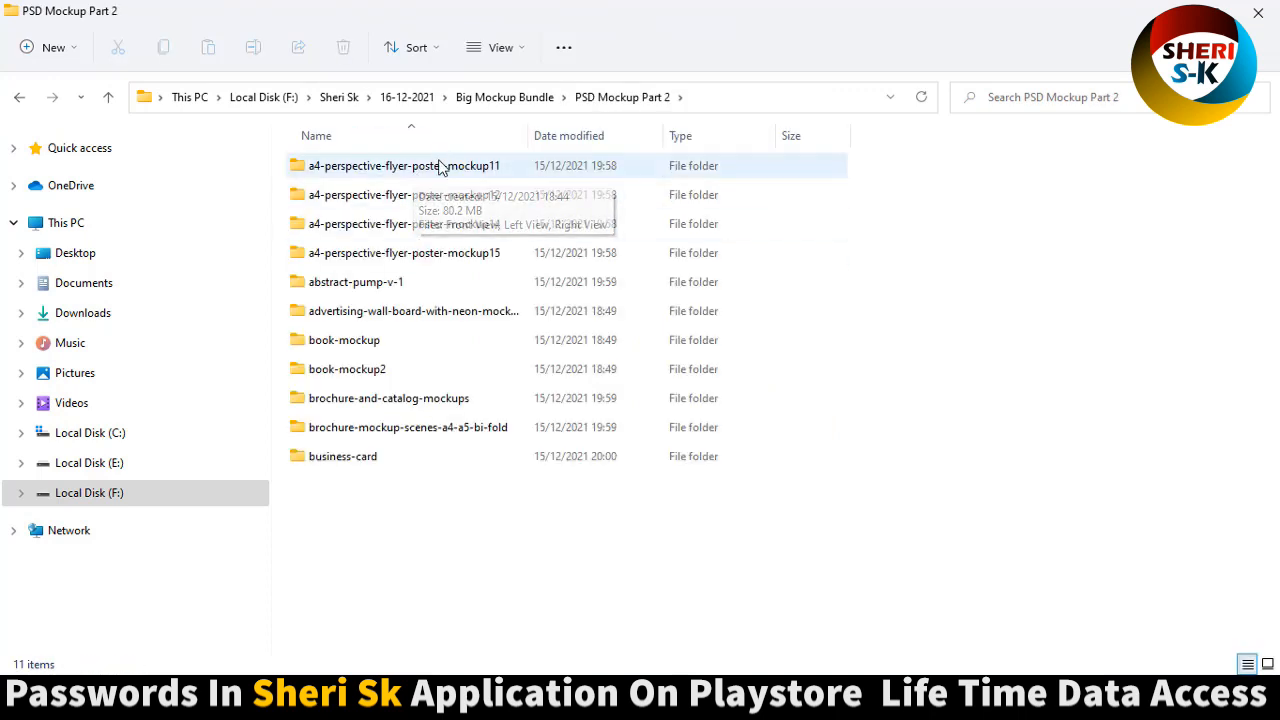
{"action": "double_click", "coordinate": [404, 252]}
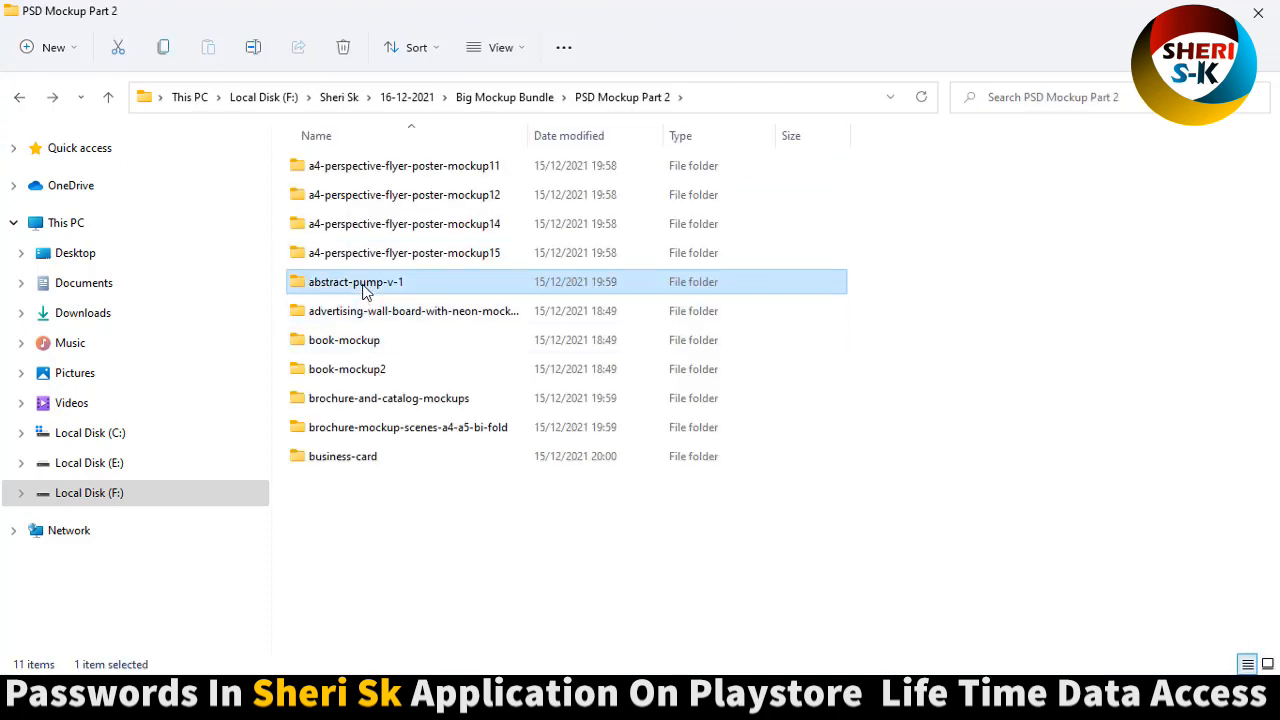
{"action": "double_click", "coordinate": [356, 281]}
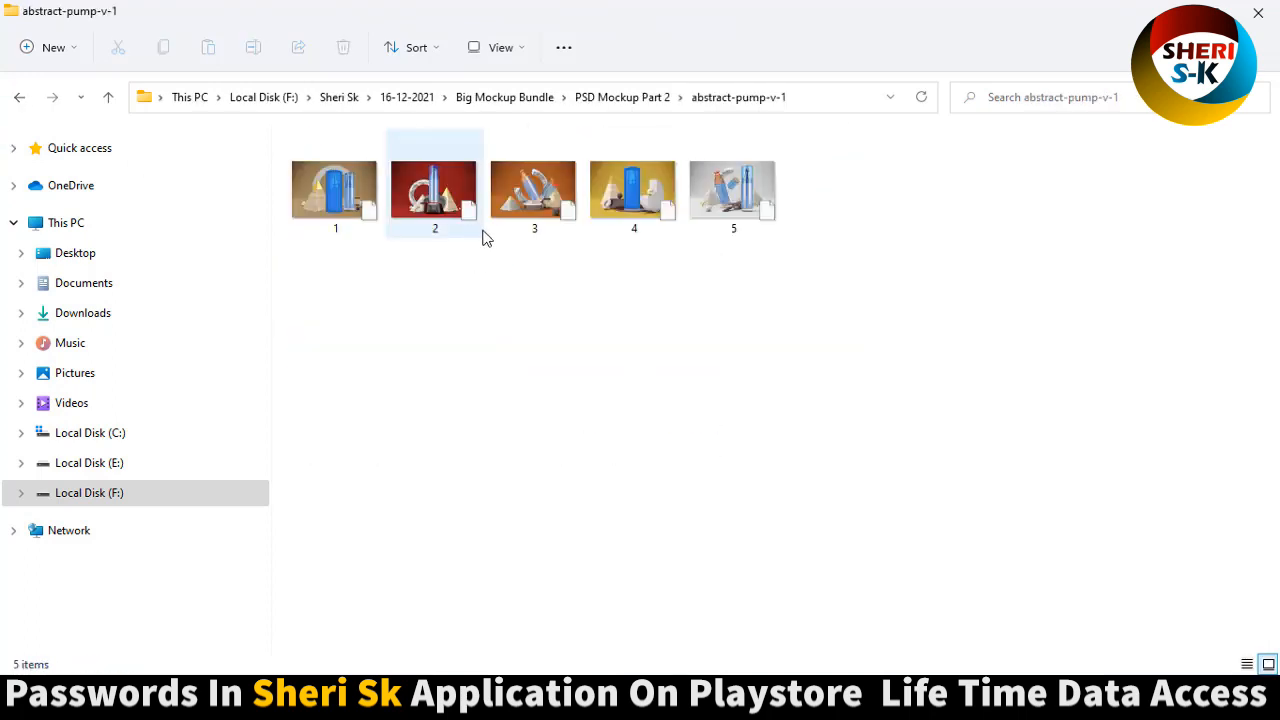
{"action": "left_click", "coordinate": [733, 190]}
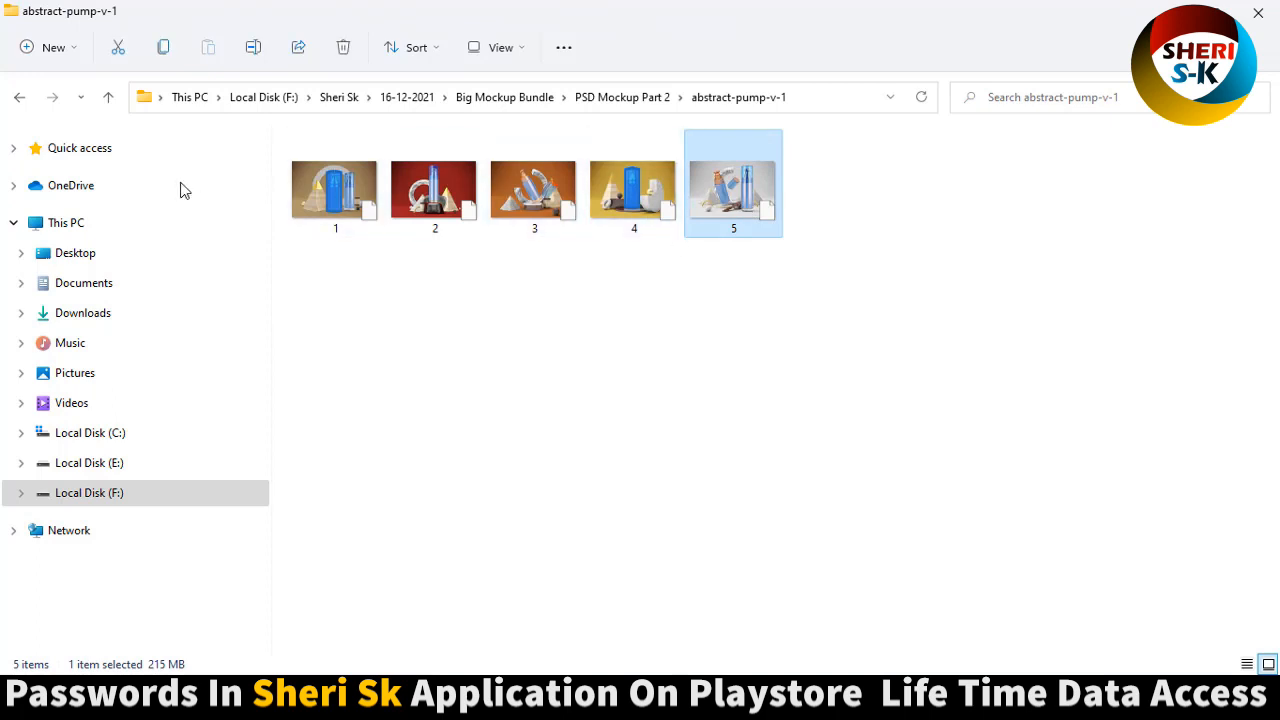
{"action": "mouse_move", "coordinate": [52, 97]}
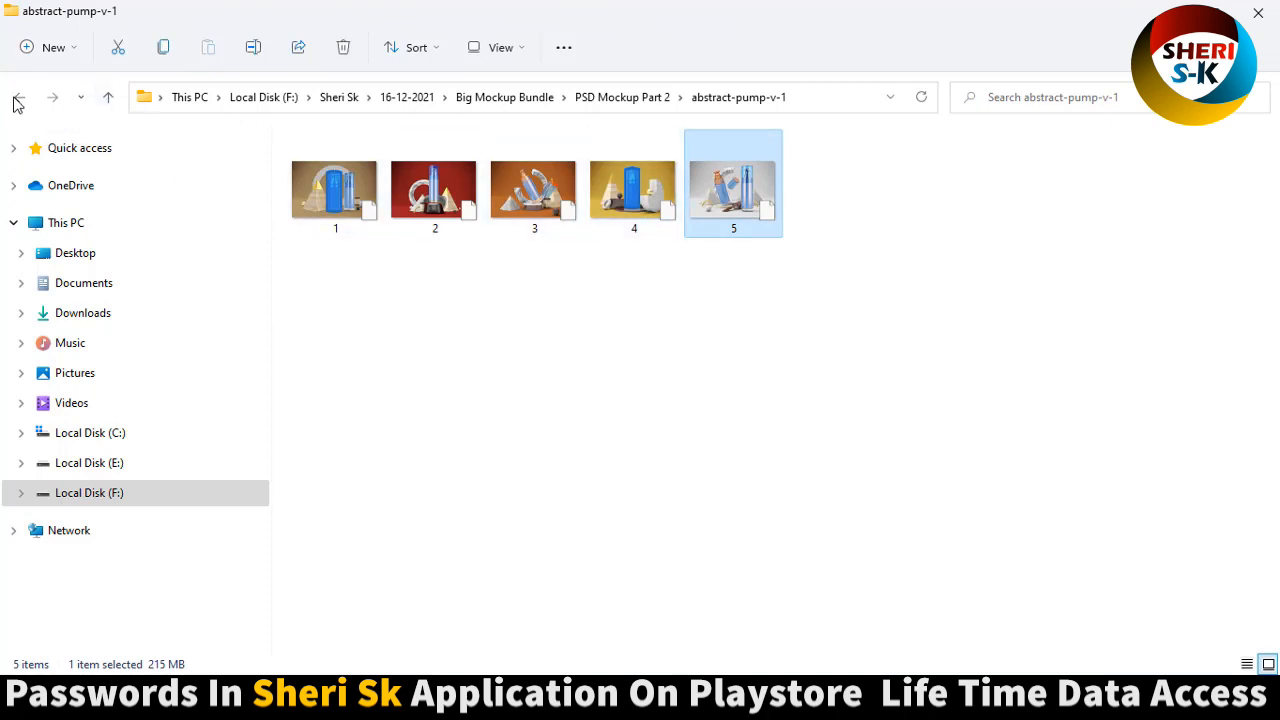
{"action": "left_click", "coordinate": [18, 97]}
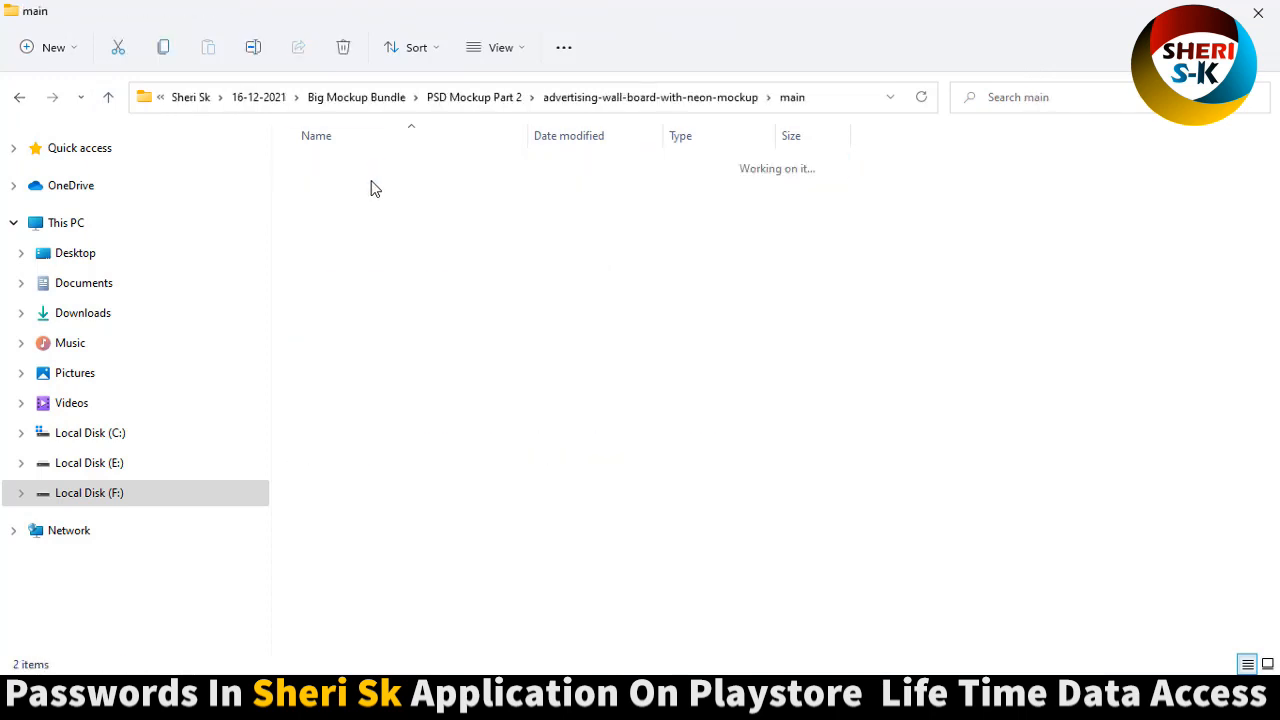
{"action": "left_click", "coordinate": [434, 190]}
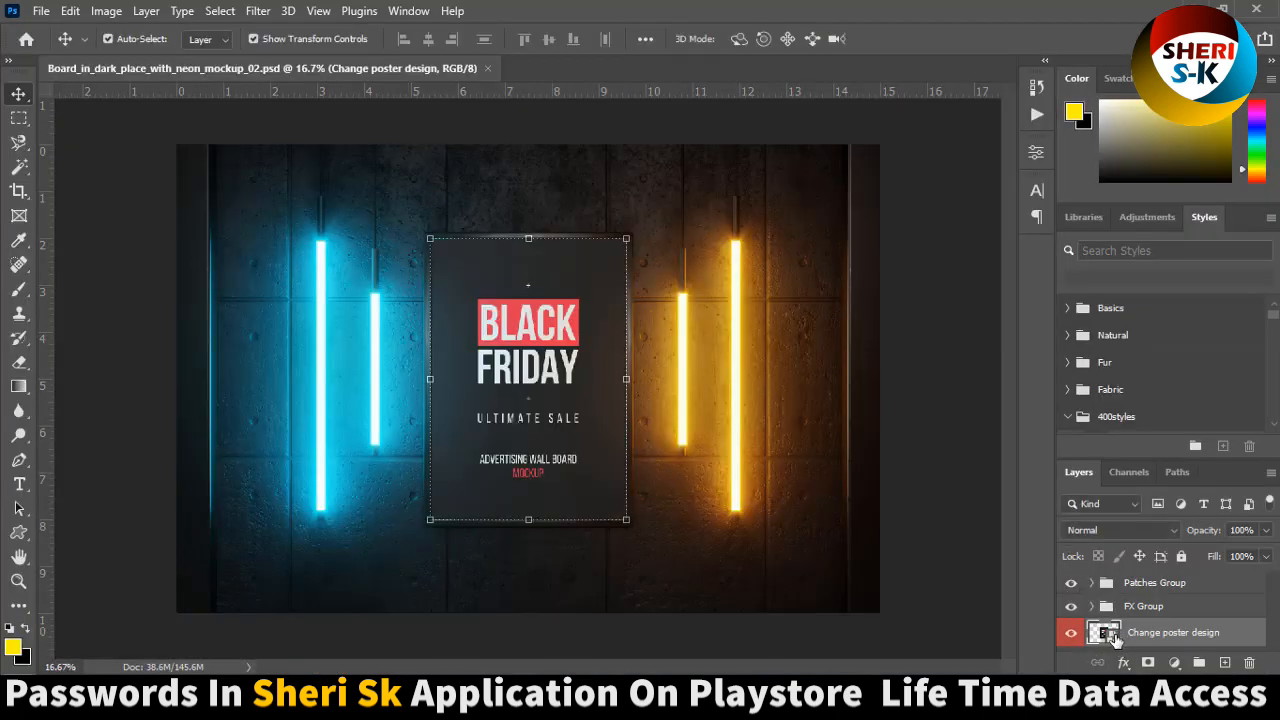
Step: Open By Sheri Sk (28).jpg from the Poster Girl folder
{"action": "left_click", "coordinate": [41, 11]}
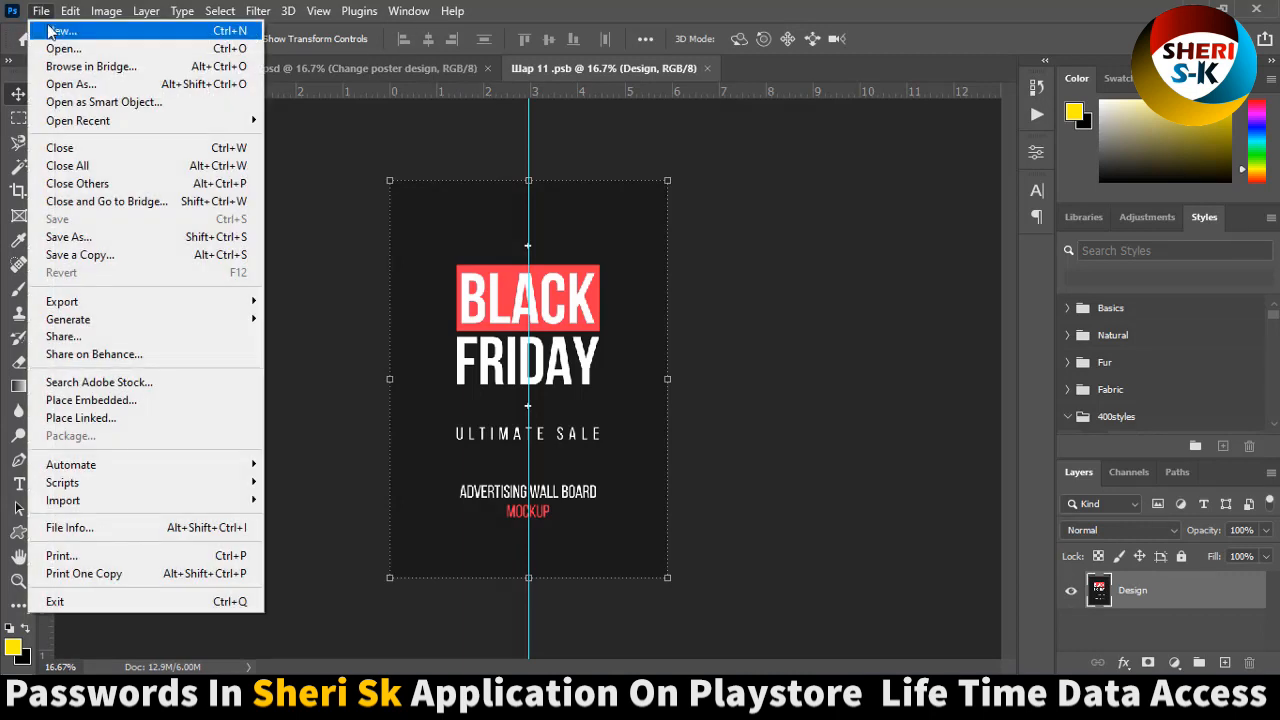
{"action": "left_click", "coordinate": [63, 48]}
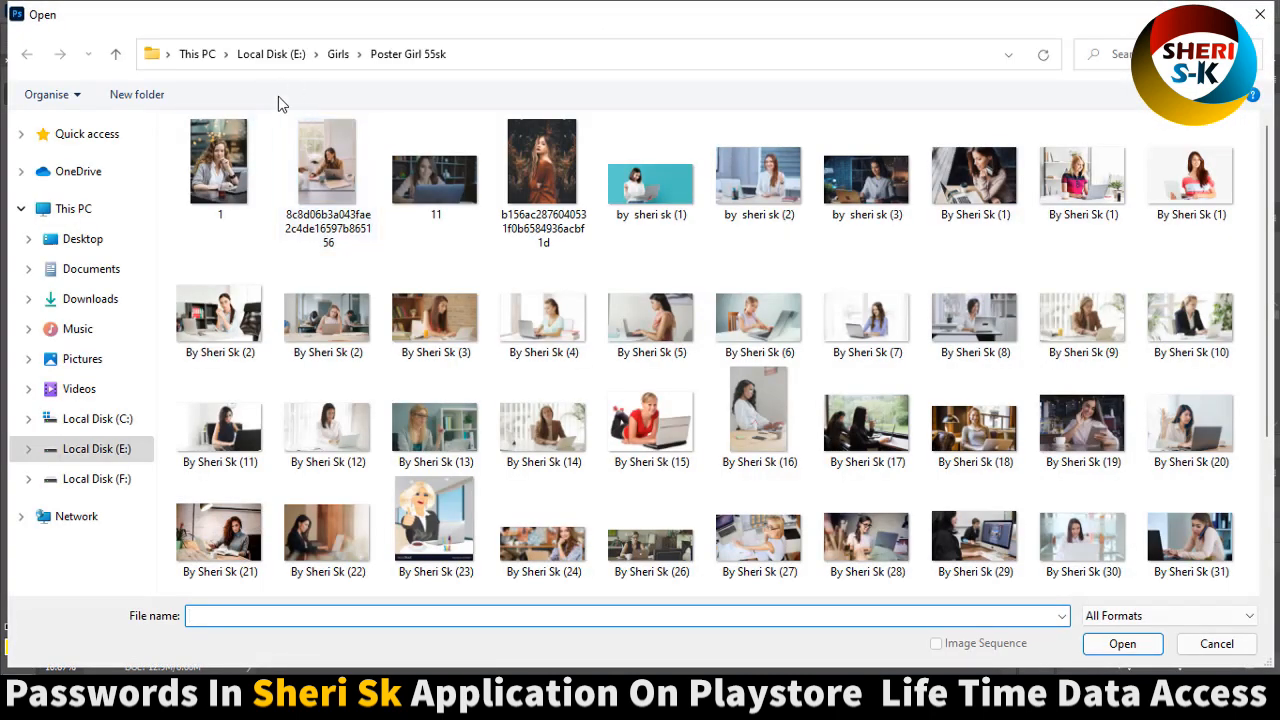
{"action": "left_click", "coordinate": [219, 160]}
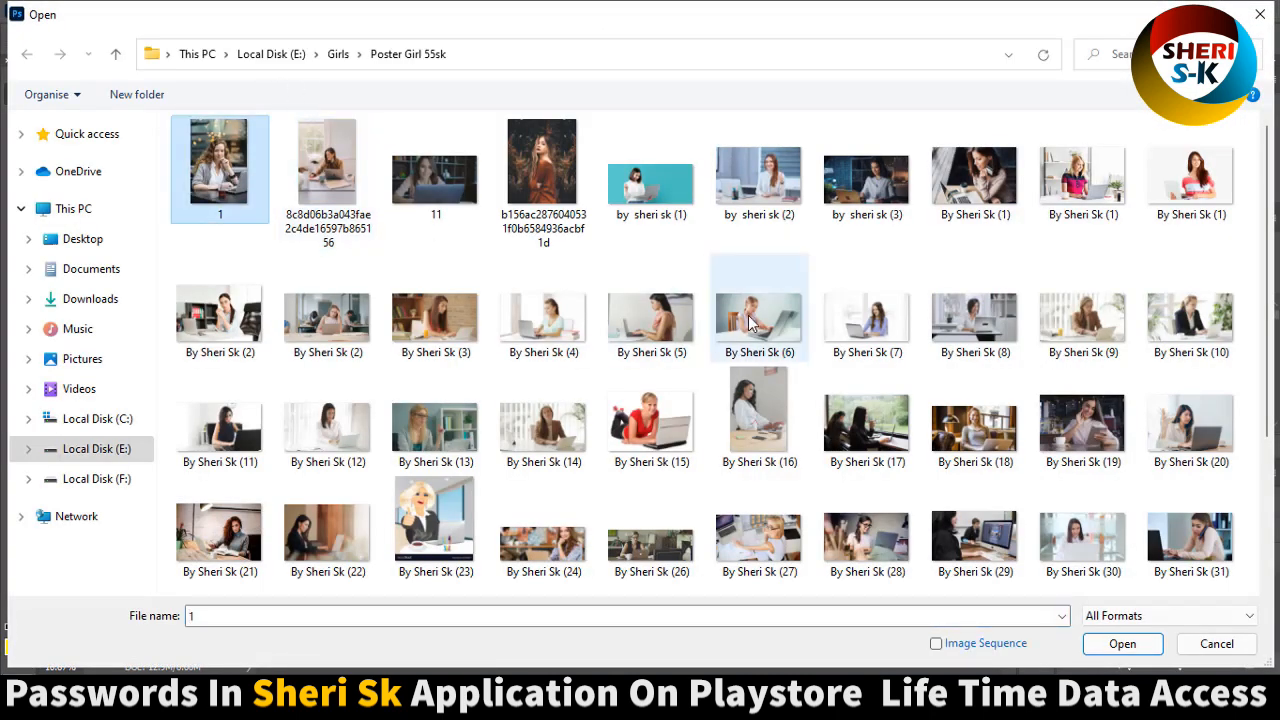
{"action": "left_click", "coordinate": [757, 540]}
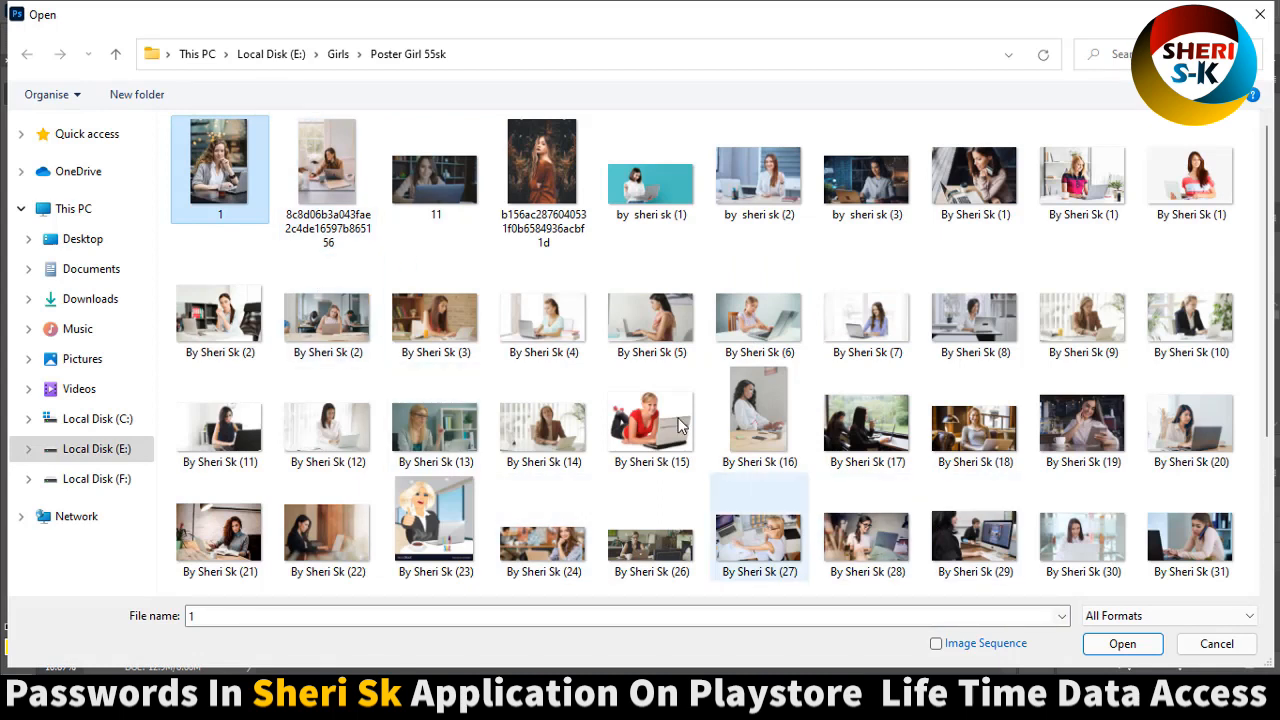
{"action": "scroll", "scroll_direction": "down", "scroll_amount": 3}
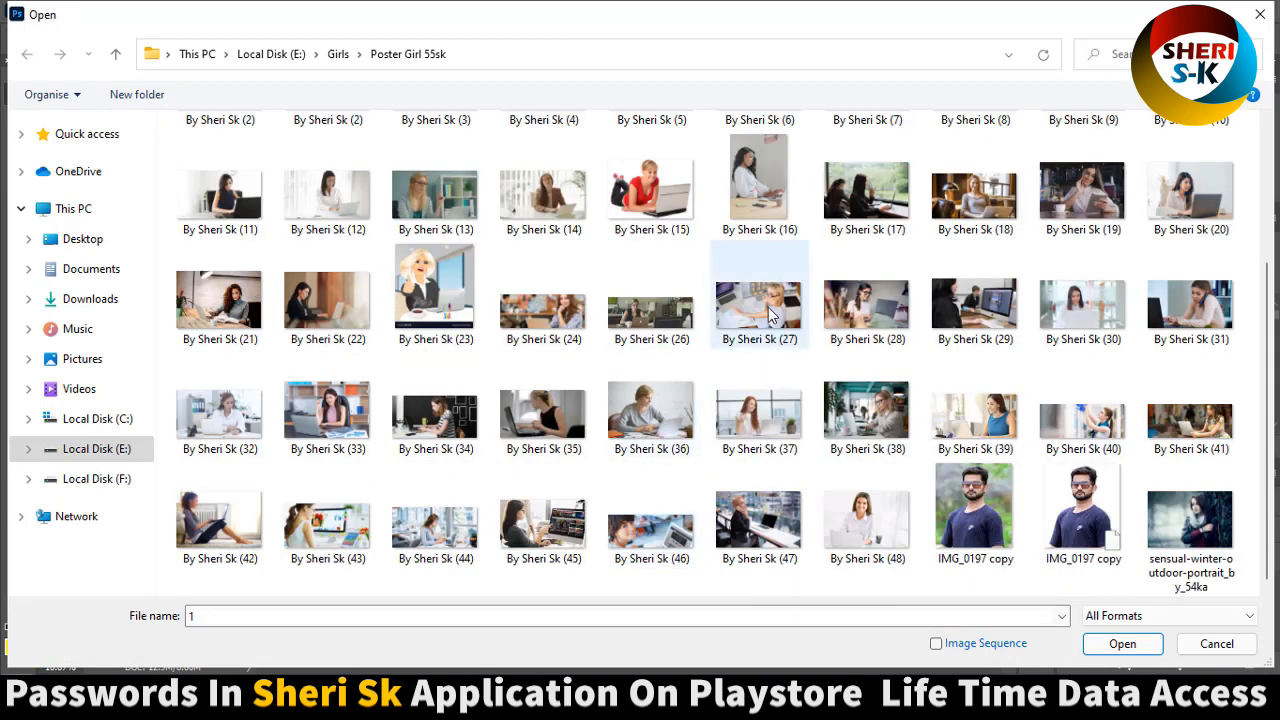
{"action": "left_click", "coordinate": [1122, 643]}
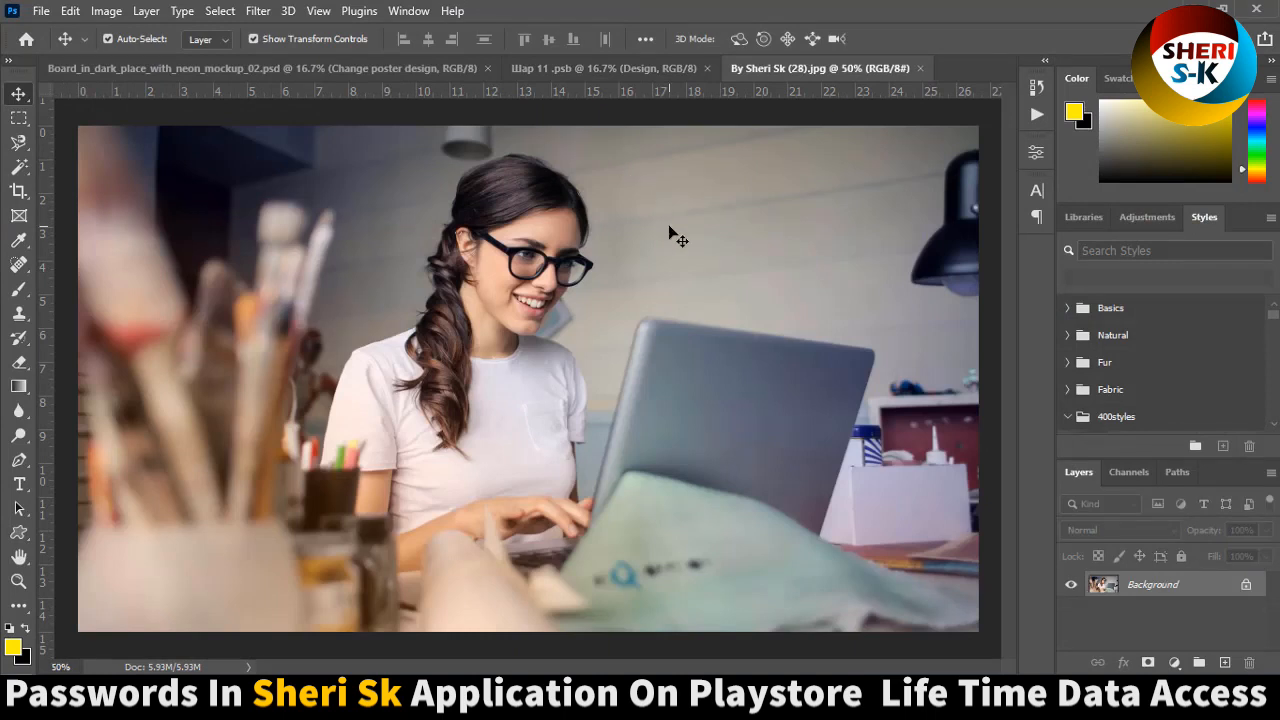
{"action": "mouse_move", "coordinate": [672, 197]}
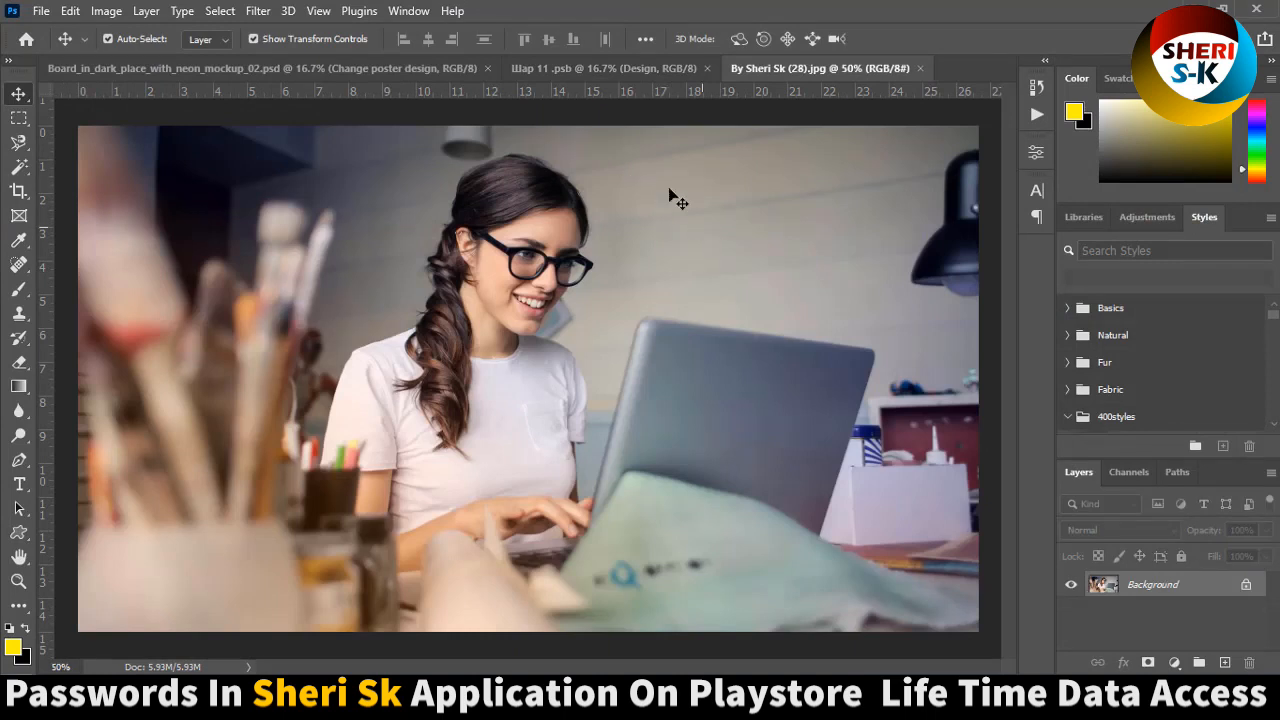
Step: Move the photo into the poster design, return to the mockup and close it
{"action": "left_click", "coordinate": [600, 68]}
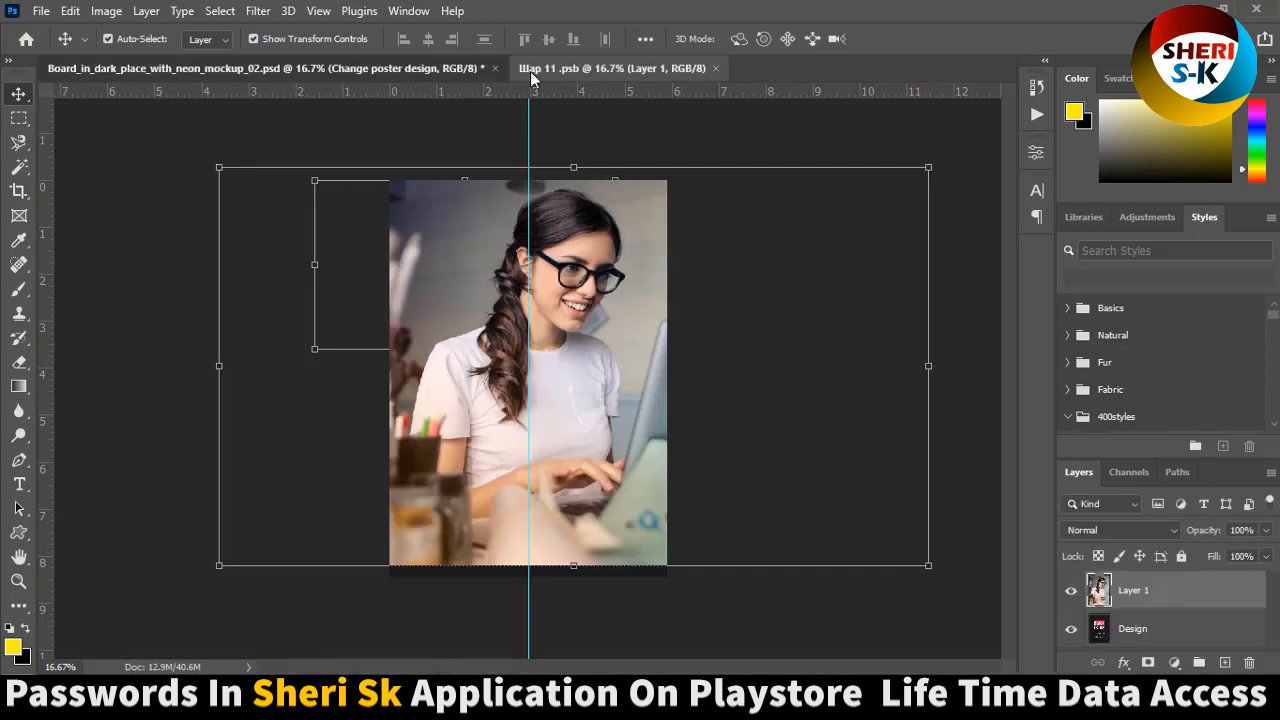
{"action": "left_click", "coordinate": [200, 68]}
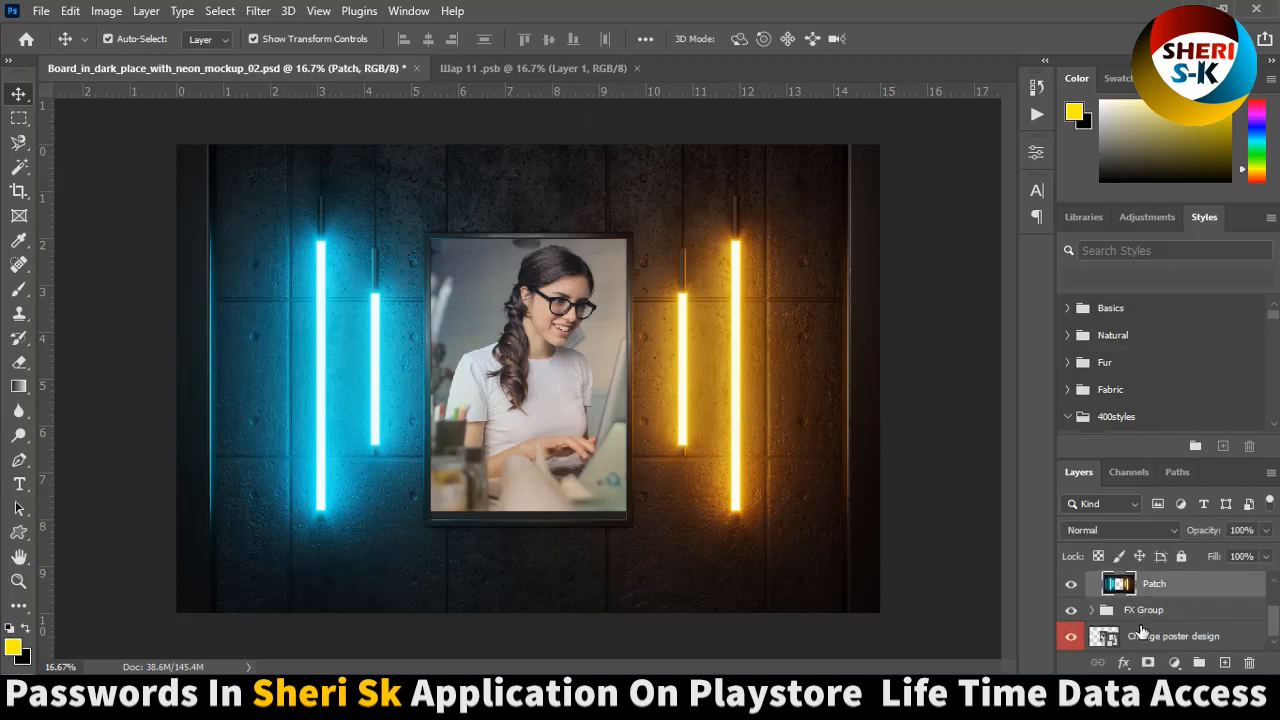
{"action": "left_click", "coordinate": [1143, 609]}
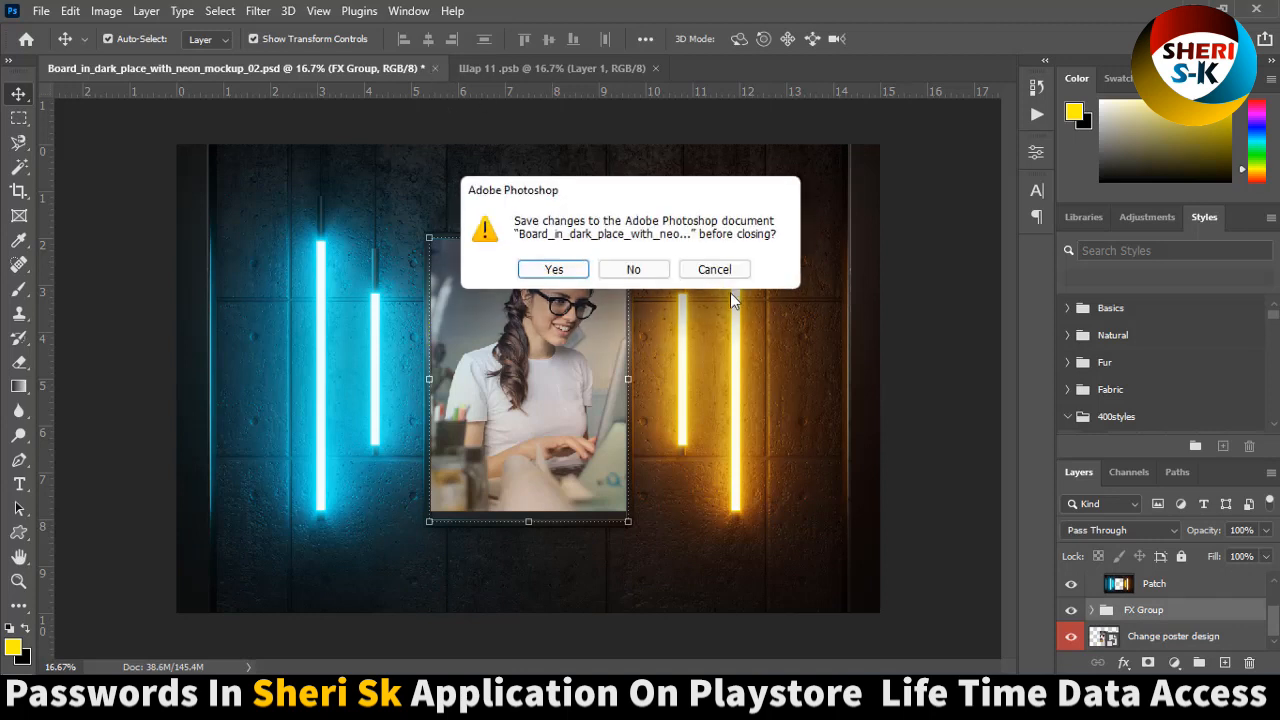
{"action": "left_click", "coordinate": [633, 269]}
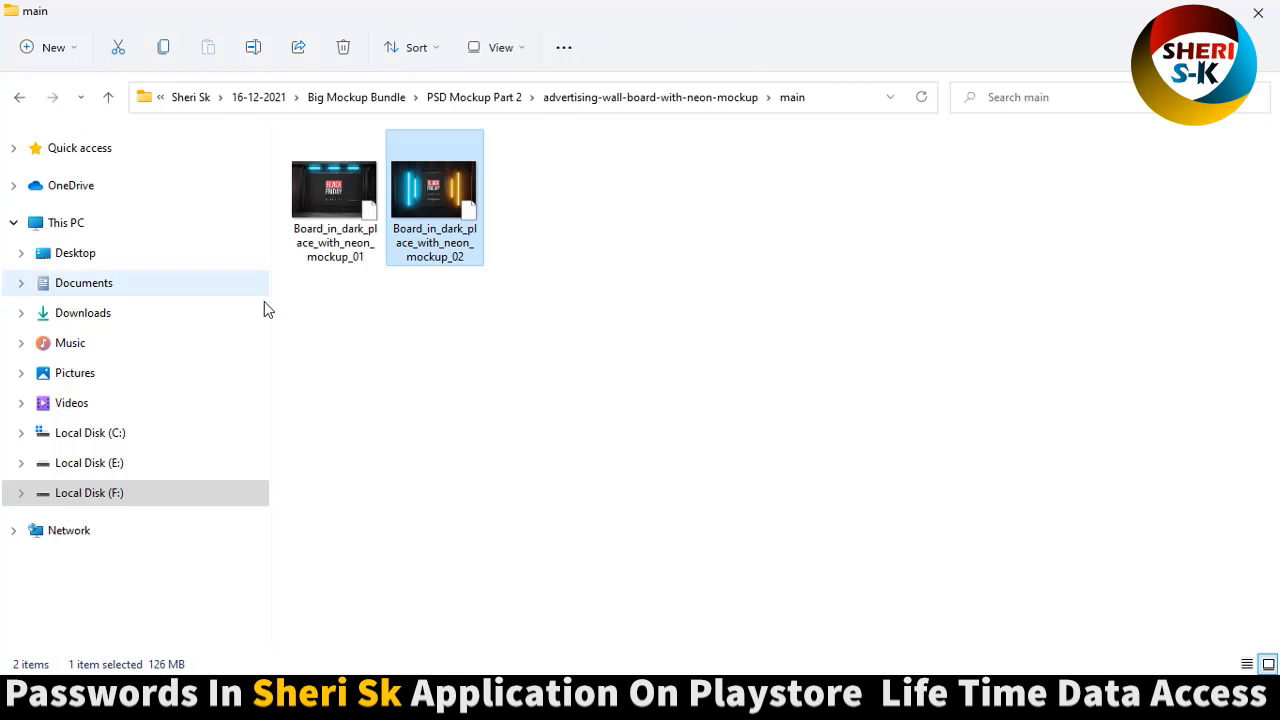
{"action": "mouse_move", "coordinate": [427, 221]}
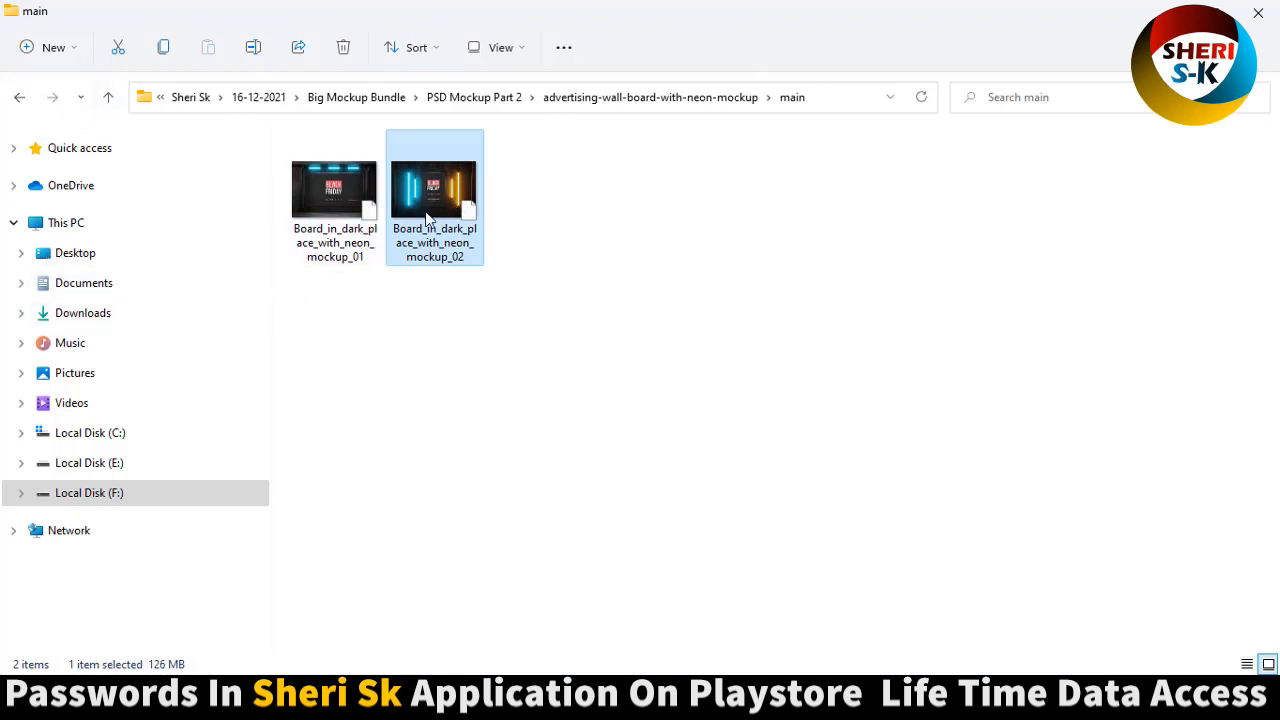
Step: Go back to PSD Mockup Part 2 and open book-mockup, selecting Book Mockup Vol 01
{"action": "left_click", "coordinate": [334, 190]}
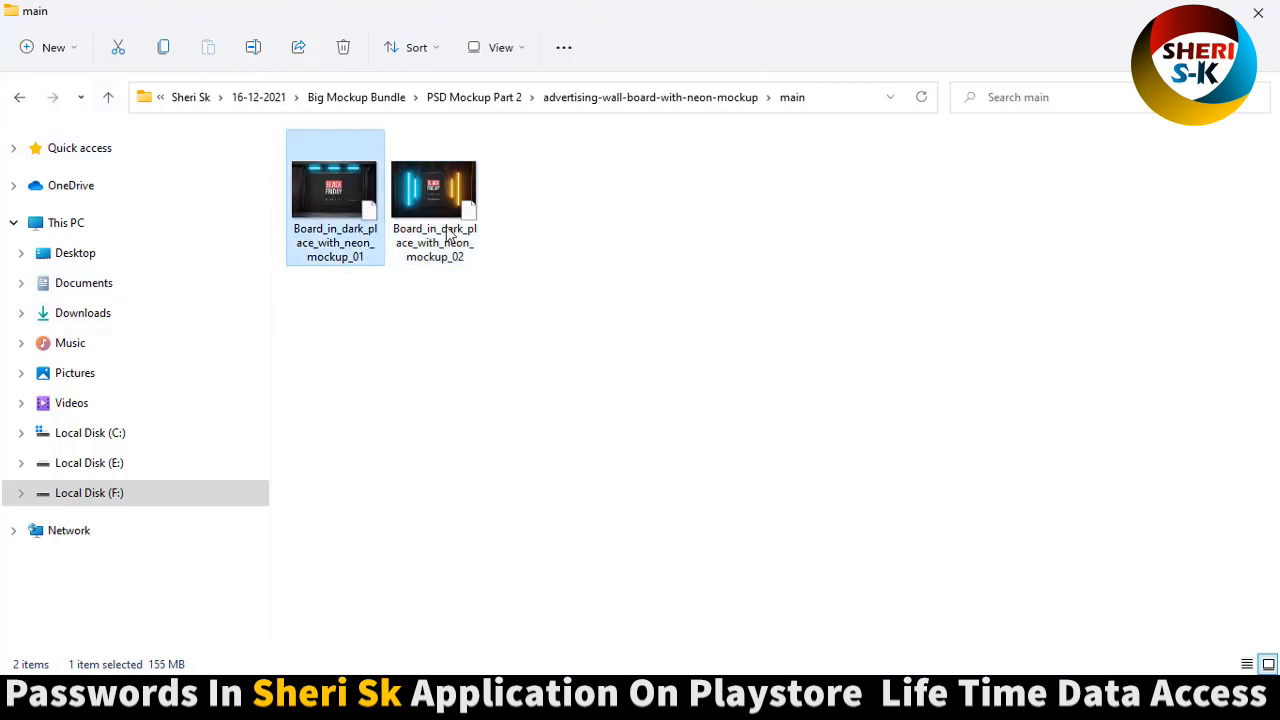
{"action": "left_click", "coordinate": [19, 97]}
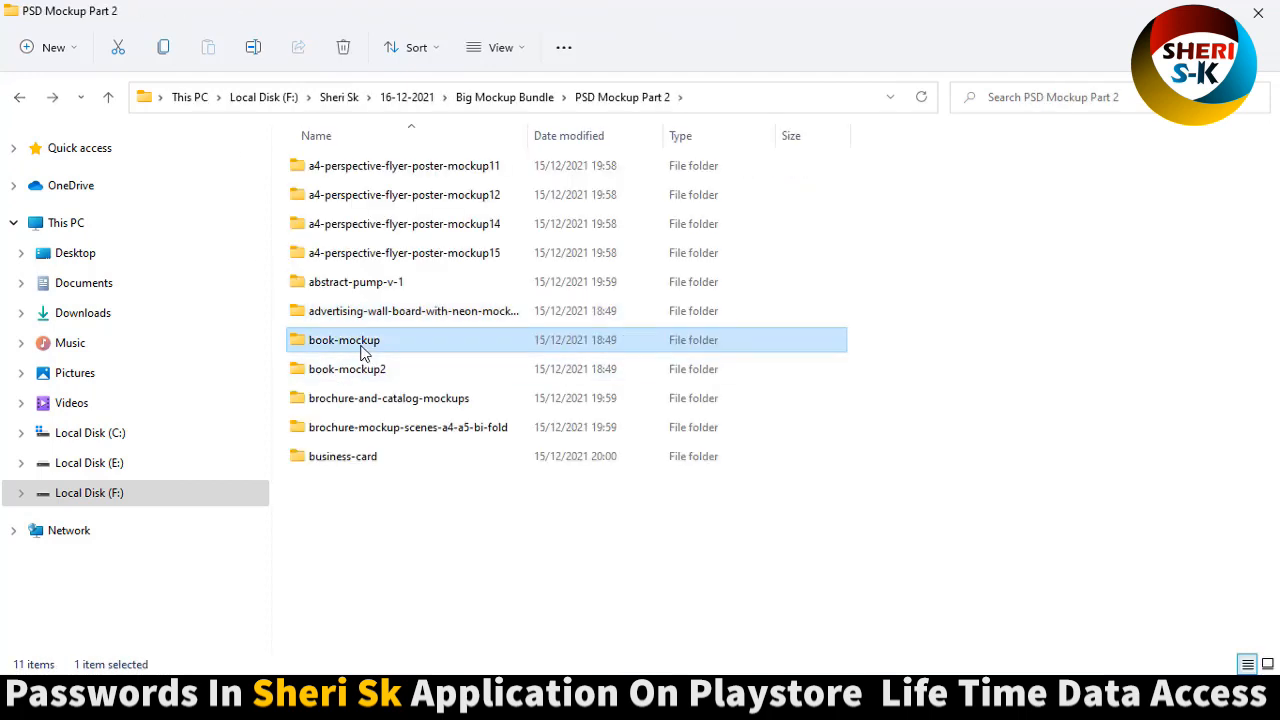
{"action": "double_click", "coordinate": [344, 340]}
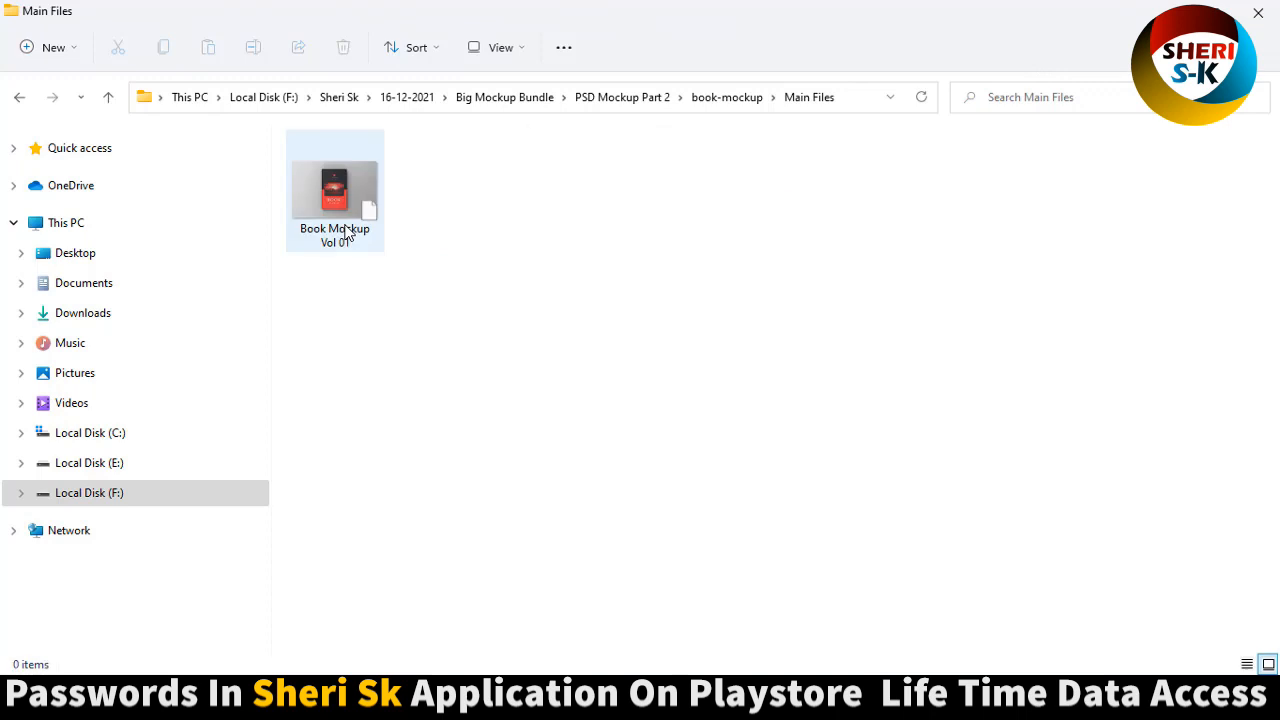
{"action": "left_click", "coordinate": [335, 190]}
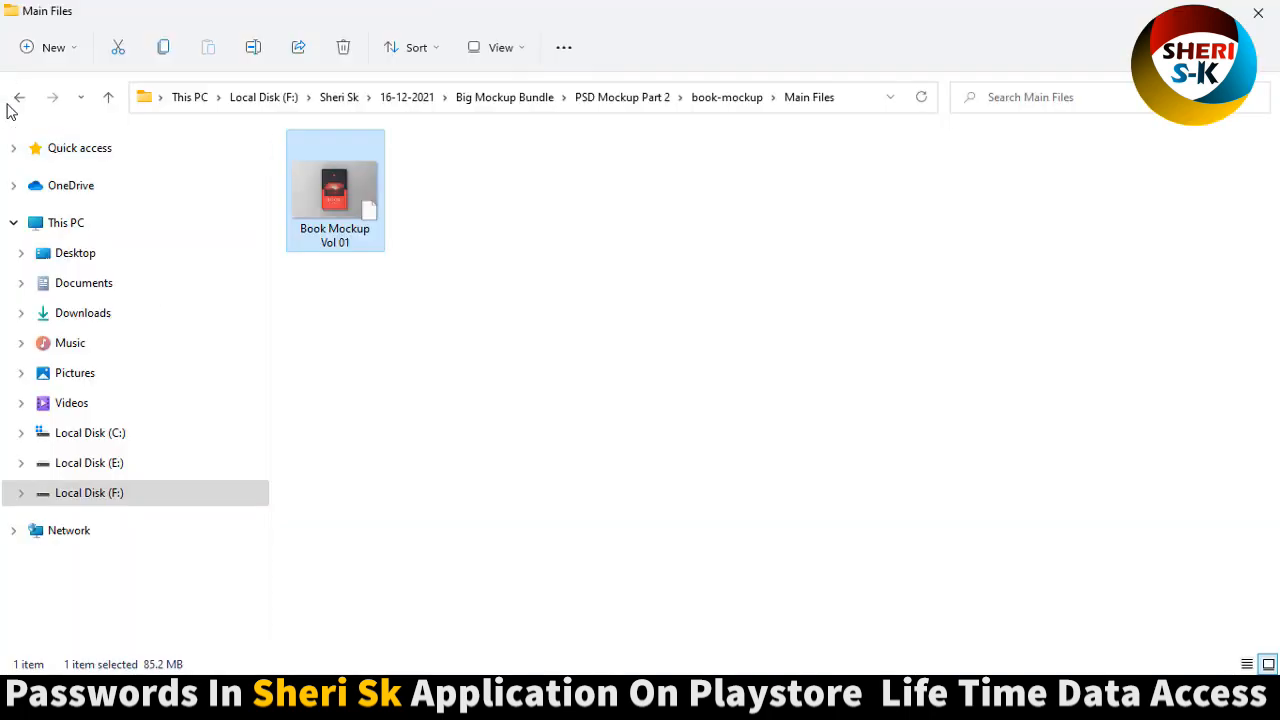
Step: Return up to PSD Mockup Part 2 and open the book-mockup2 folder
{"action": "left_click", "coordinate": [18, 97]}
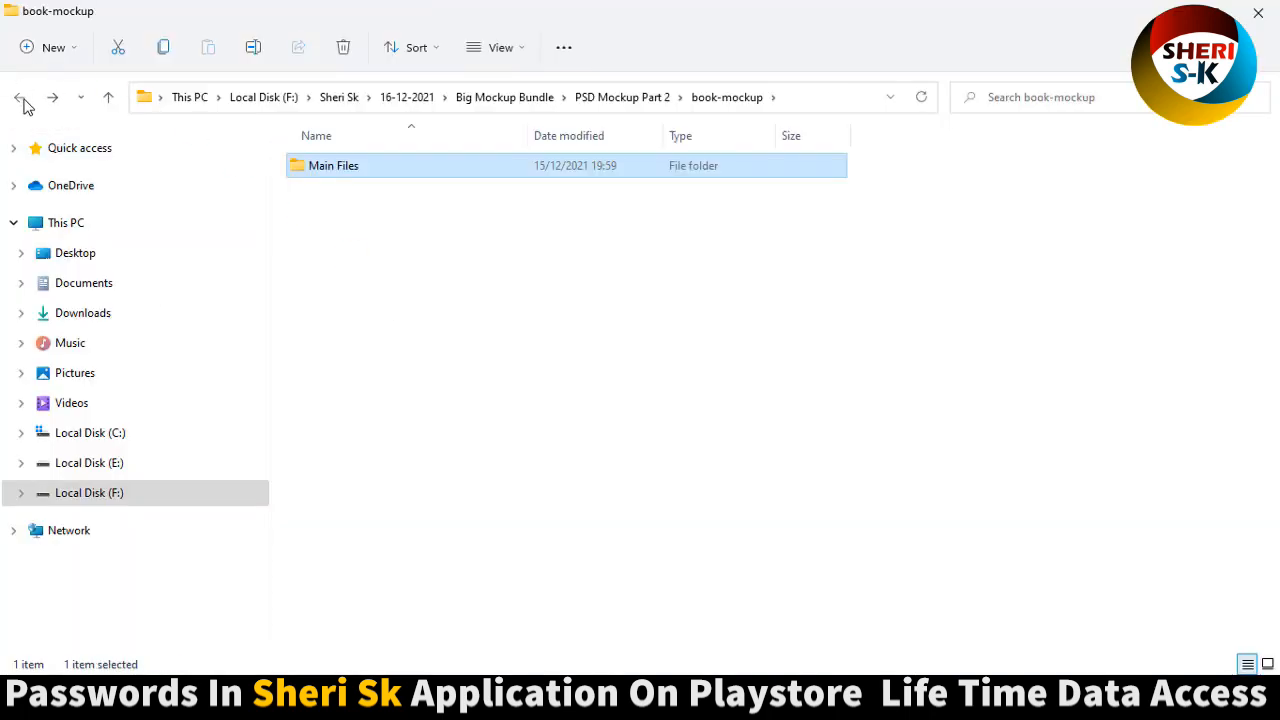
{"action": "left_click", "coordinate": [18, 97]}
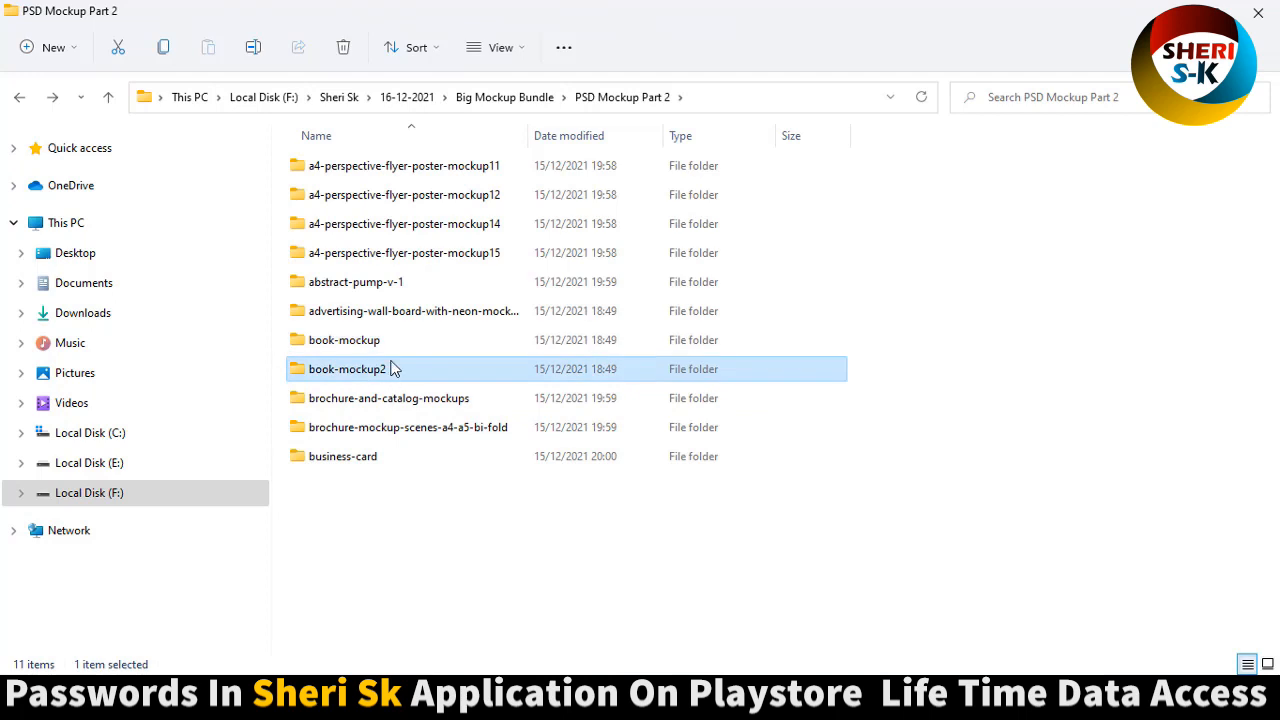
{"action": "double_click", "coordinate": [346, 368]}
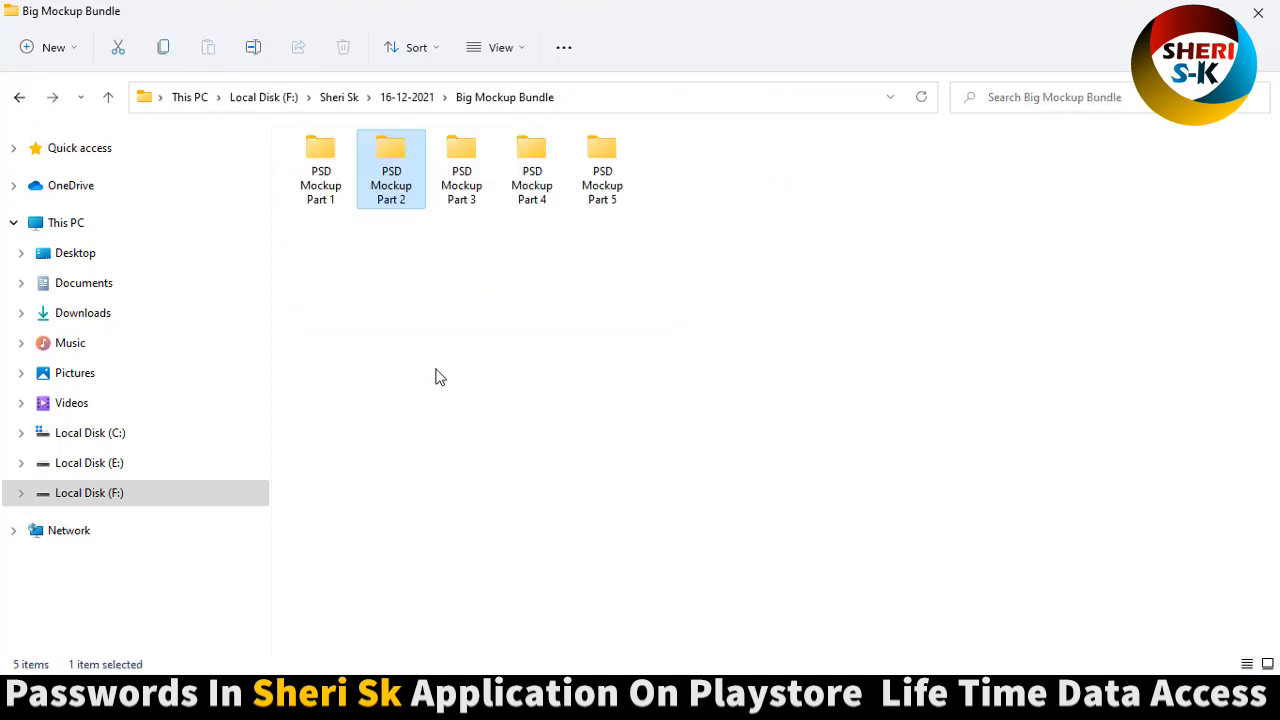
Step: Browse PSD Mockup Part 2's bi-fold brochure scenes and its Layerstyles folder
{"action": "double_click", "coordinate": [391, 167]}
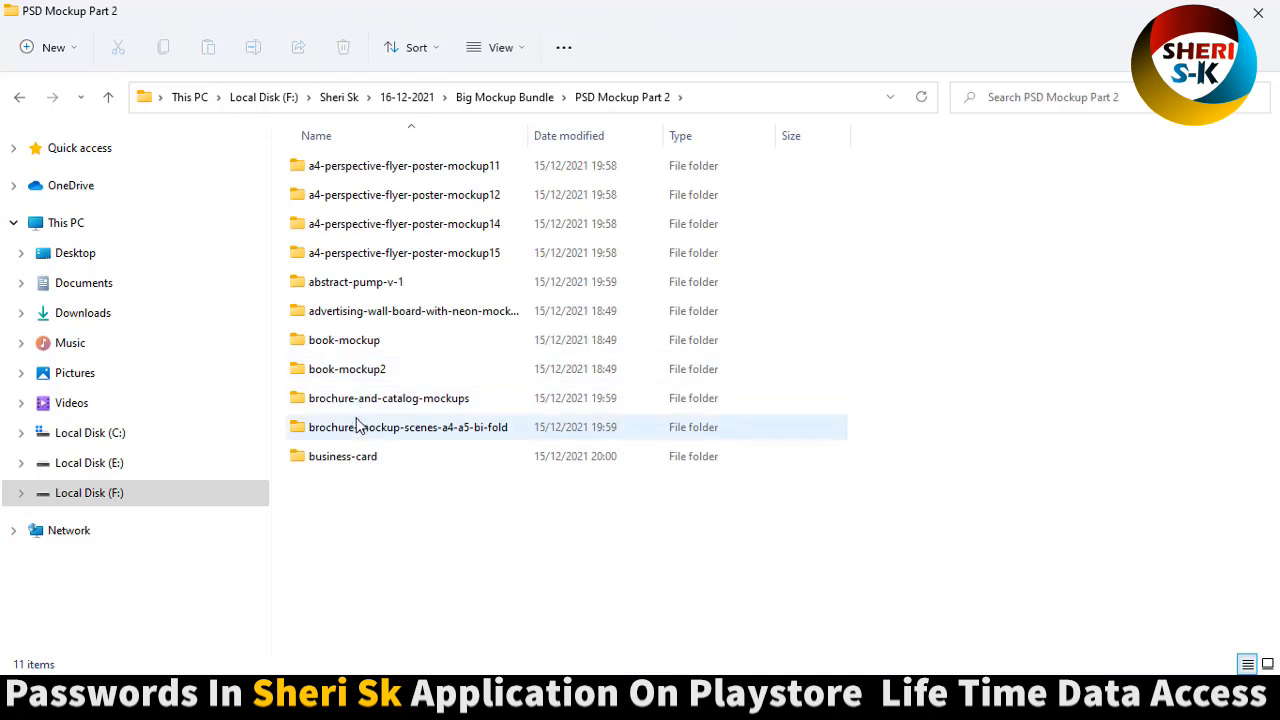
{"action": "double_click", "coordinate": [389, 397]}
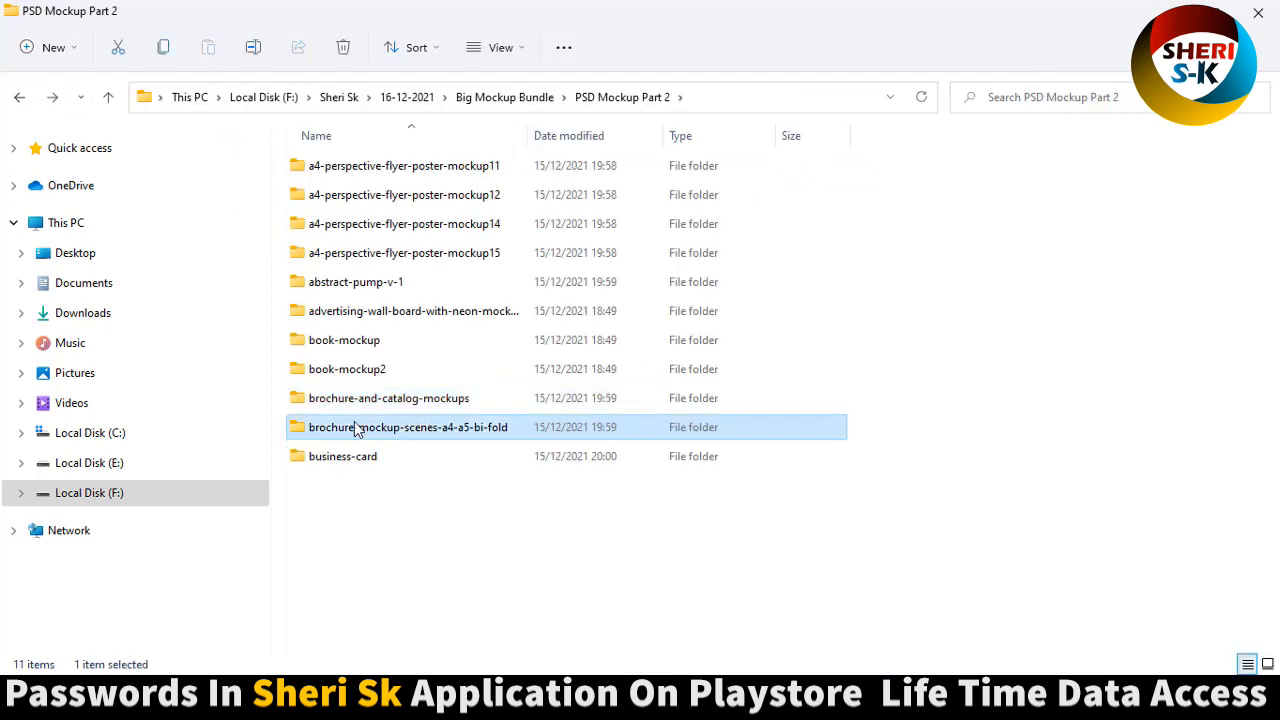
{"action": "double_click", "coordinate": [408, 427]}
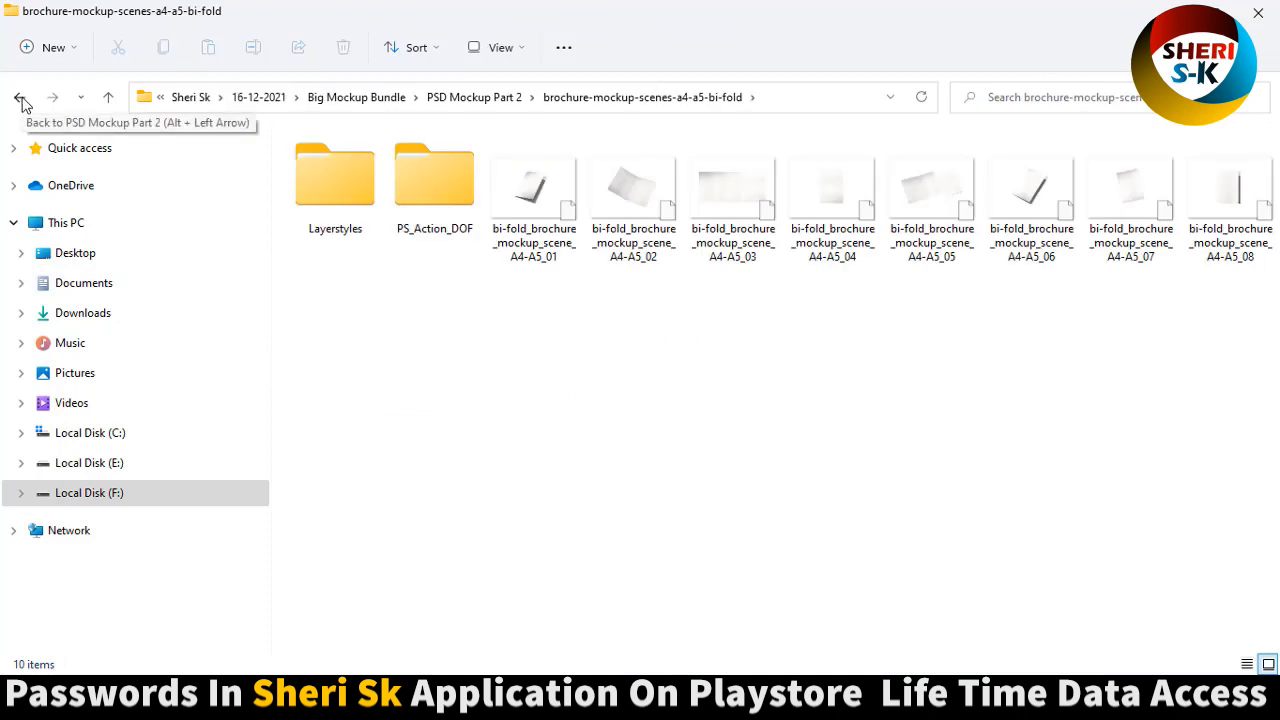
{"action": "left_click", "coordinate": [434, 175]}
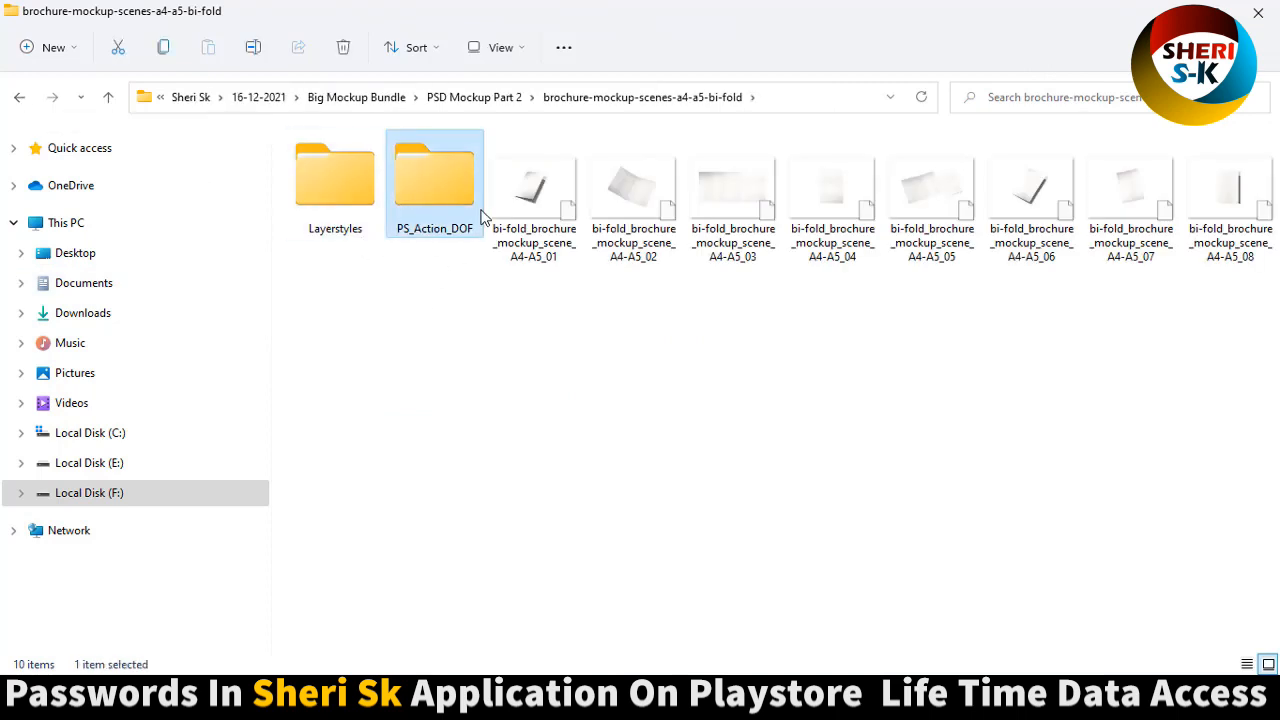
{"action": "double_click", "coordinate": [334, 175]}
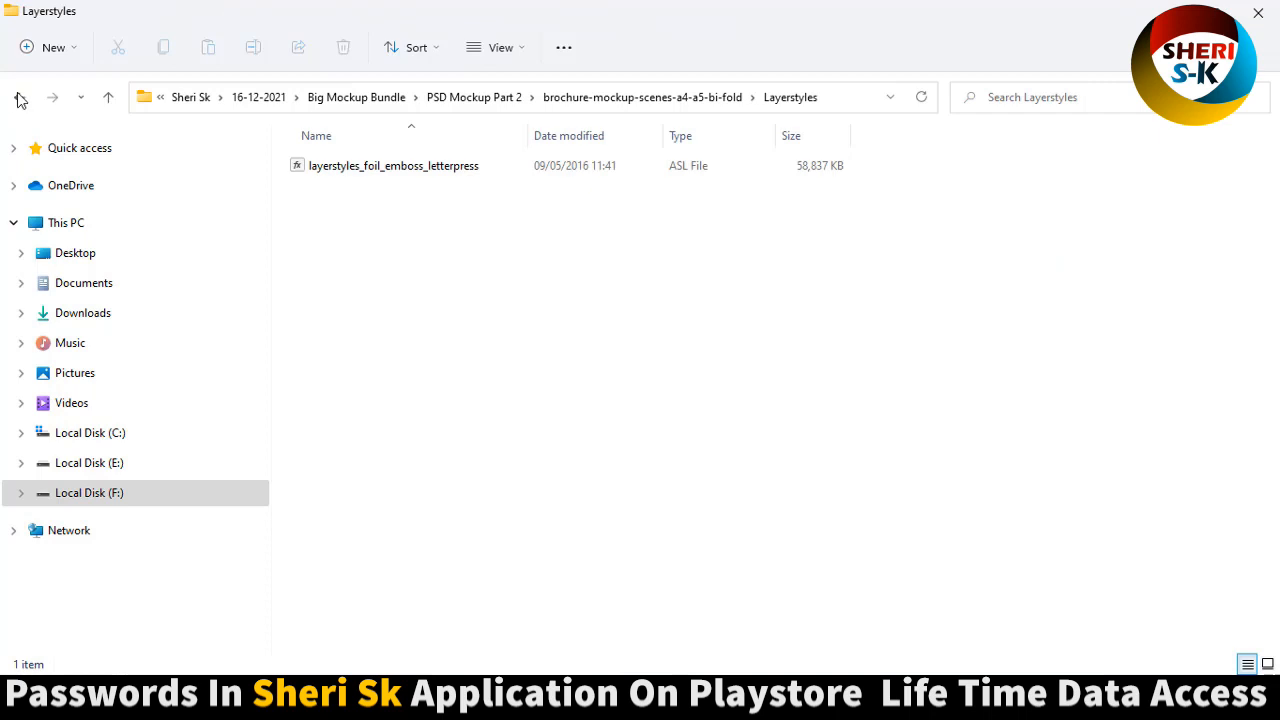
Step: View the business-card folder as large thumbnails, then go back
{"action": "left_click", "coordinate": [18, 97]}
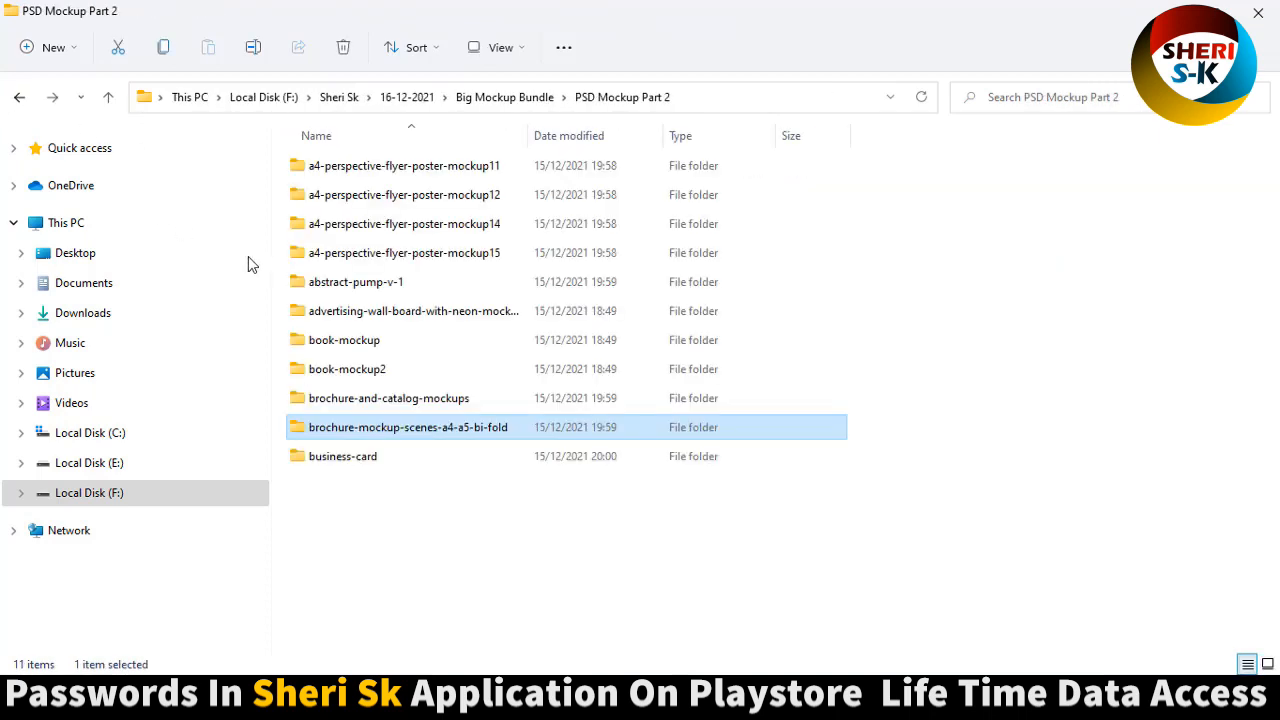
{"action": "double_click", "coordinate": [343, 456]}
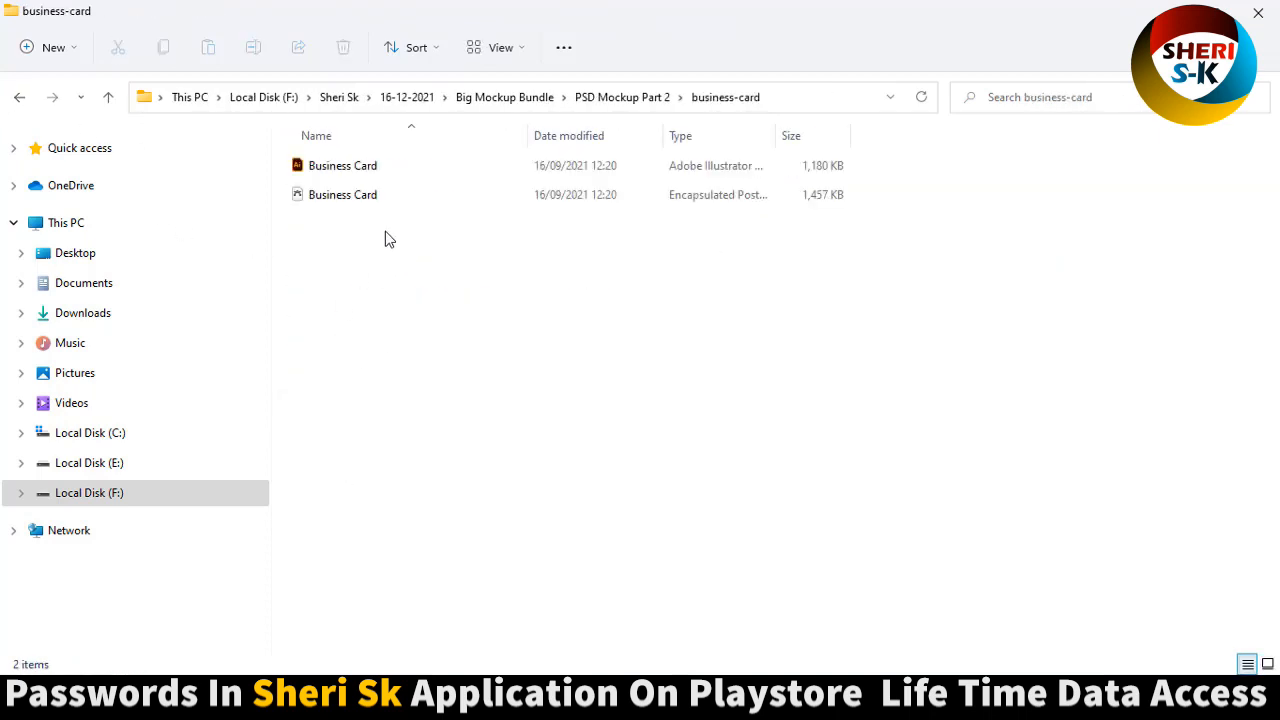
{"action": "left_click", "coordinate": [496, 47]}
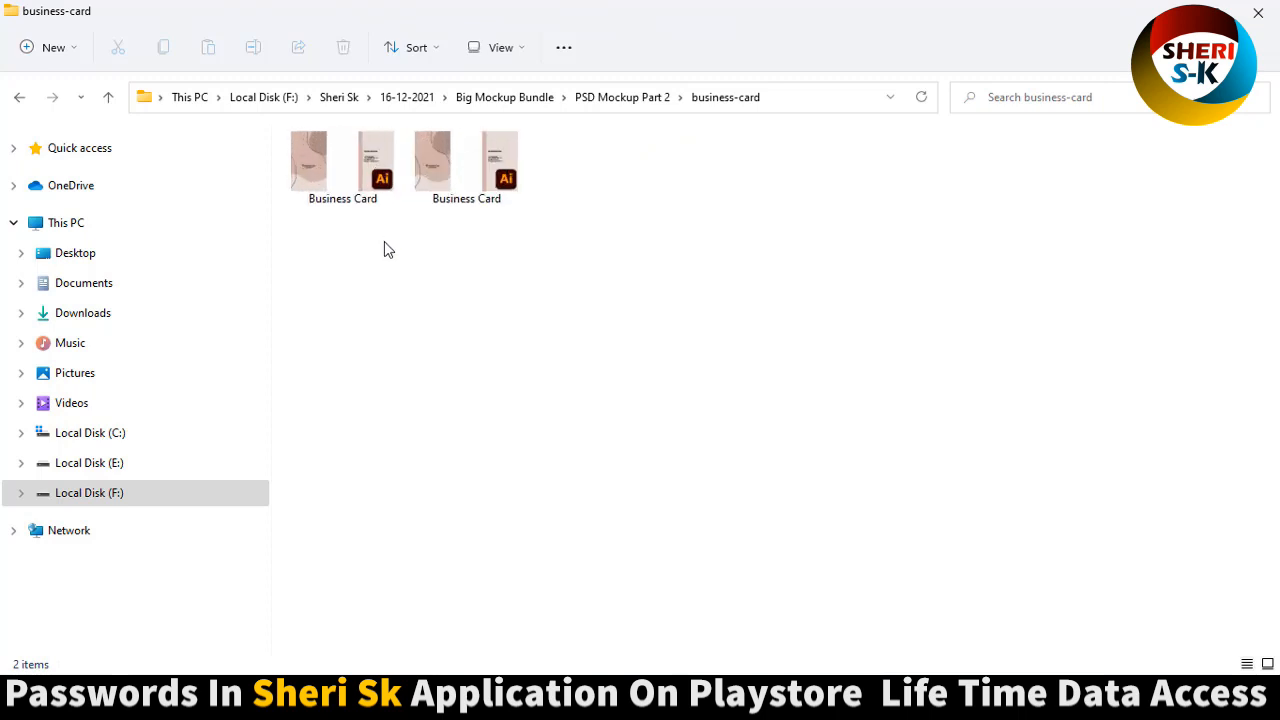
{"action": "left_click", "coordinate": [18, 97]}
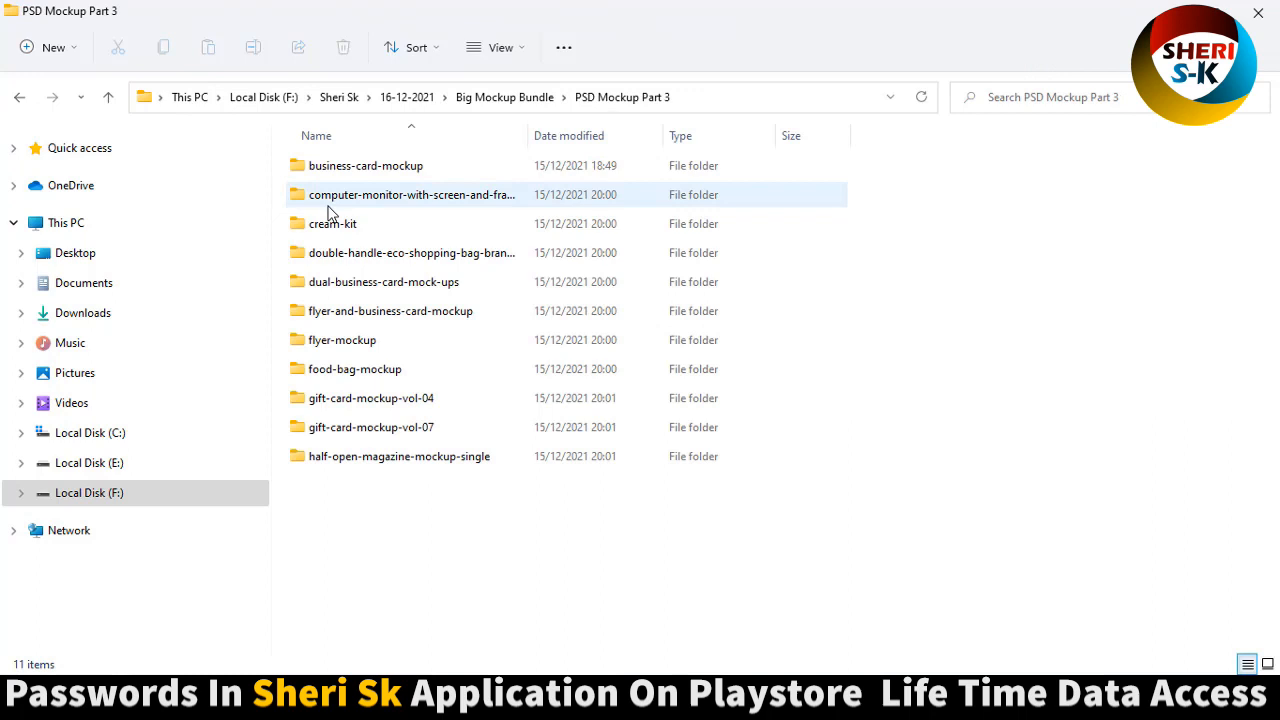
Step: Browse business-card-mockup, then open the monitor mockup's MAIN folder and its Photoshop file
{"action": "double_click", "coordinate": [366, 165]}
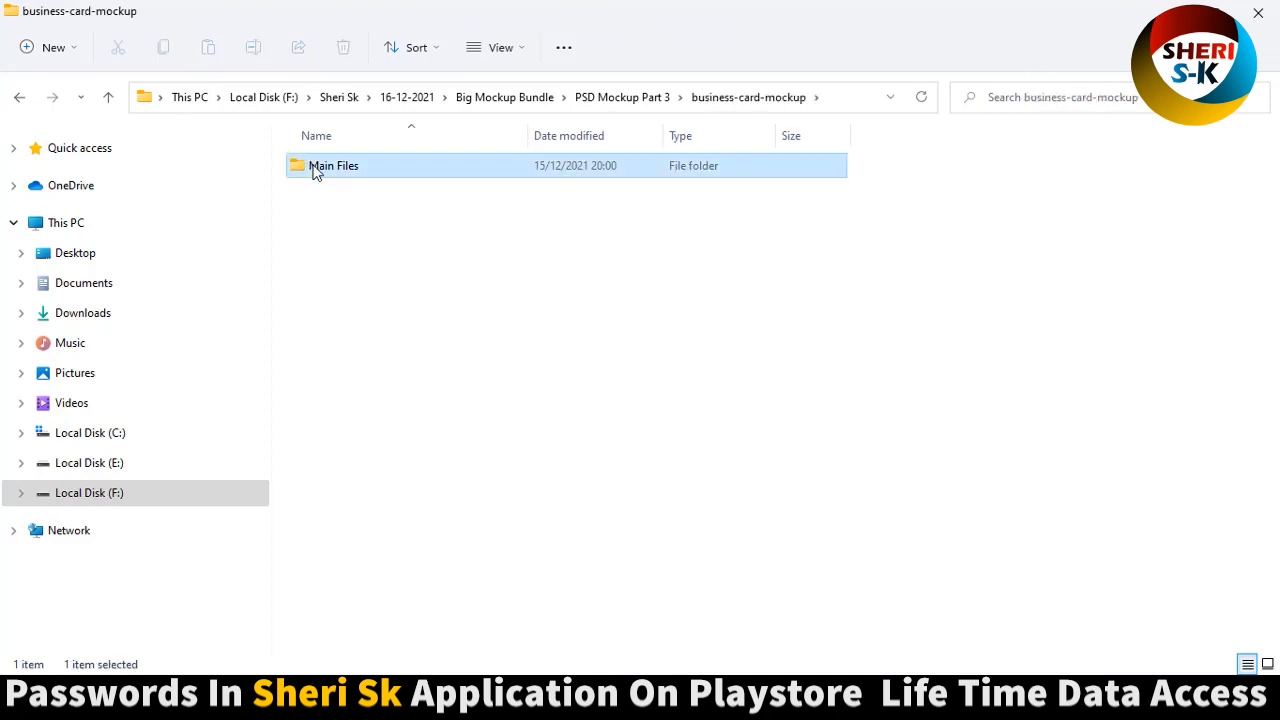
{"action": "double_click", "coordinate": [333, 165]}
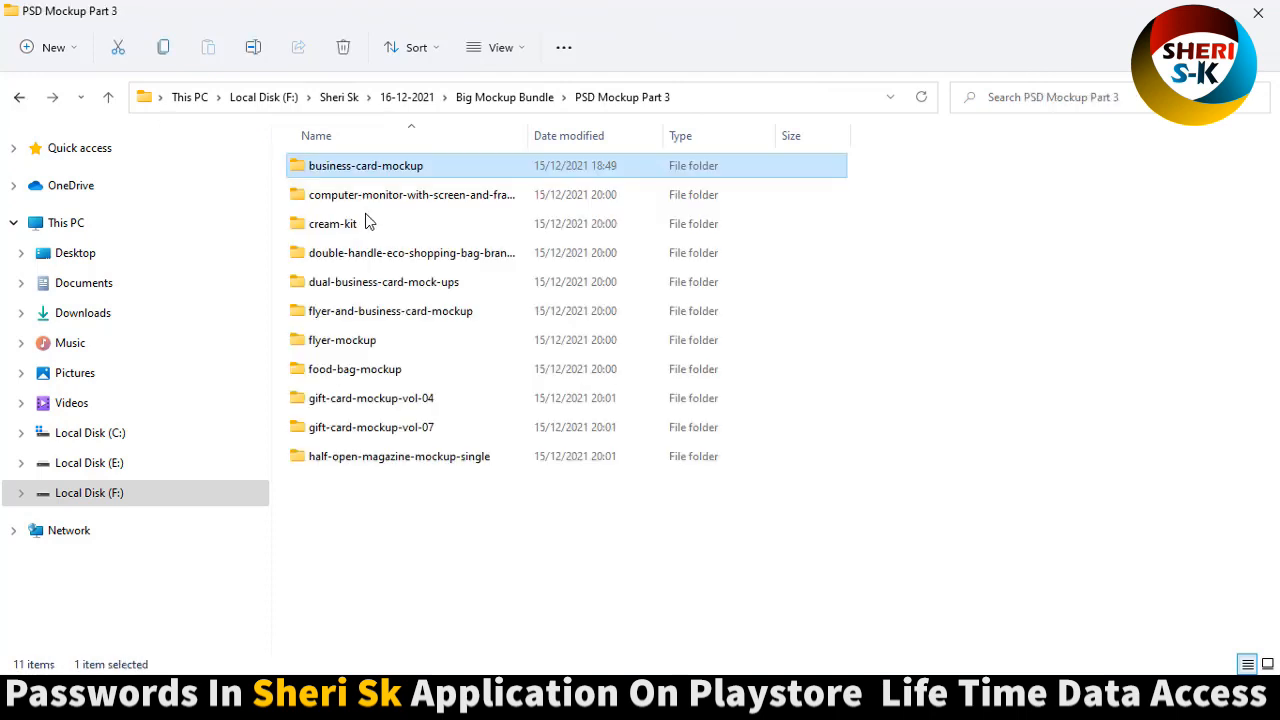
{"action": "double_click", "coordinate": [410, 194]}
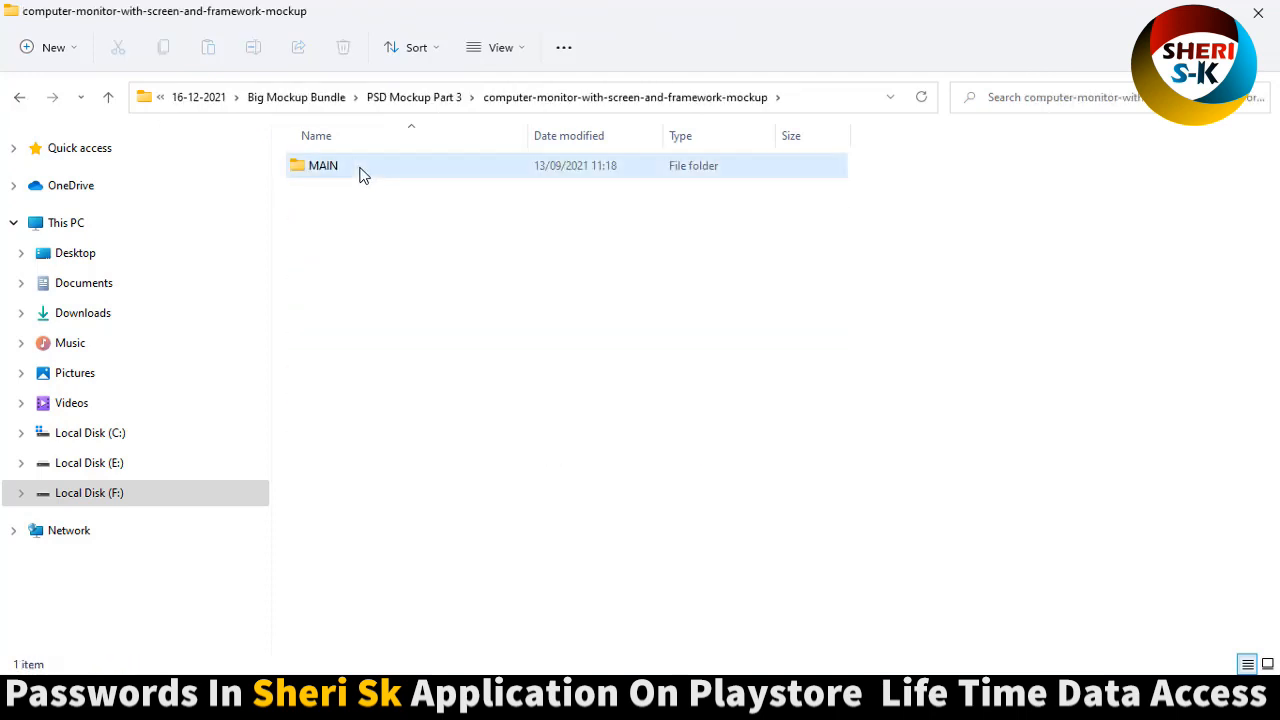
{"action": "double_click", "coordinate": [323, 165]}
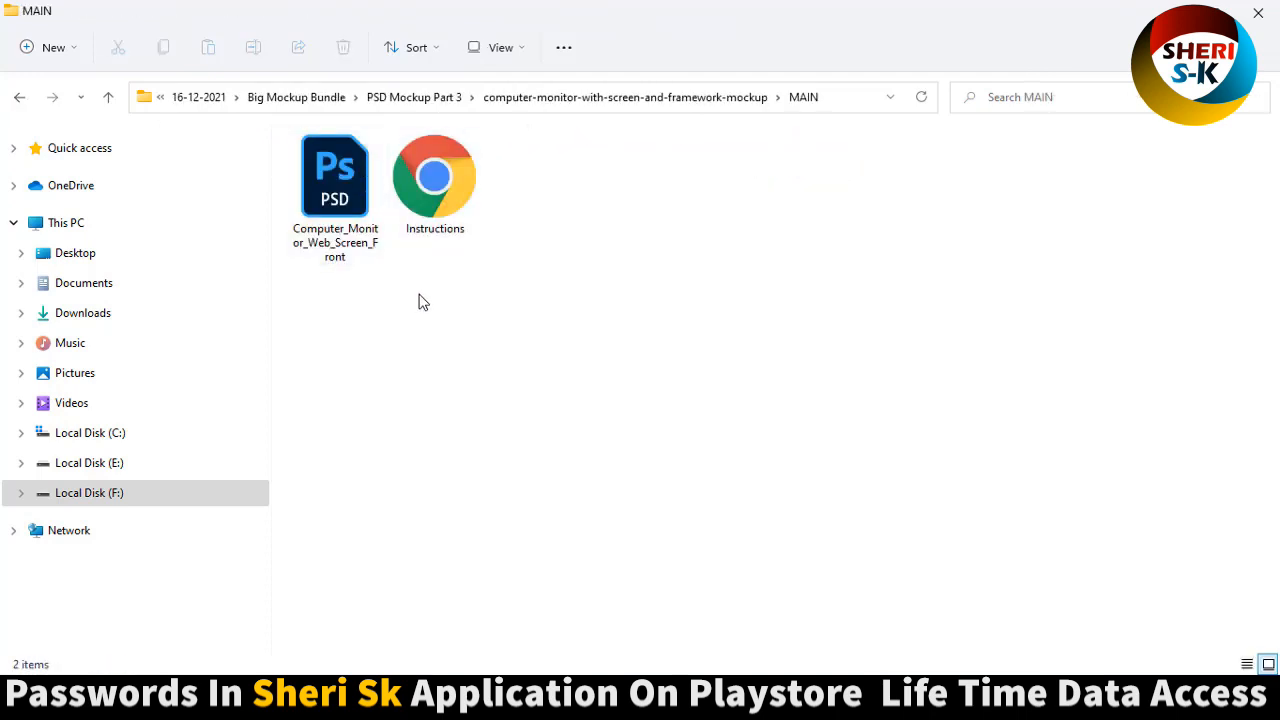
{"action": "left_click", "coordinate": [335, 175]}
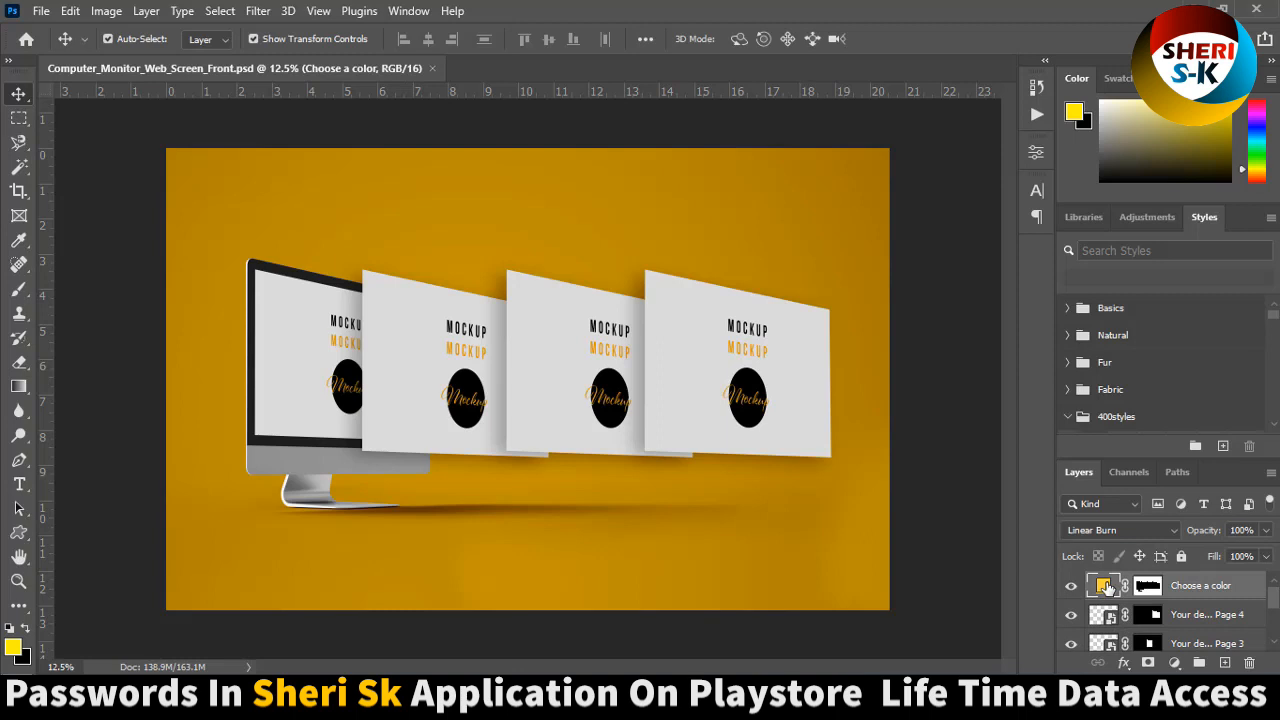
Step: Open the 'Choose a color' fill layer's Color Picker and pick a new hue
{"action": "left_click", "coordinate": [1103, 585]}
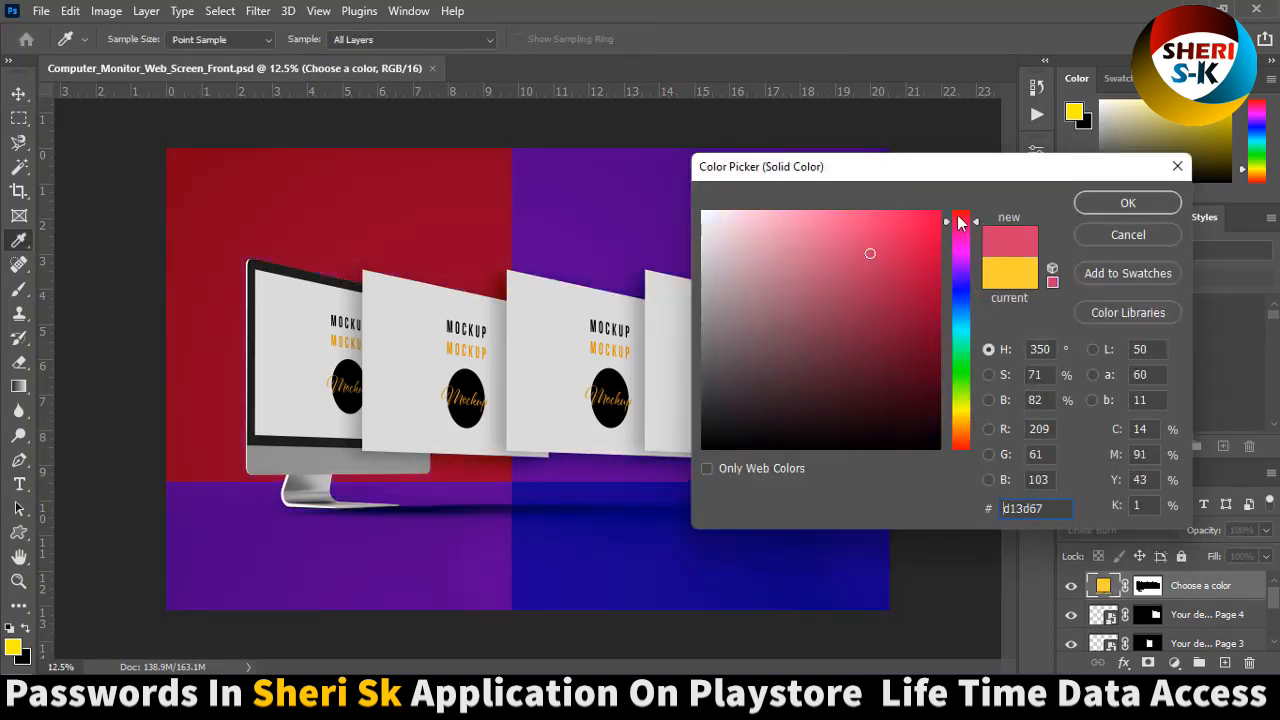
{"action": "left_click", "coordinate": [1127, 202]}
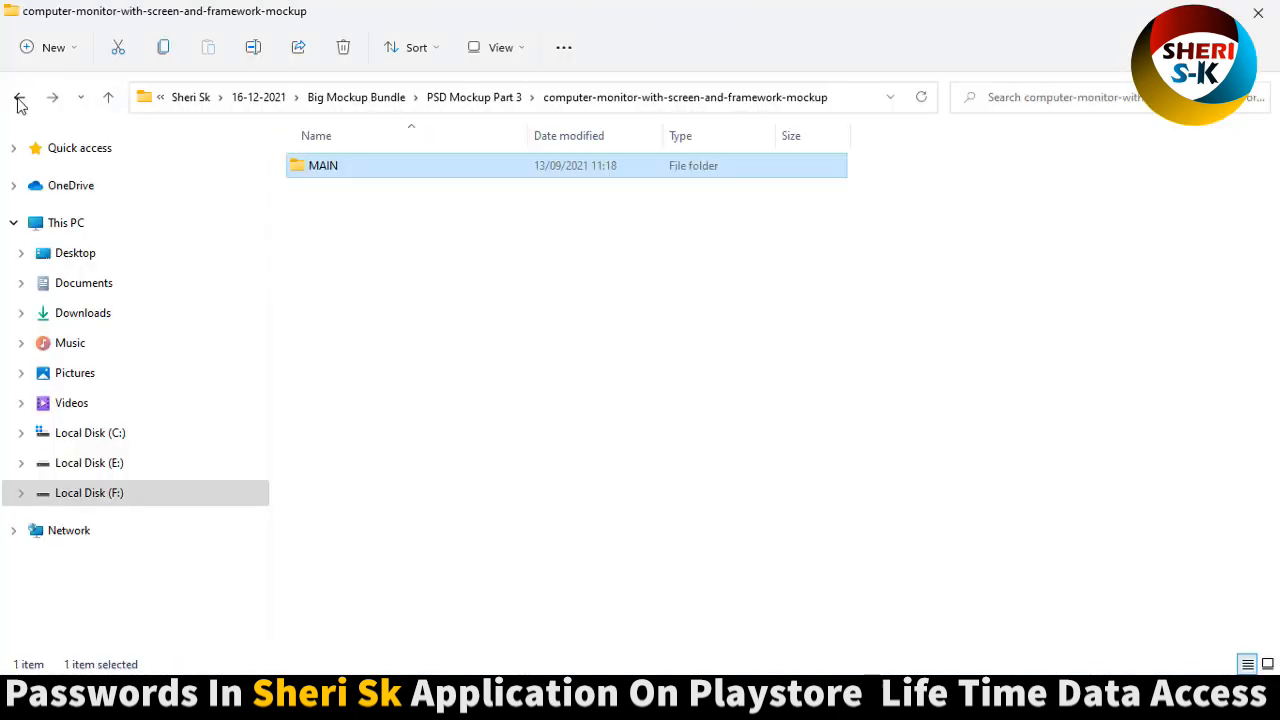
Step: Peek inside the cream-kit and eco bag mockup folders, including 5_DoubleHandleEcoBag_v1.0
{"action": "left_click", "coordinate": [18, 97]}
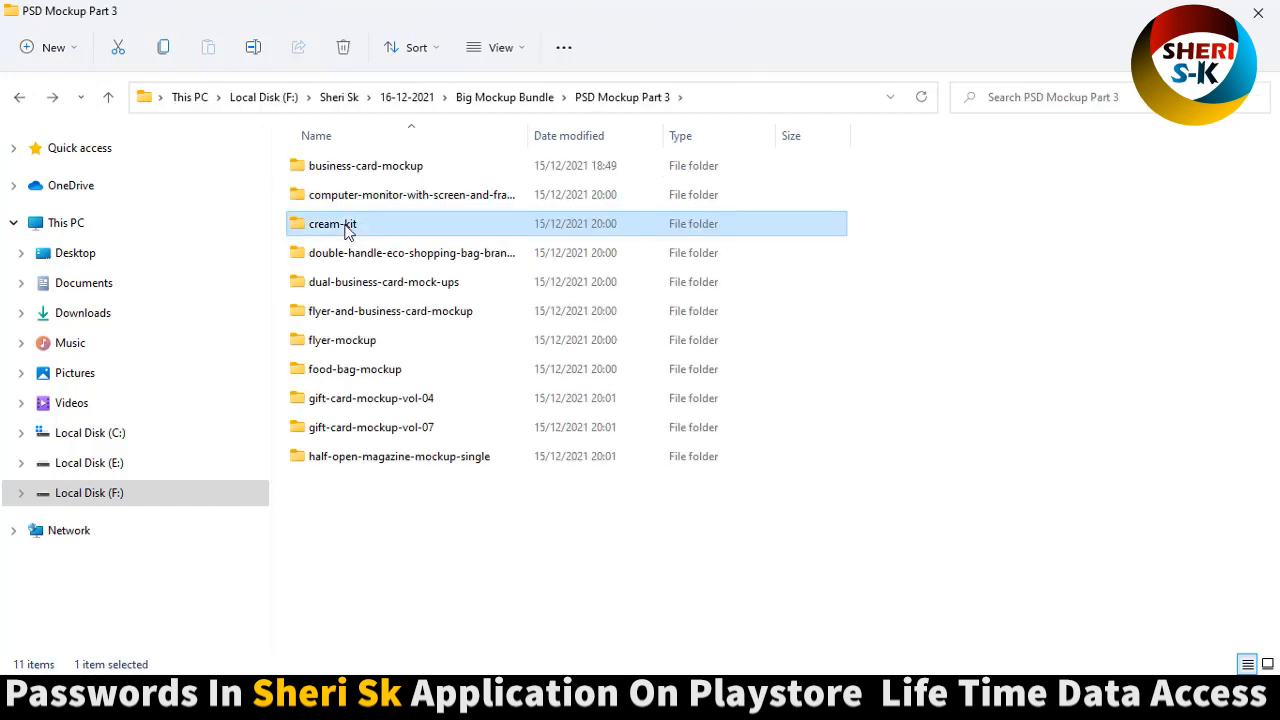
{"action": "double_click", "coordinate": [331, 223]}
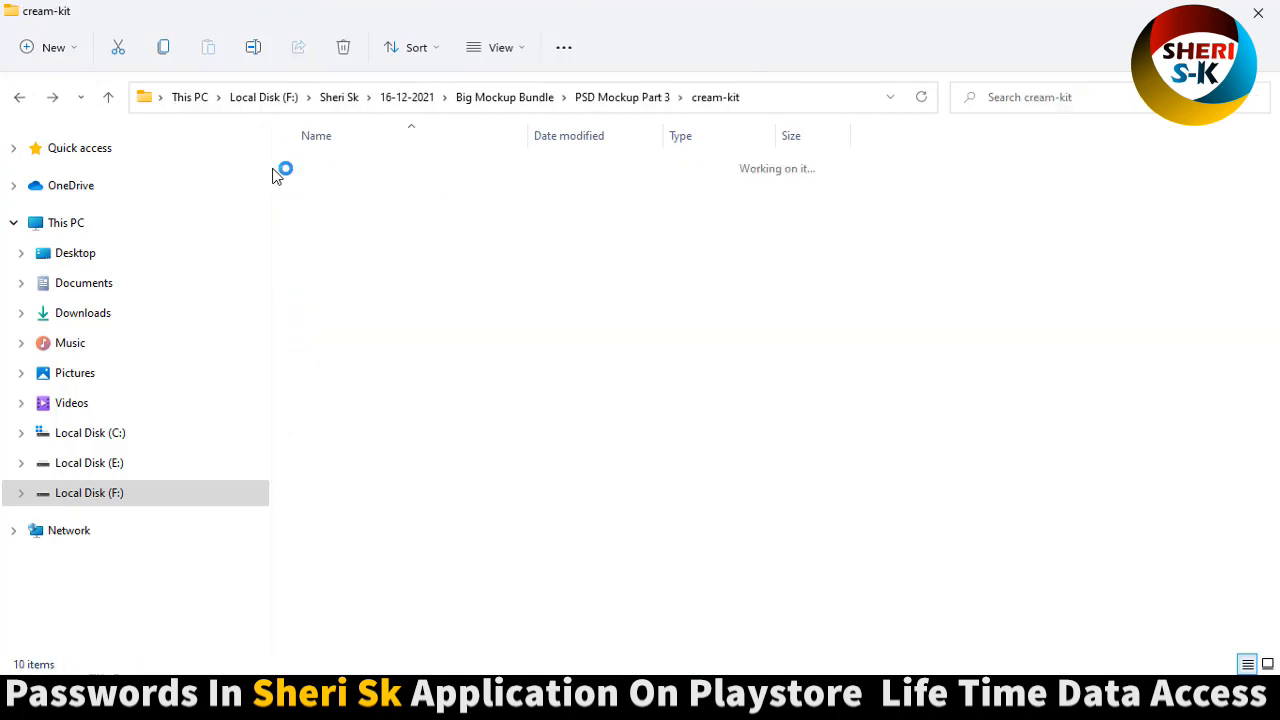
{"action": "left_click", "coordinate": [20, 97]}
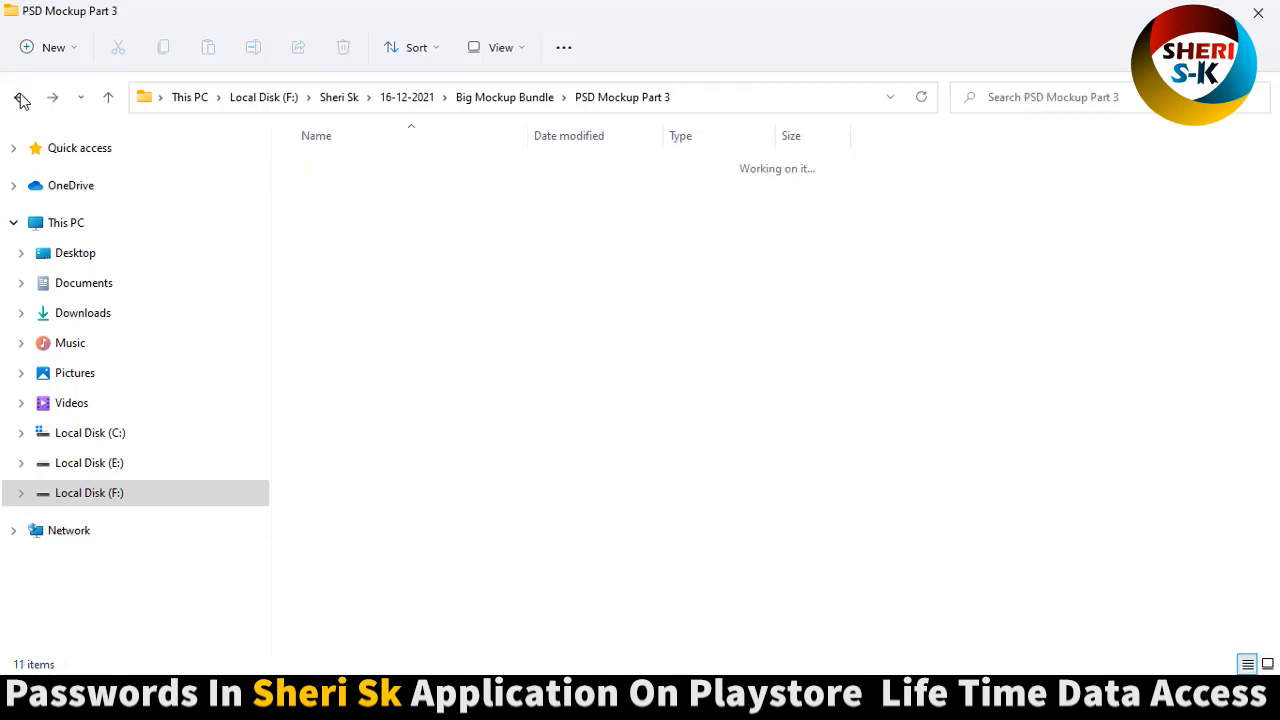
{"action": "double_click", "coordinate": [360, 185]}
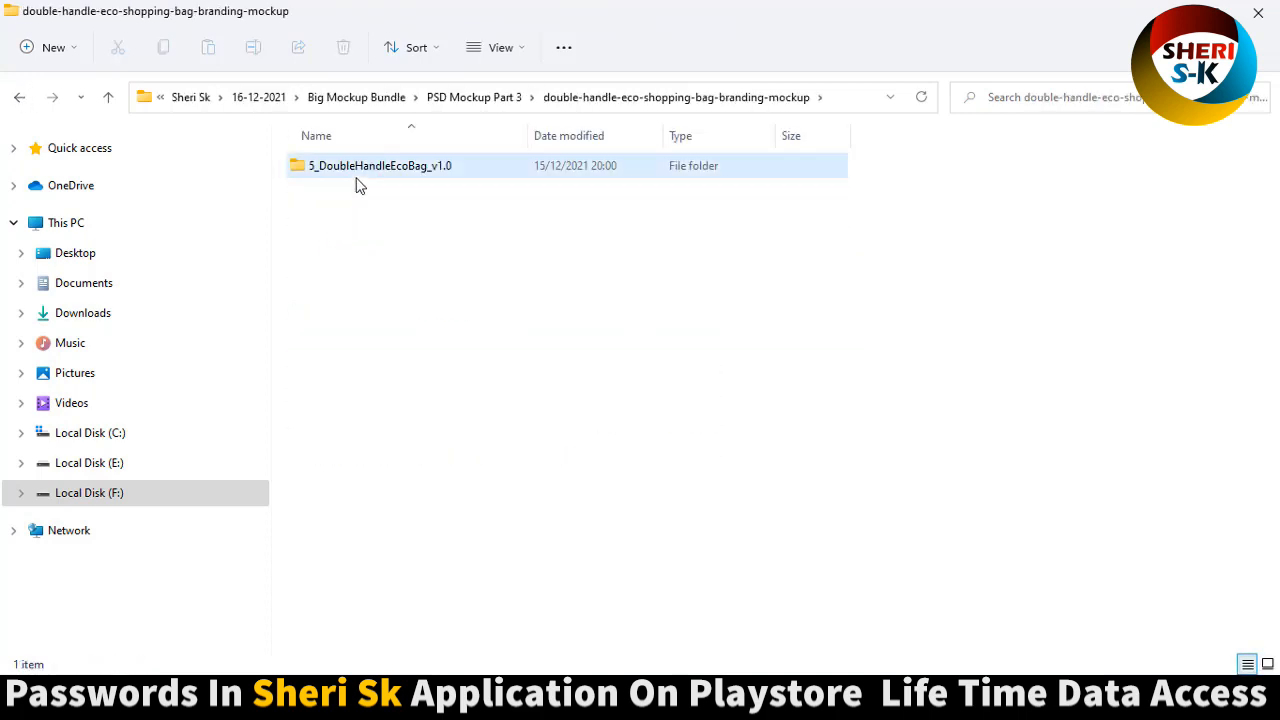
{"action": "double_click", "coordinate": [380, 165]}
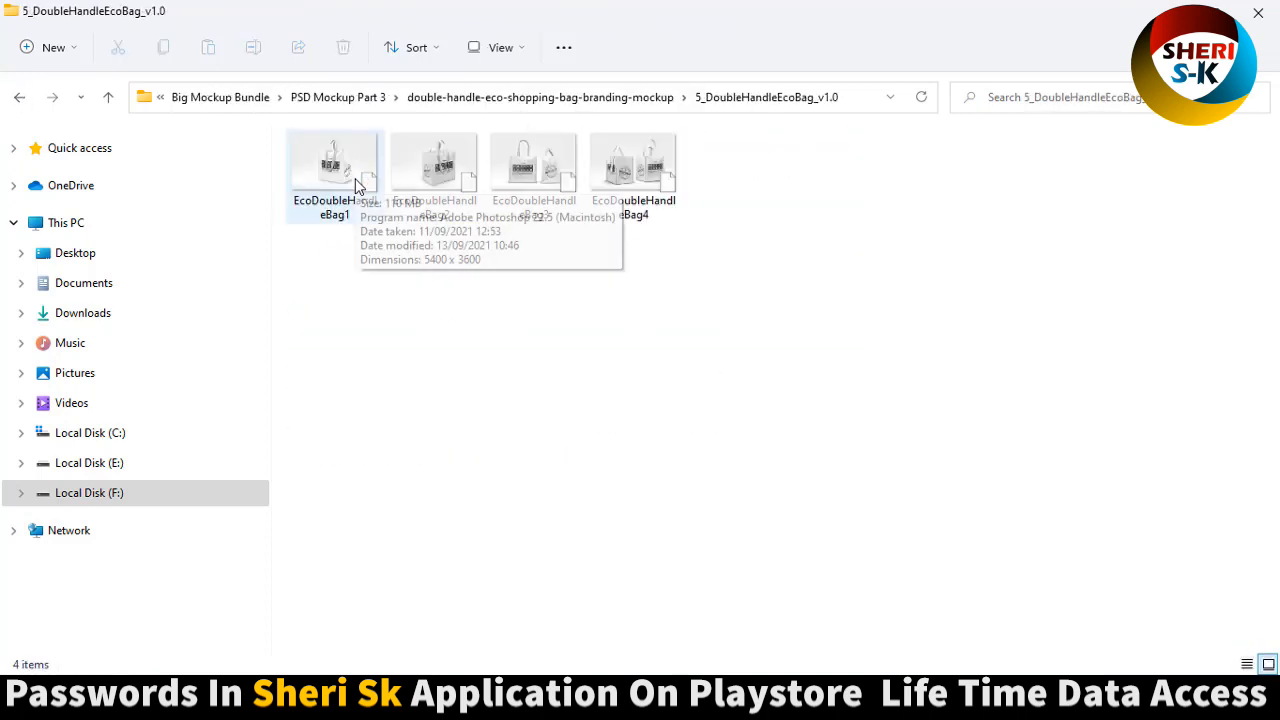
{"action": "left_click", "coordinate": [18, 97]}
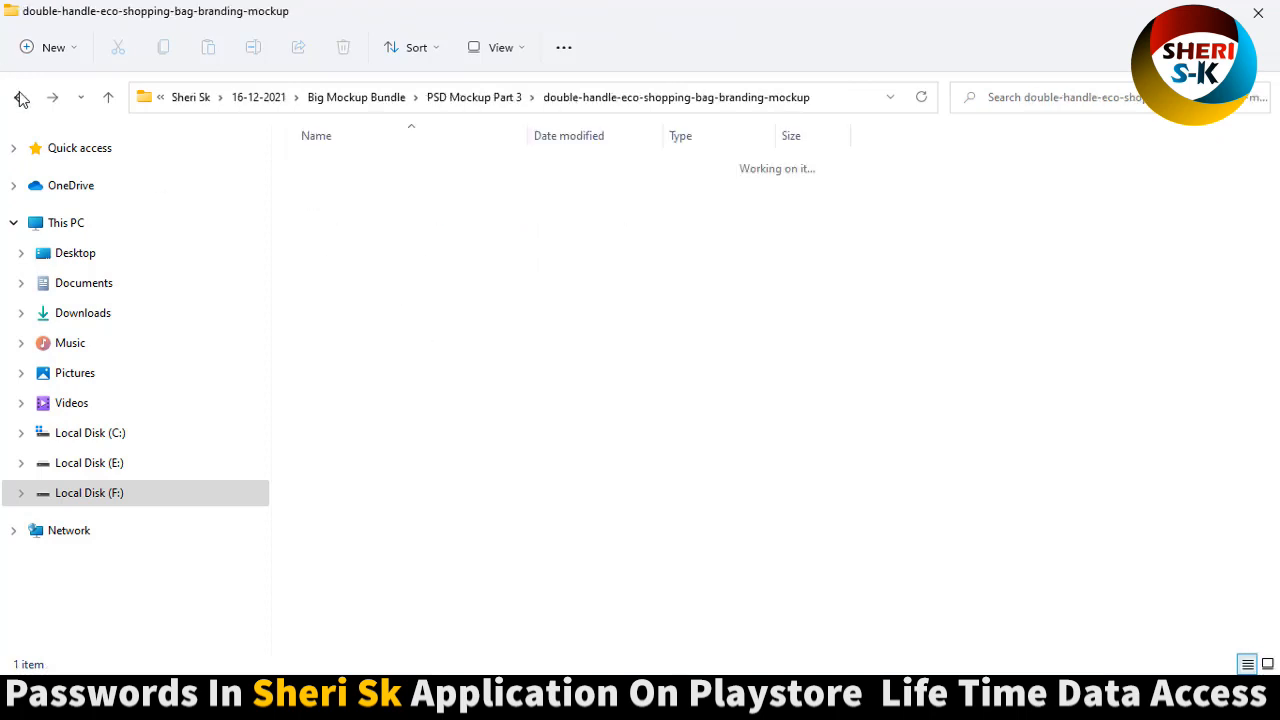
{"action": "left_click", "coordinate": [18, 97]}
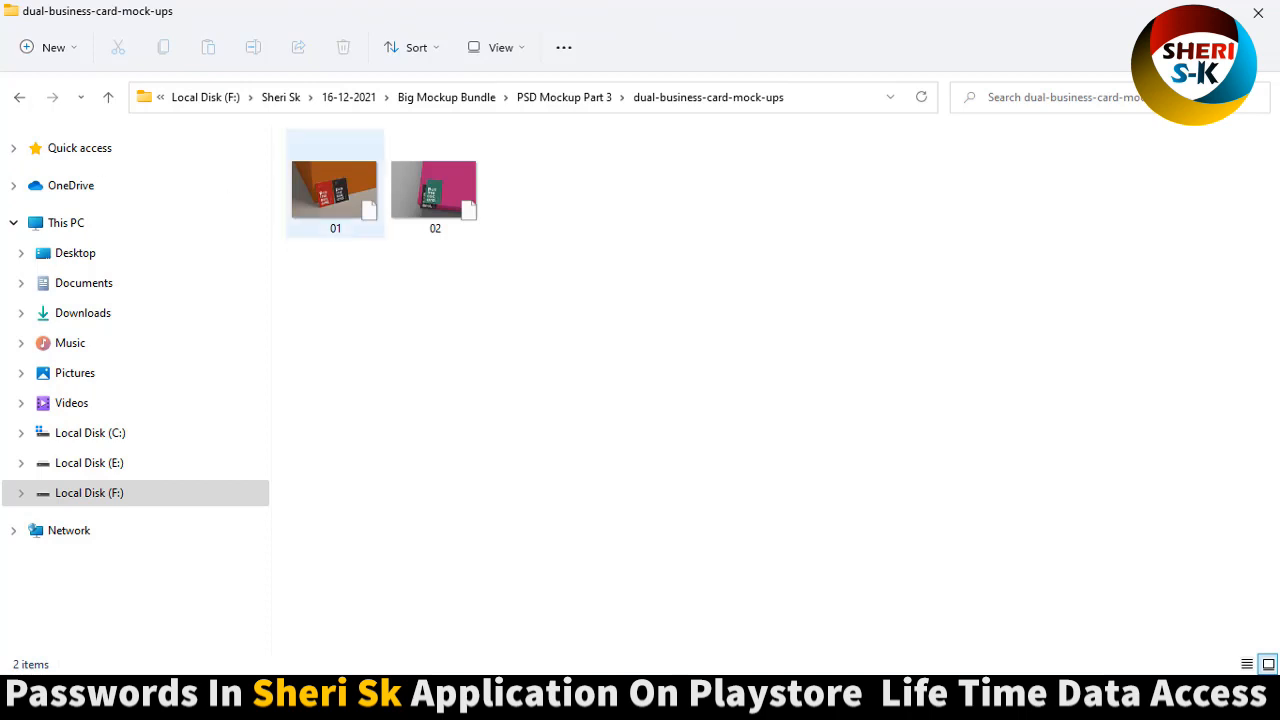
{"action": "left_click", "coordinate": [19, 97]}
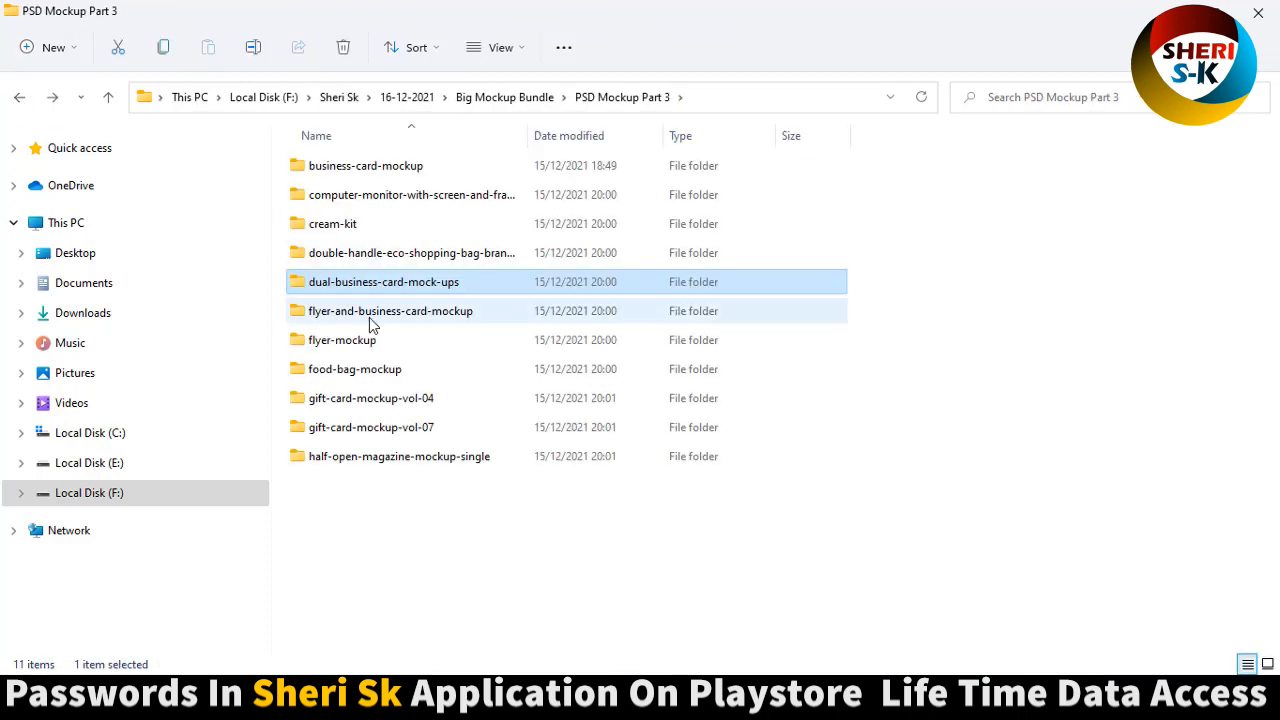
Step: Browse the flyer-and-business-card and gift-card-mockup-vol-04 folders, showing files as large icons
{"action": "double_click", "coordinate": [390, 310]}
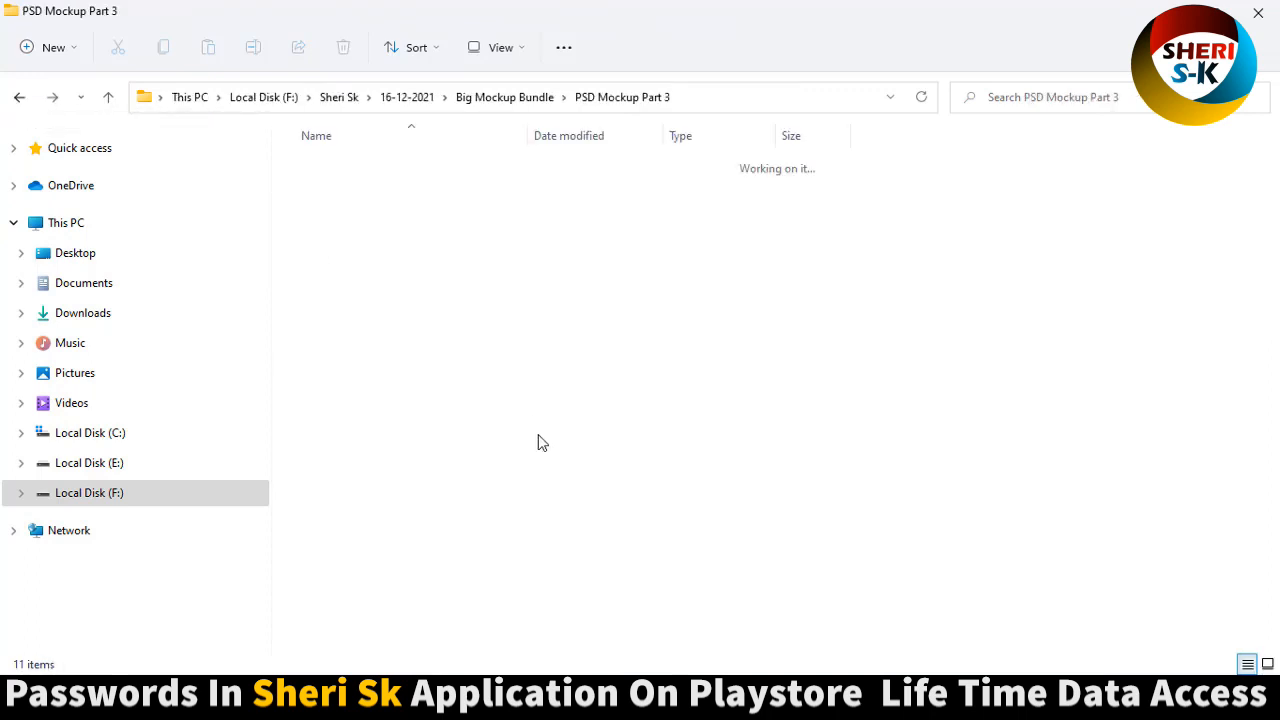
{"action": "left_click", "coordinate": [355, 369]}
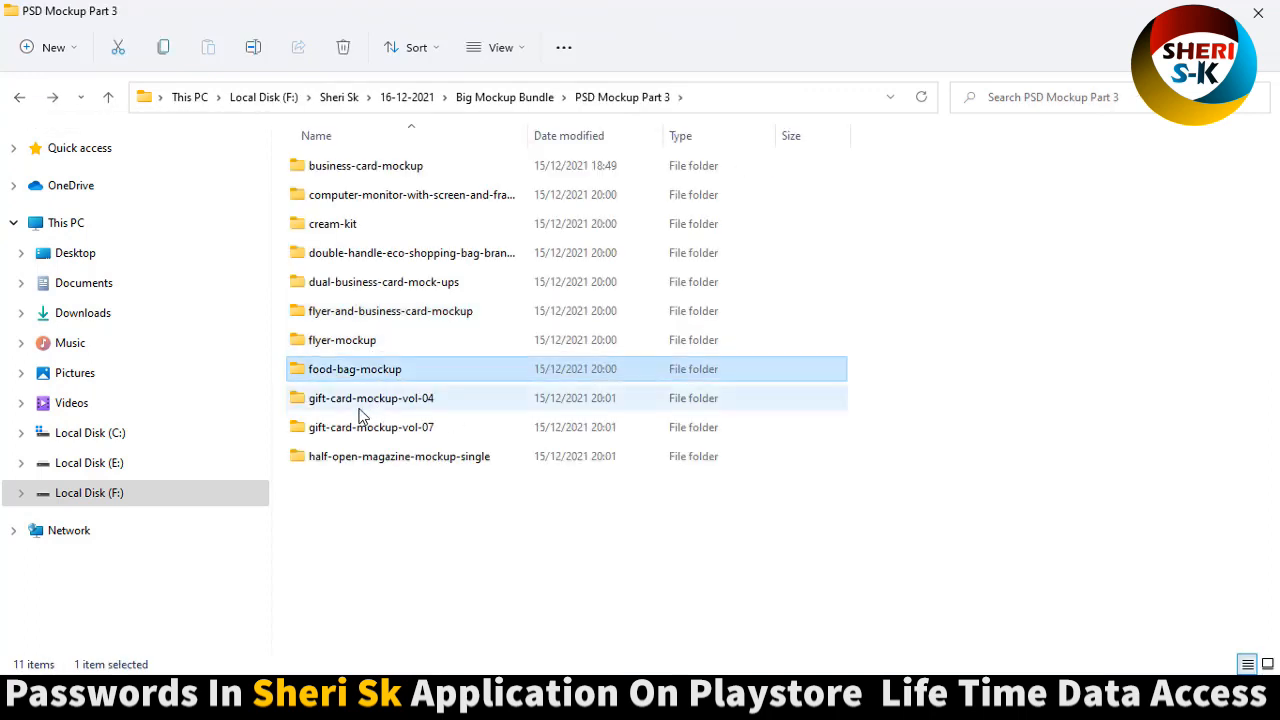
{"action": "left_click", "coordinate": [371, 397]}
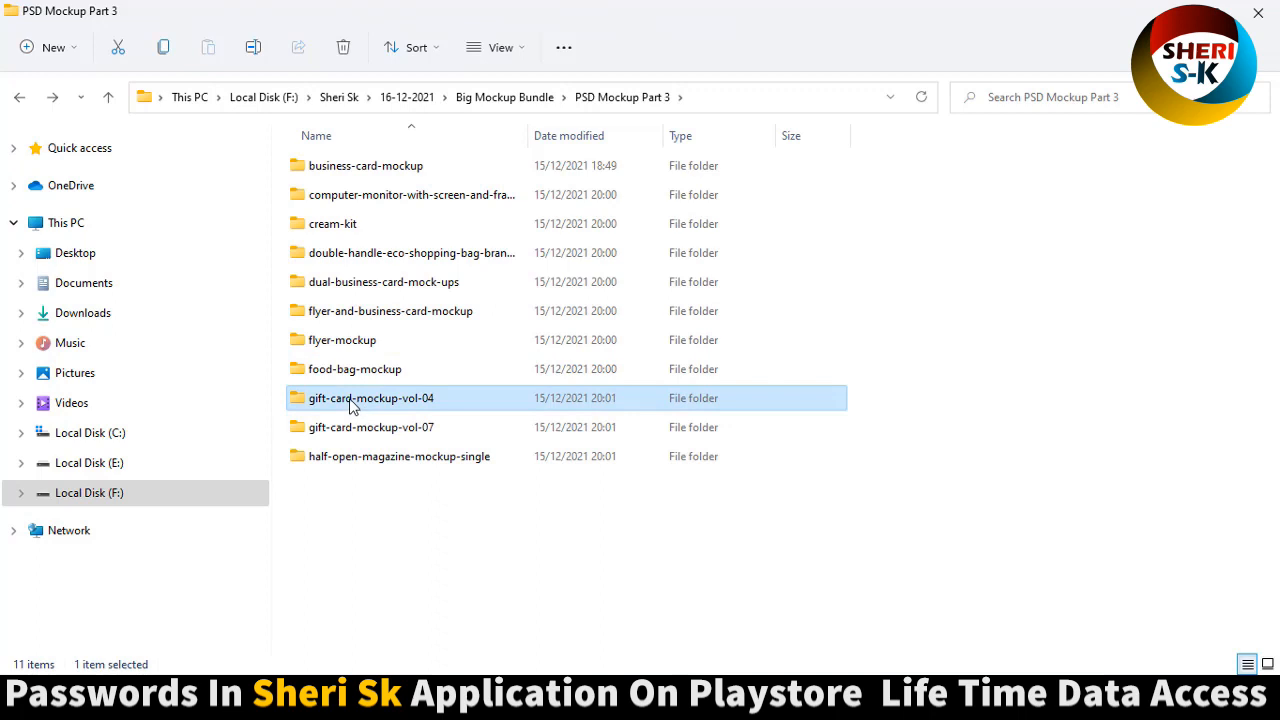
{"action": "double_click", "coordinate": [370, 397]}
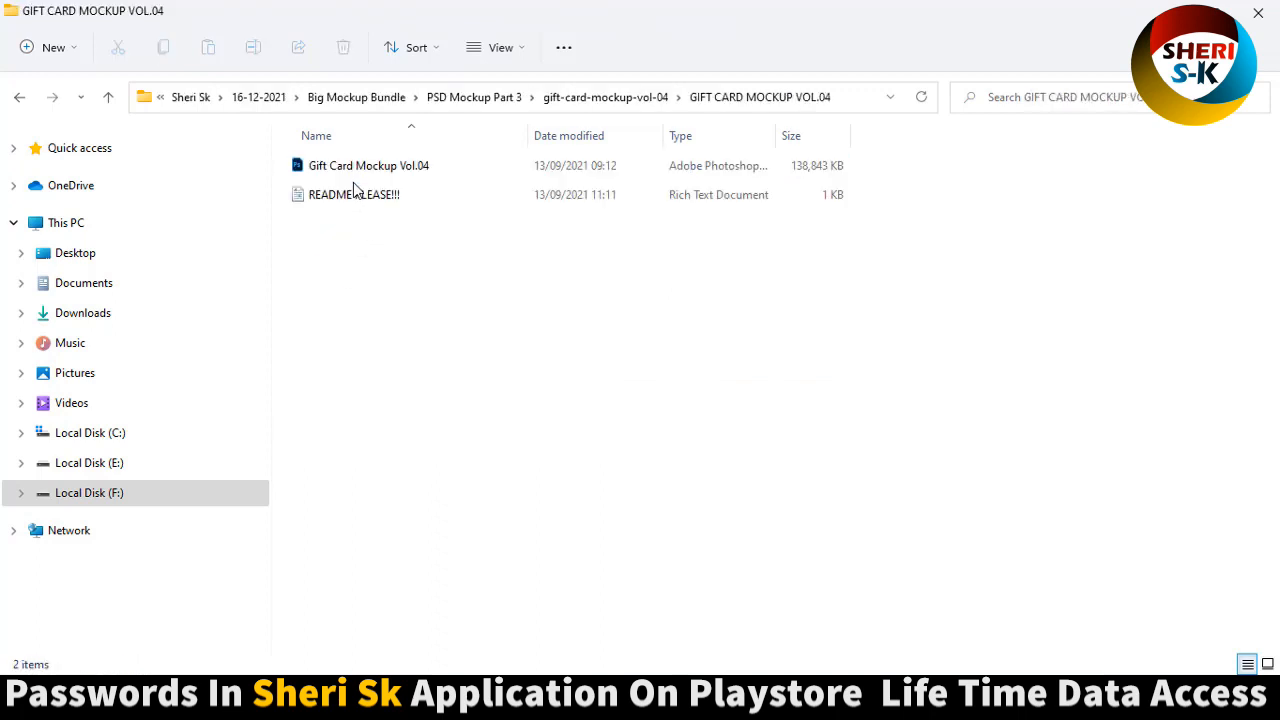
{"action": "left_click", "coordinate": [500, 47]}
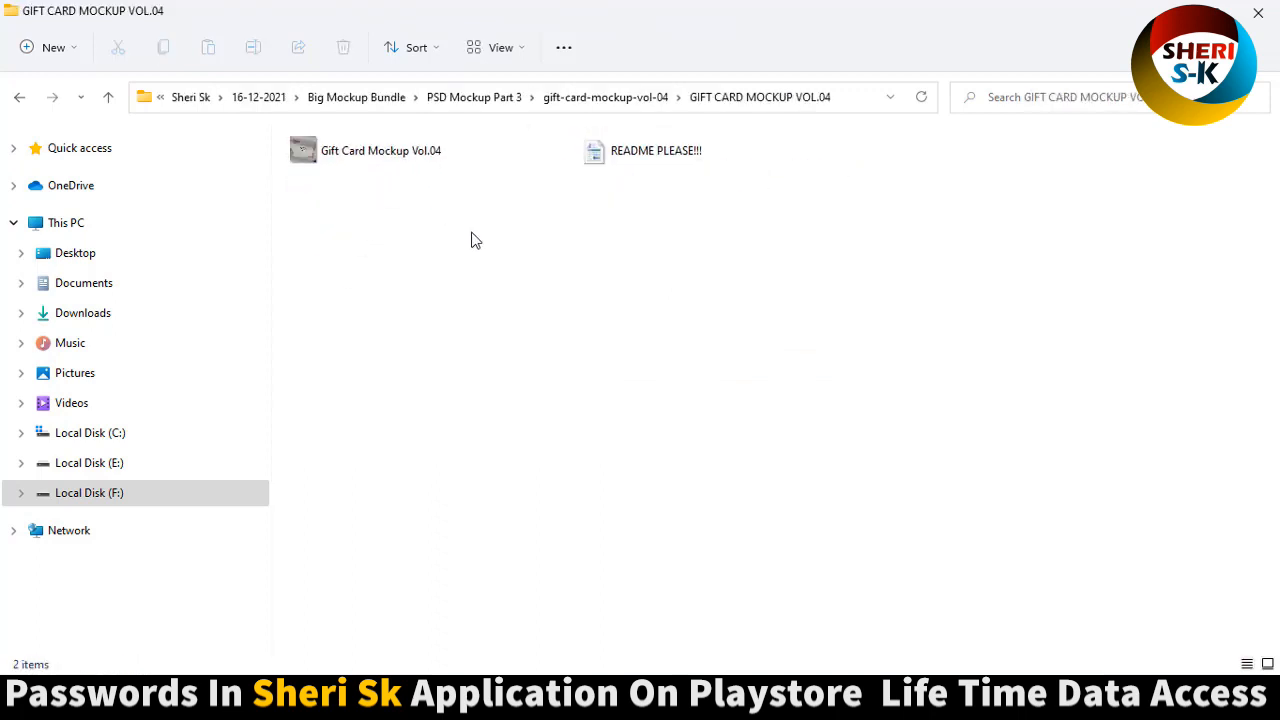
{"action": "left_click", "coordinate": [497, 47]}
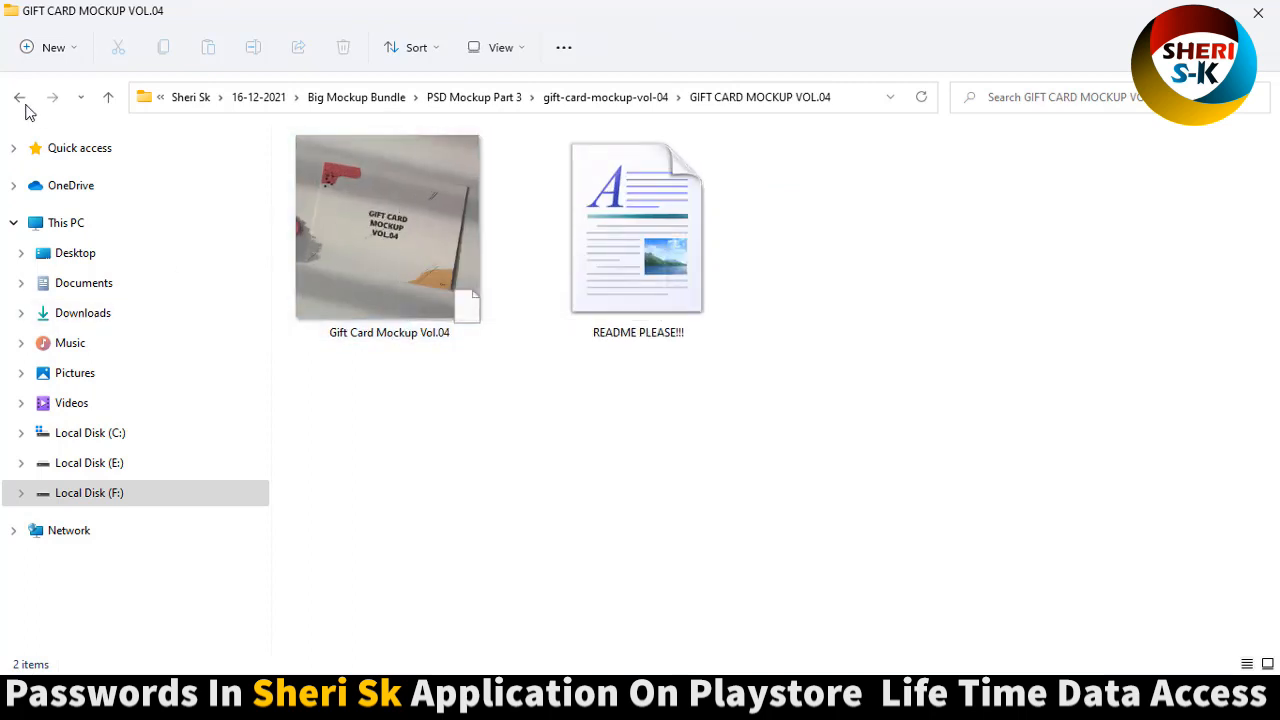
Step: Look inside the half-open magazine mockup folder and its subfolder, then return to PSD Mockup Part 3
{"action": "left_click", "coordinate": [19, 97]}
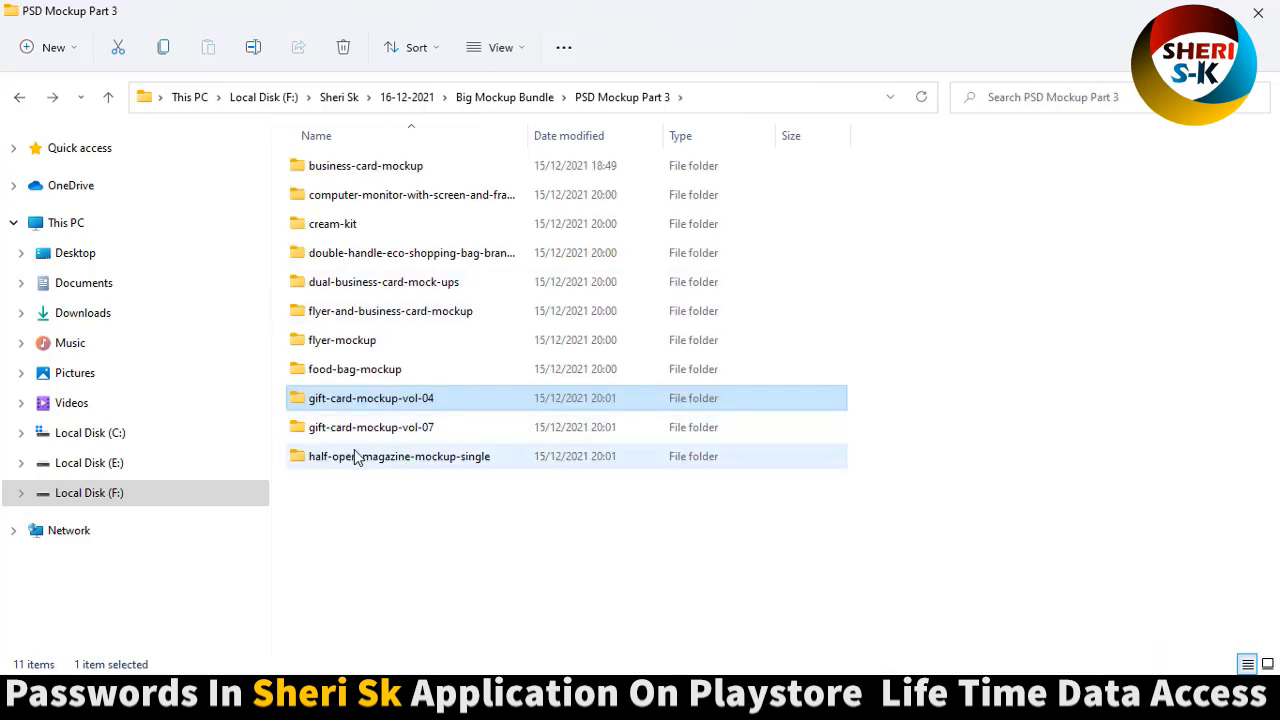
{"action": "double_click", "coordinate": [399, 456]}
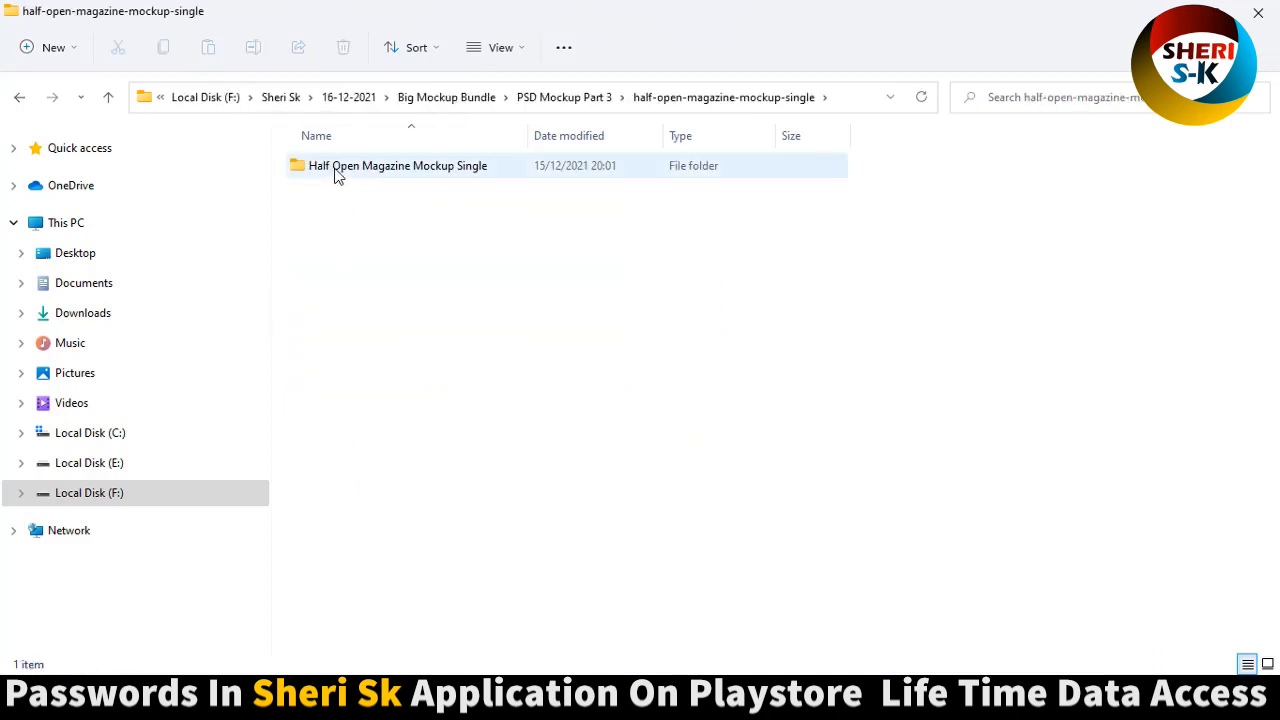
{"action": "double_click", "coordinate": [397, 165]}
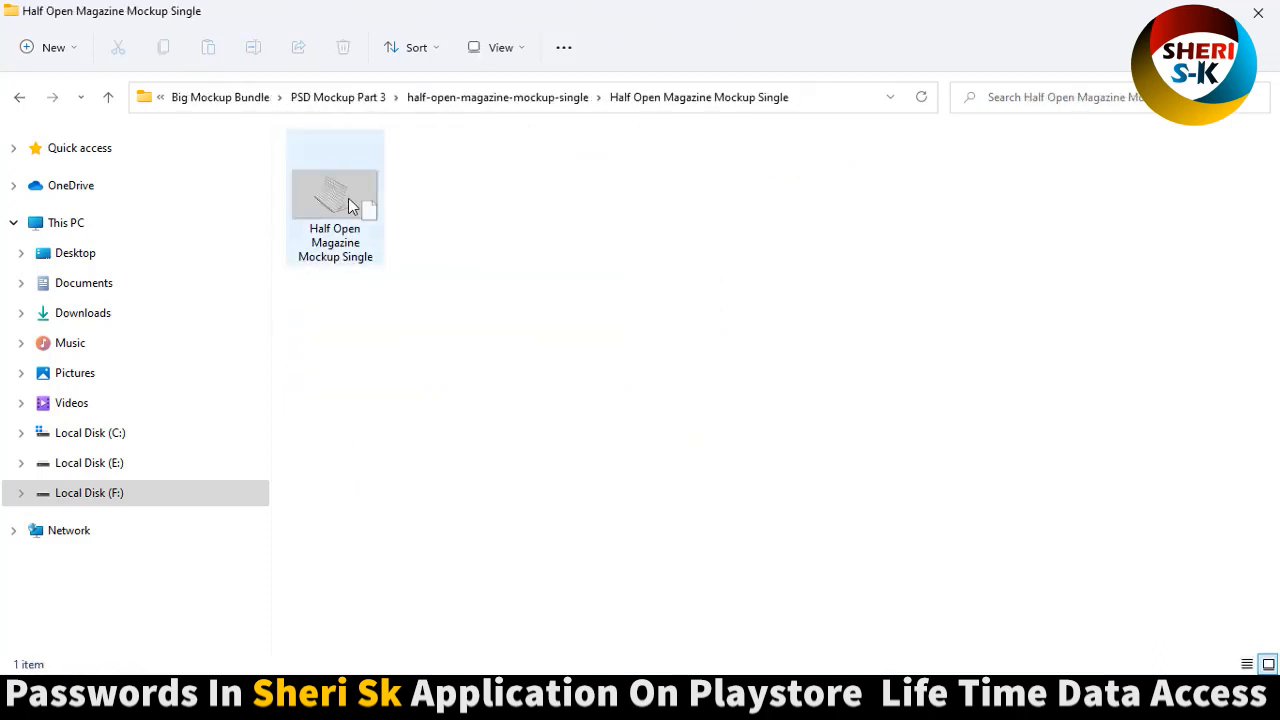
{"action": "left_click", "coordinate": [18, 97]}
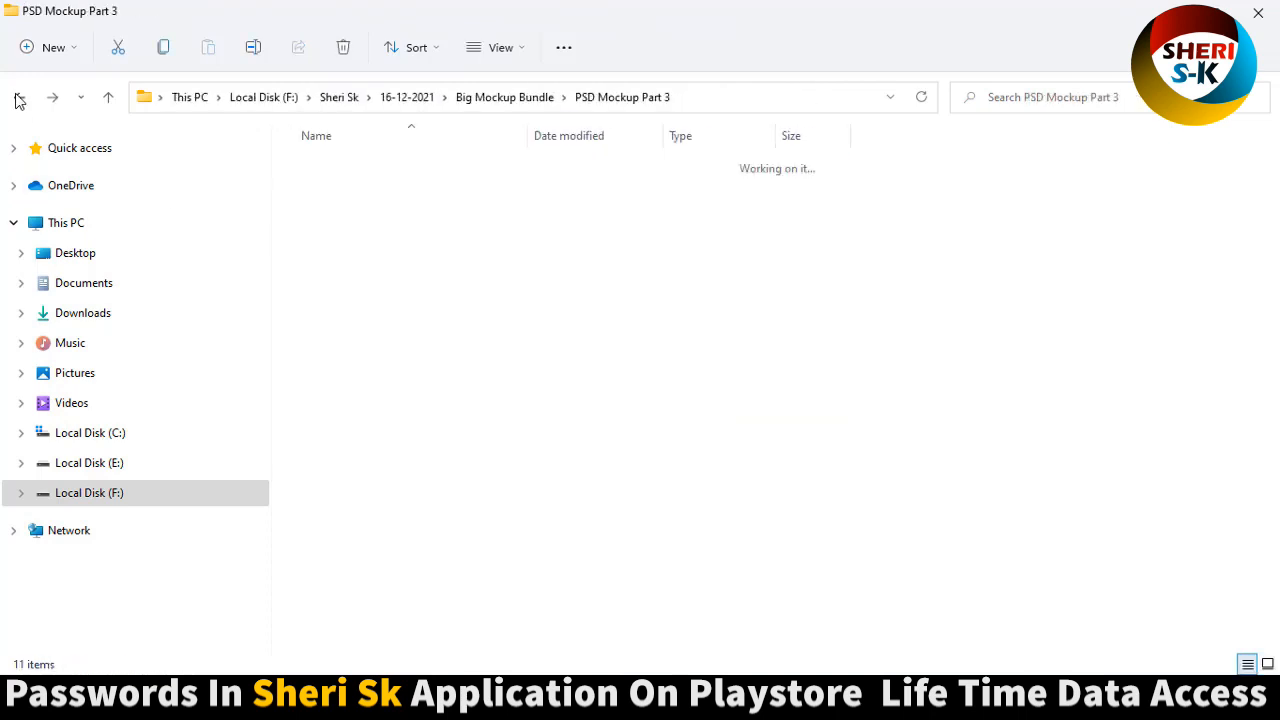
Step: Open PSD Mockup Part 4 and view the lighter-mockup files as large thumbnails
{"action": "left_click", "coordinate": [19, 97]}
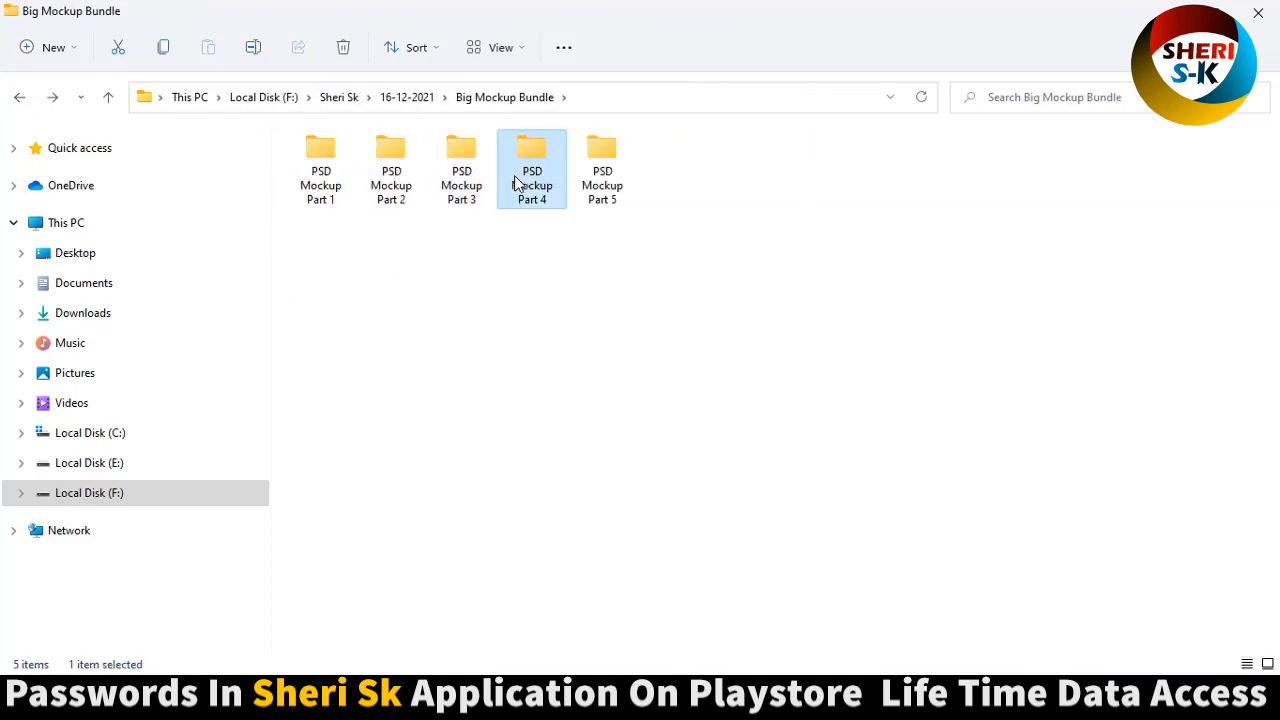
{"action": "double_click", "coordinate": [532, 160]}
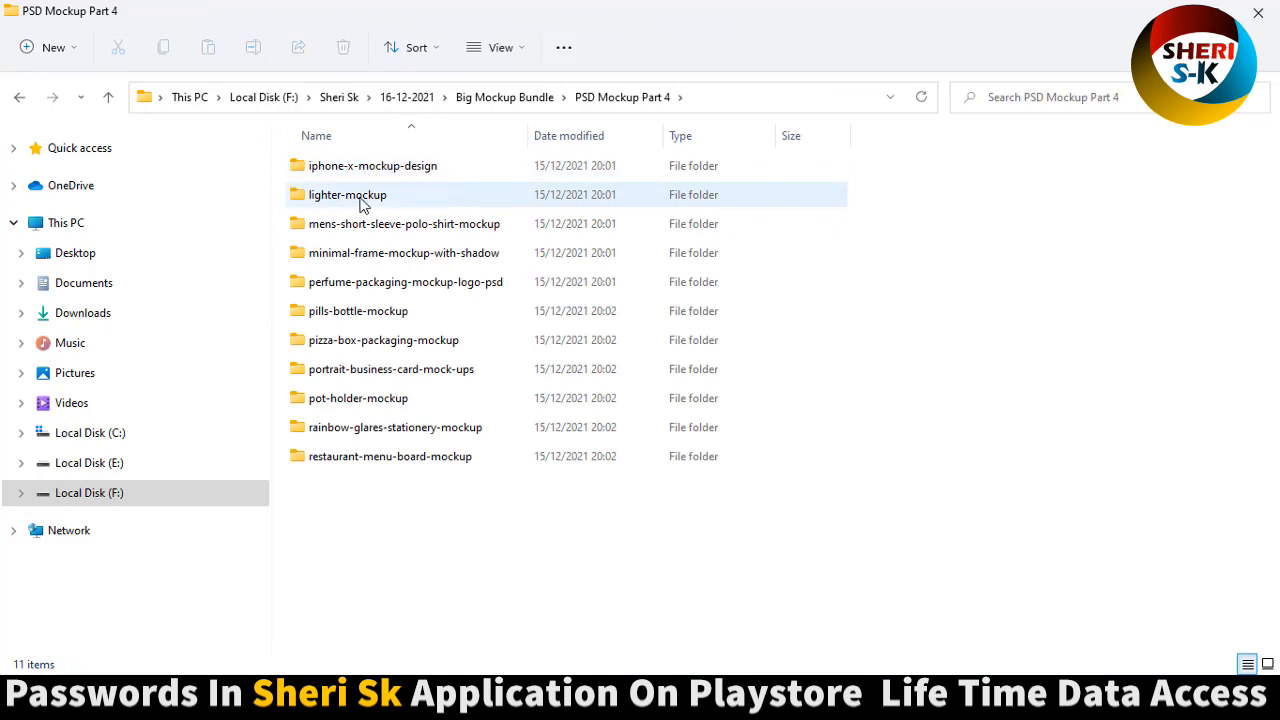
{"action": "left_click", "coordinate": [347, 194]}
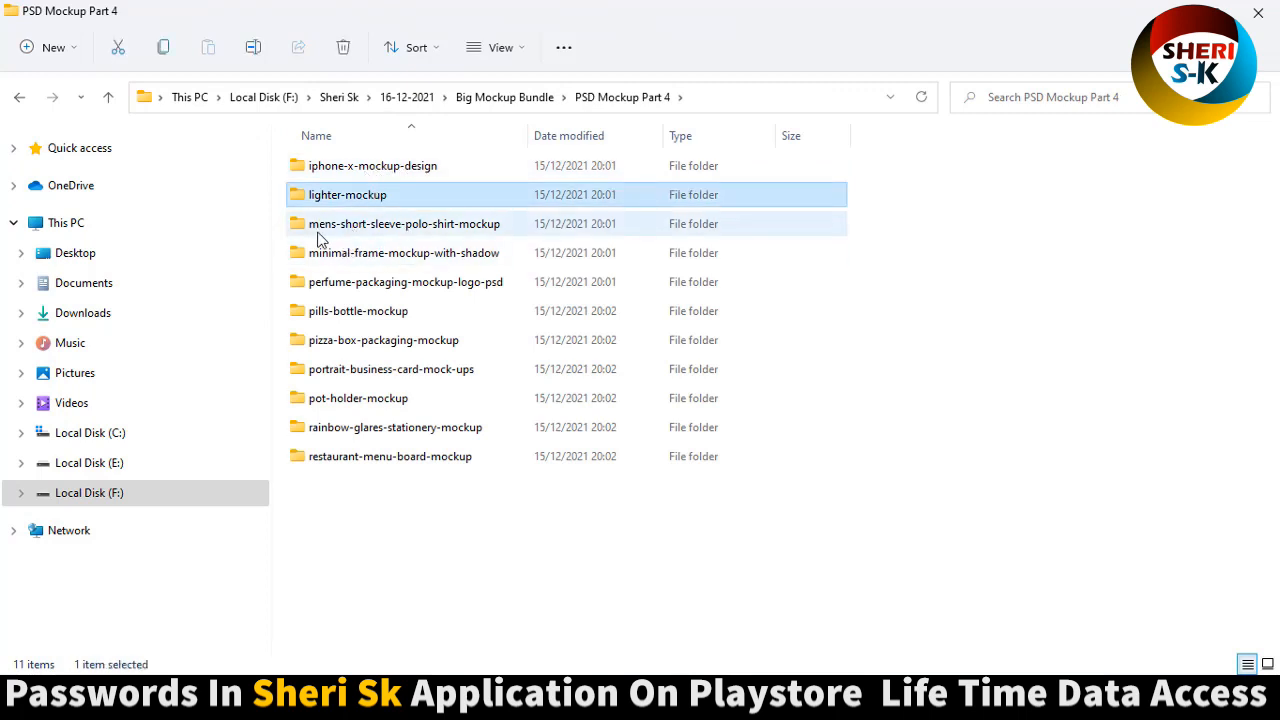
{"action": "double_click", "coordinate": [405, 223]}
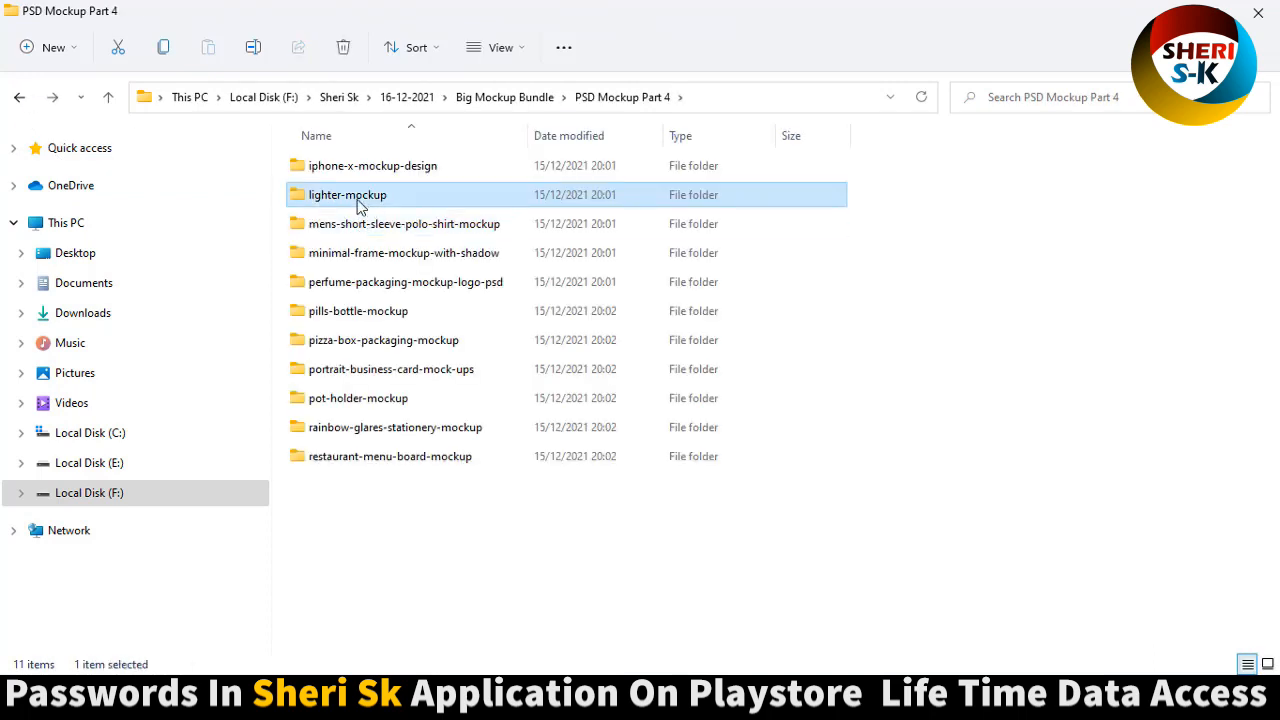
{"action": "double_click", "coordinate": [347, 194]}
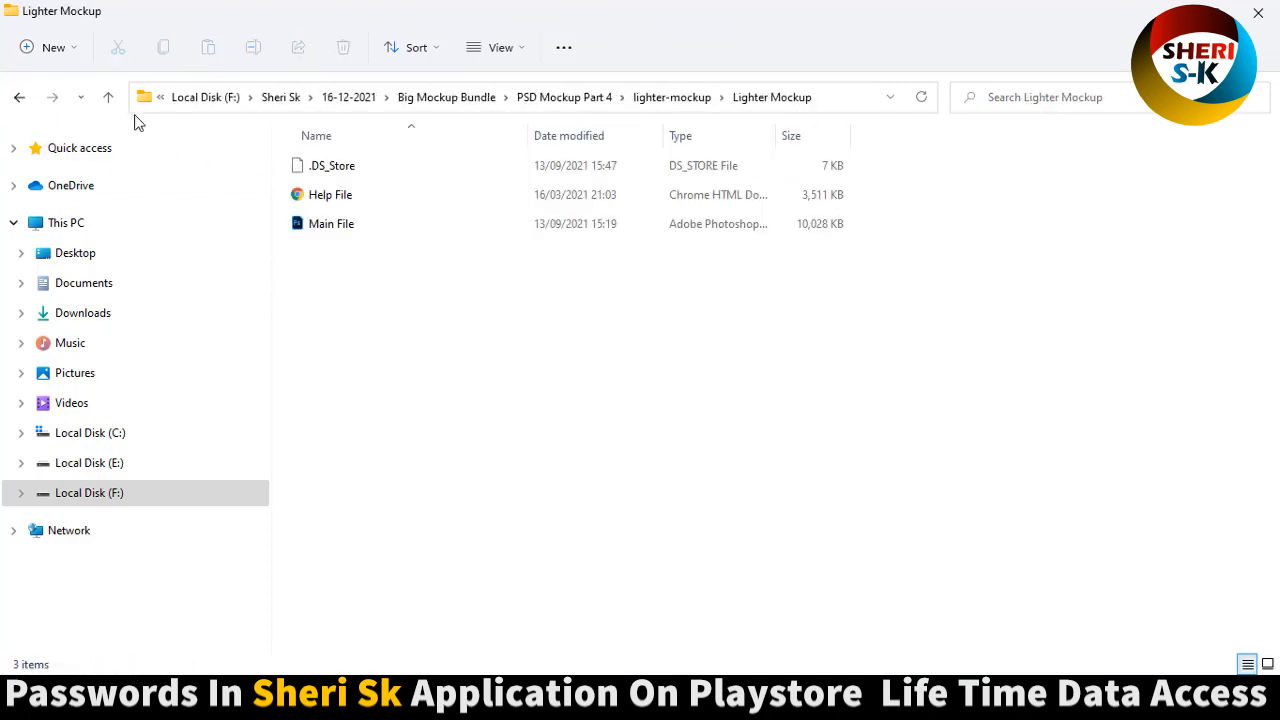
{"action": "left_click", "coordinate": [500, 47]}
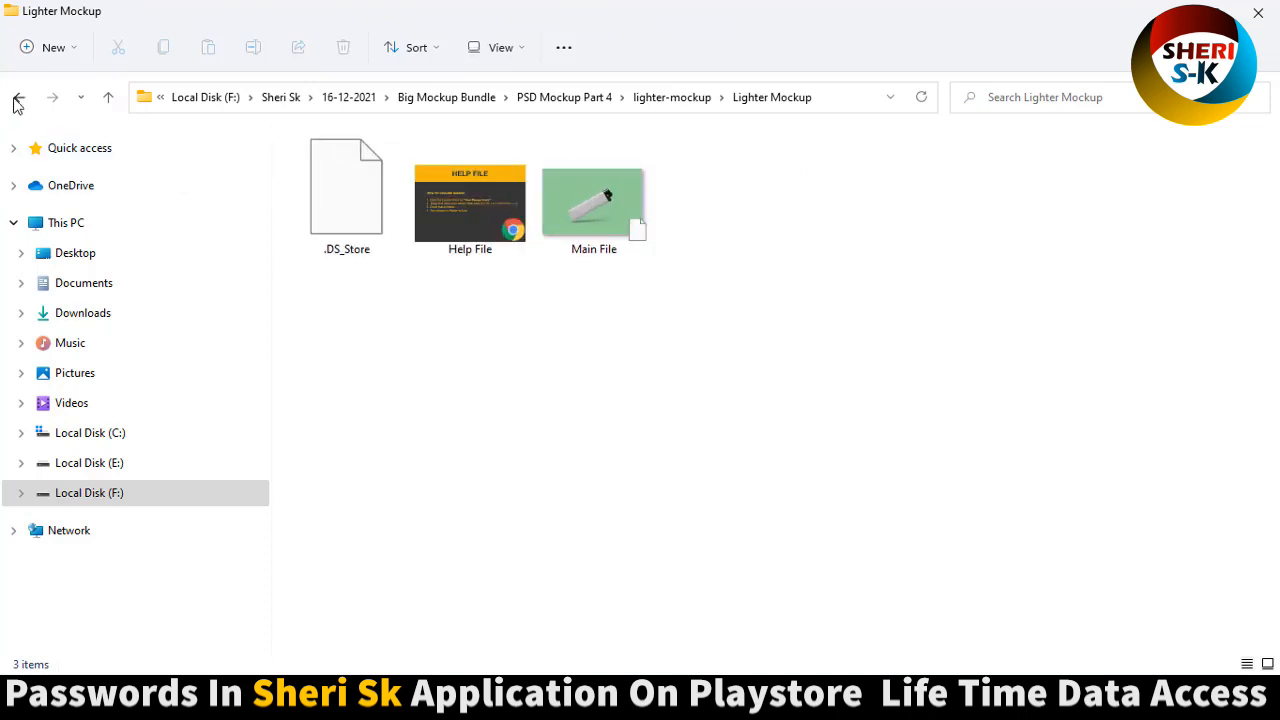
{"action": "left_click", "coordinate": [18, 97]}
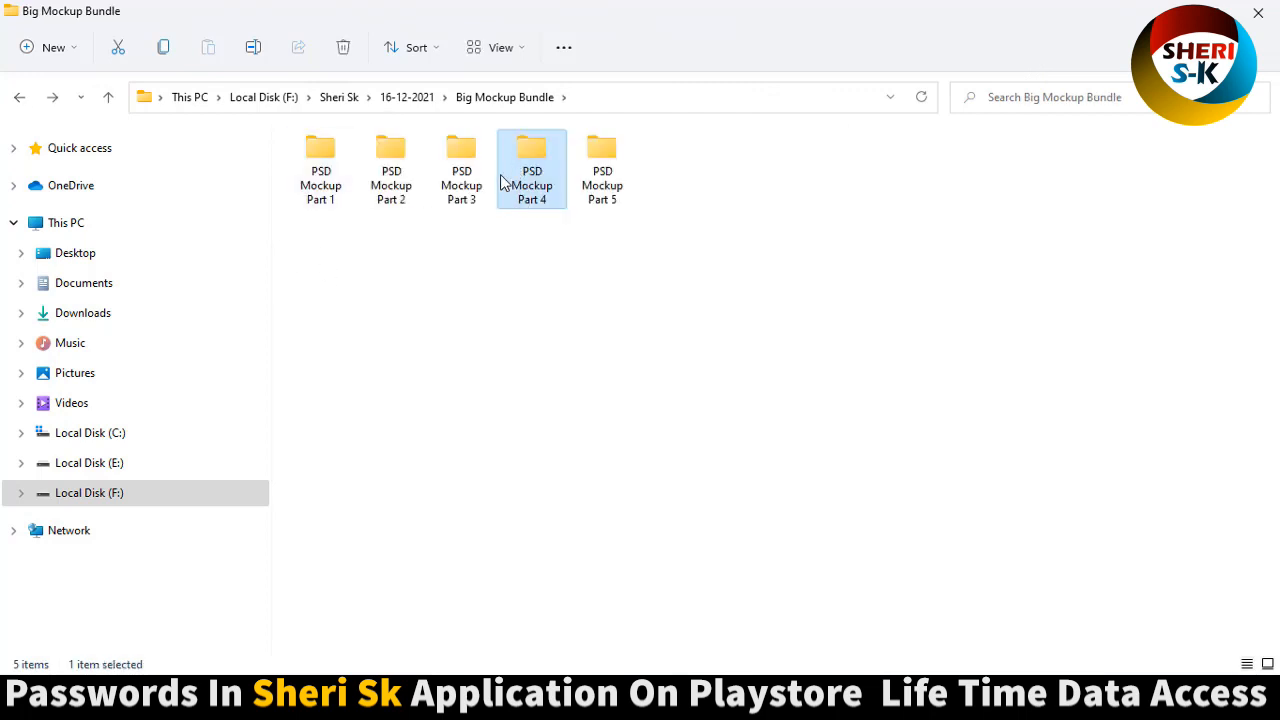
{"action": "double_click", "coordinate": [531, 168]}
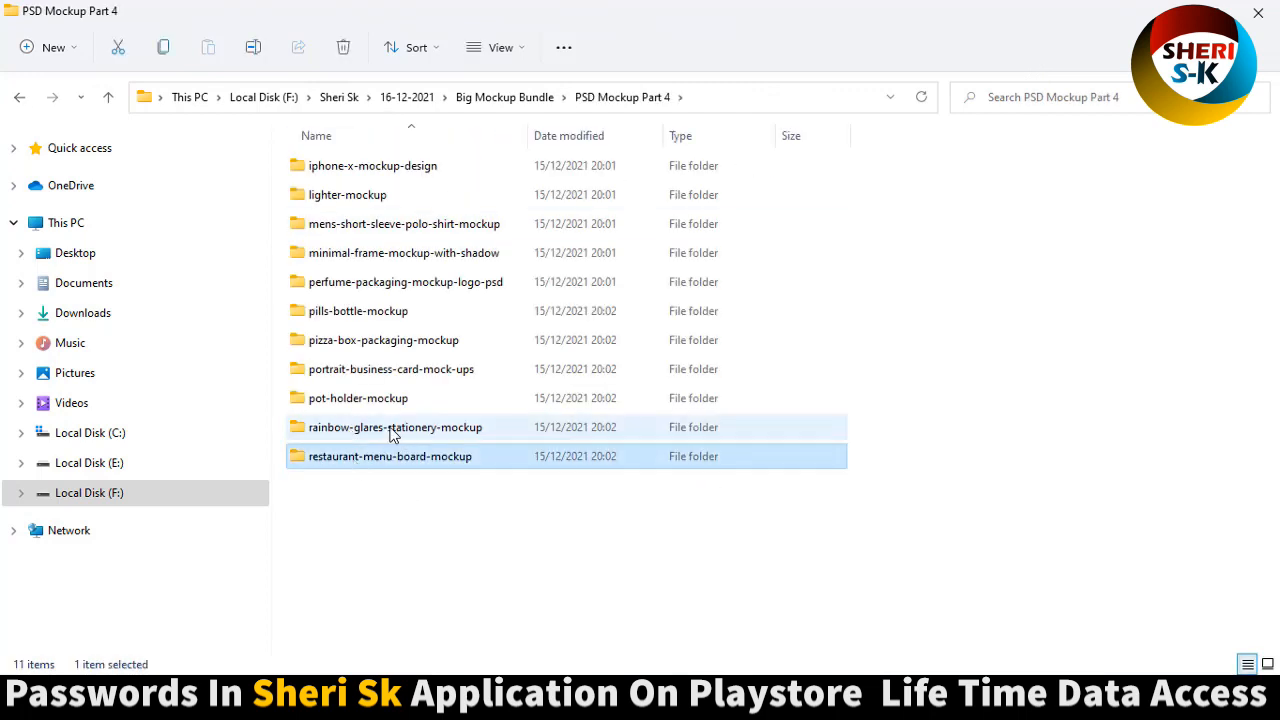
Step: Peek inside the pizza box and perfume packaging mockup folders
{"action": "left_click", "coordinate": [358, 398]}
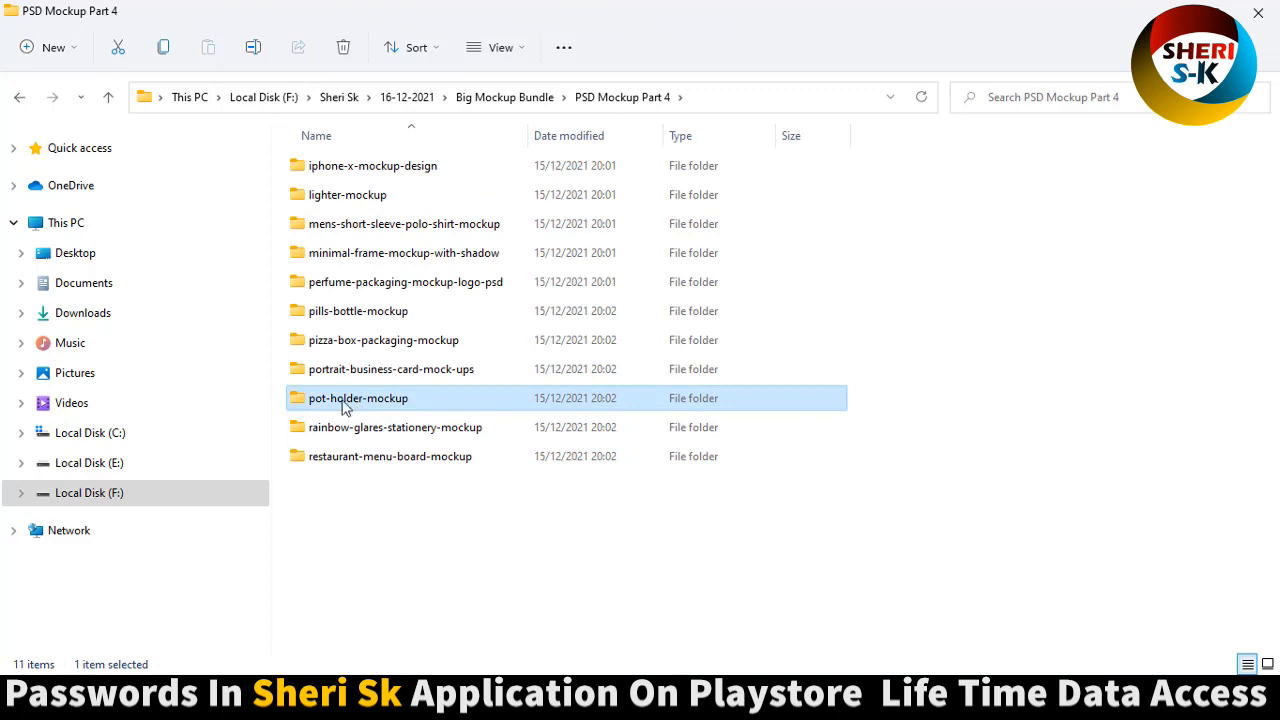
{"action": "left_click", "coordinate": [391, 369]}
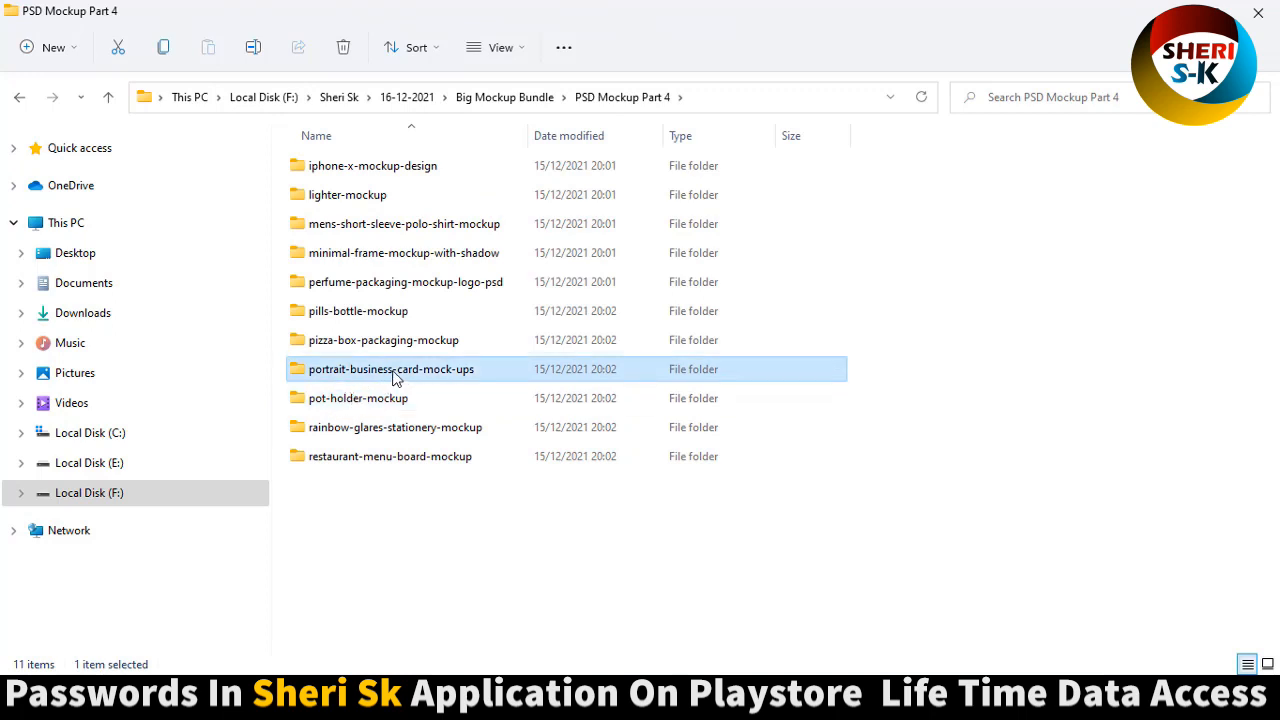
{"action": "left_click", "coordinate": [384, 339]}
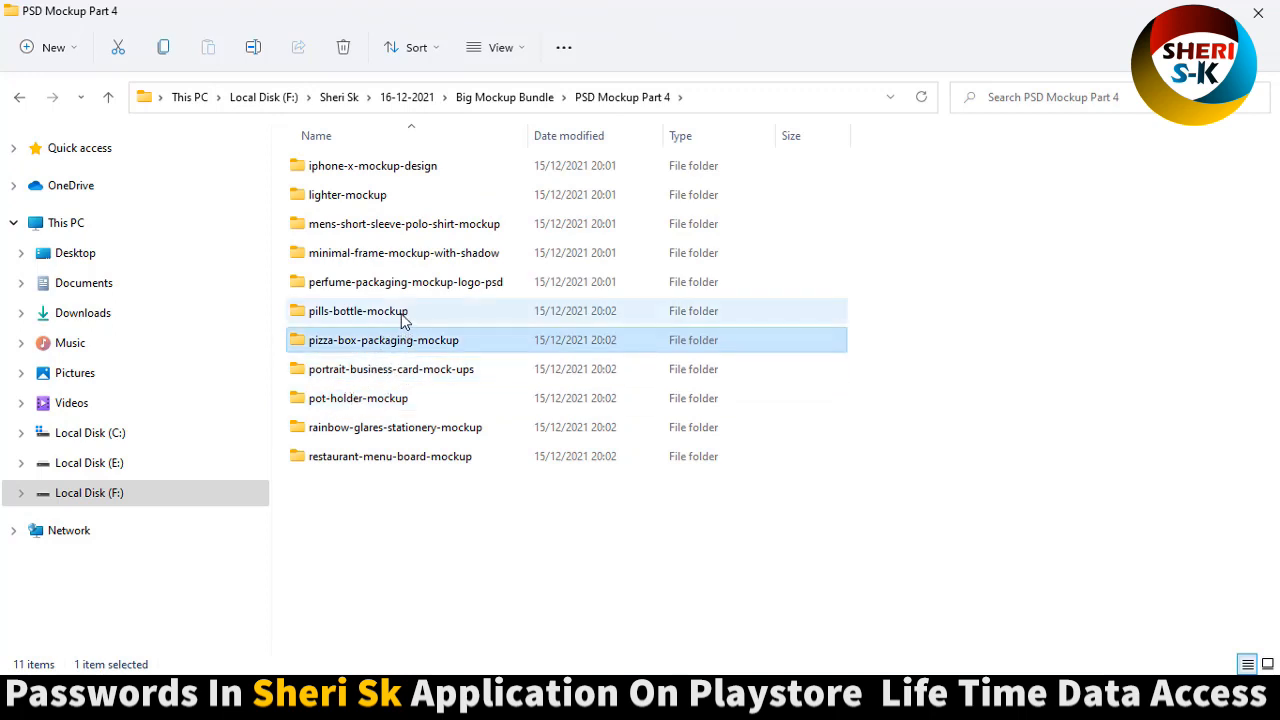
{"action": "double_click", "coordinate": [384, 340]}
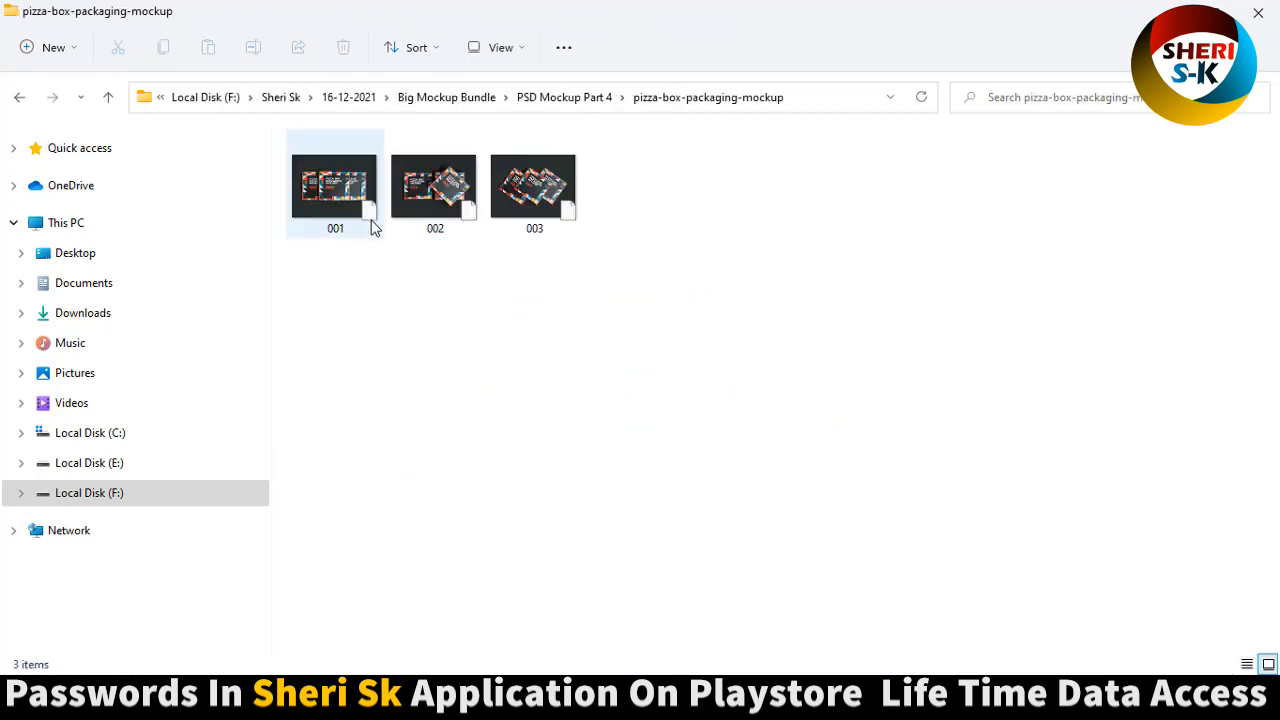
{"action": "left_click", "coordinate": [19, 97]}
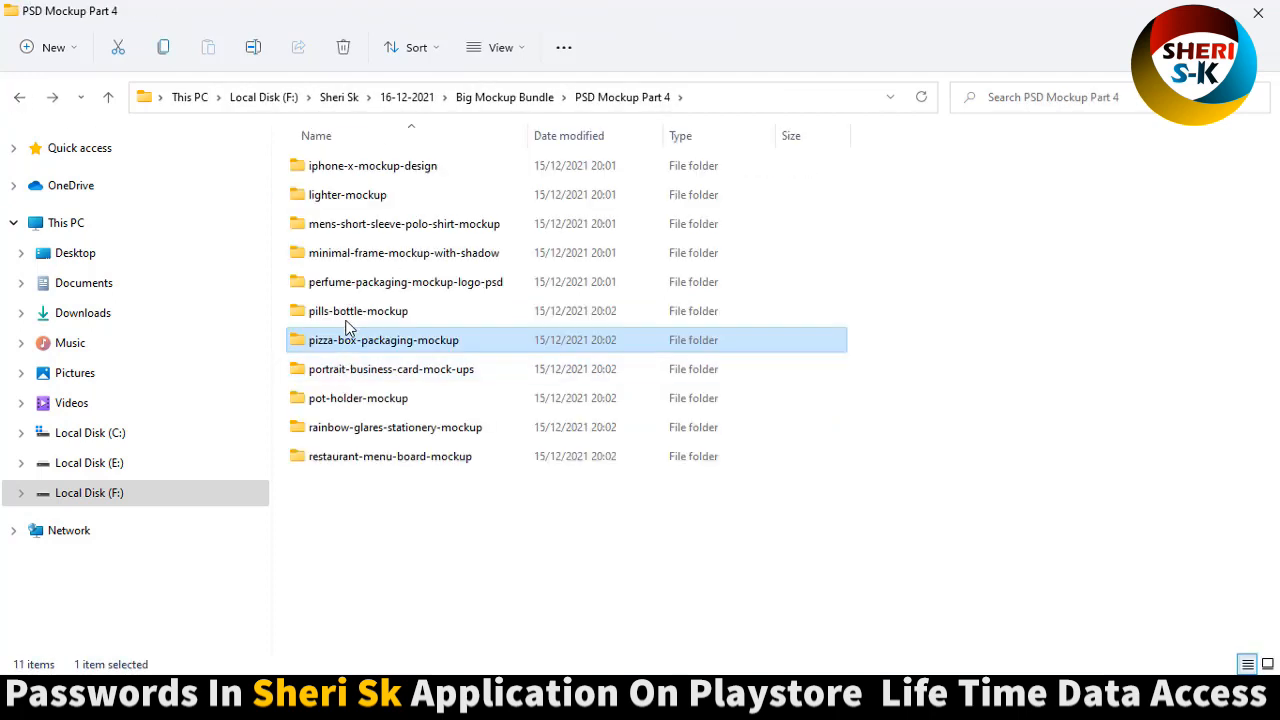
{"action": "double_click", "coordinate": [357, 310]}
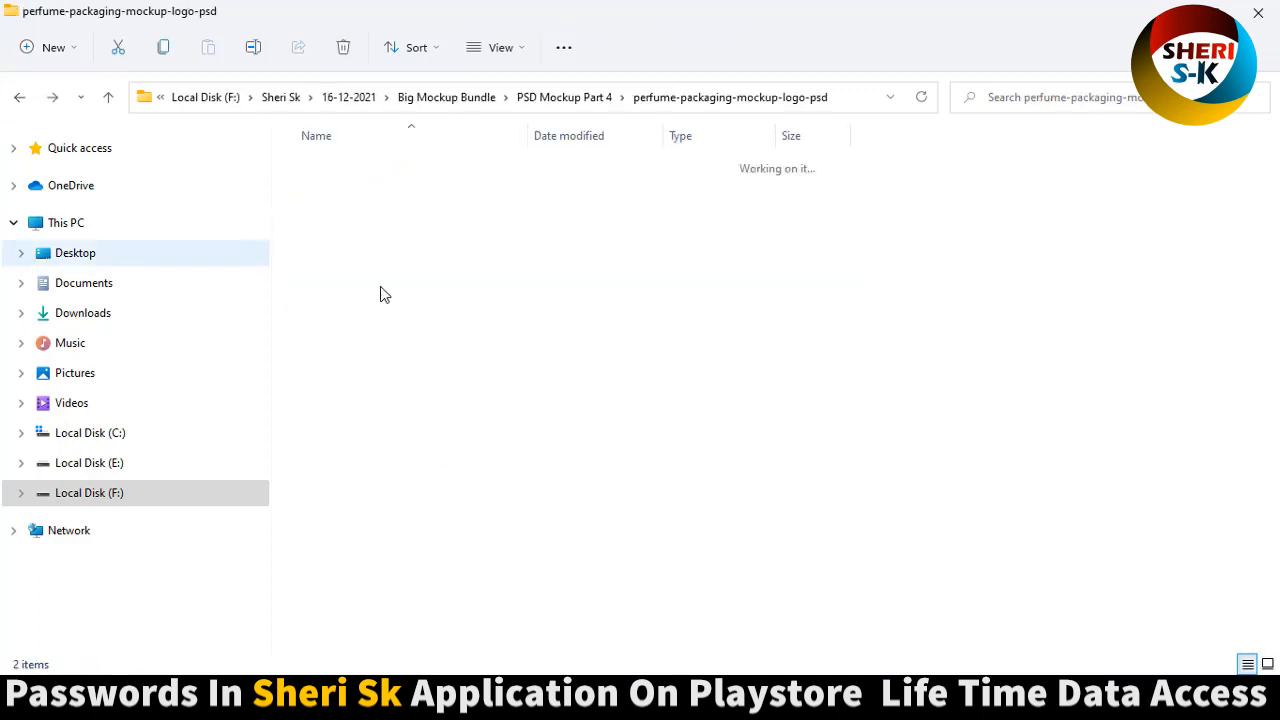
{"action": "left_click", "coordinate": [19, 97]}
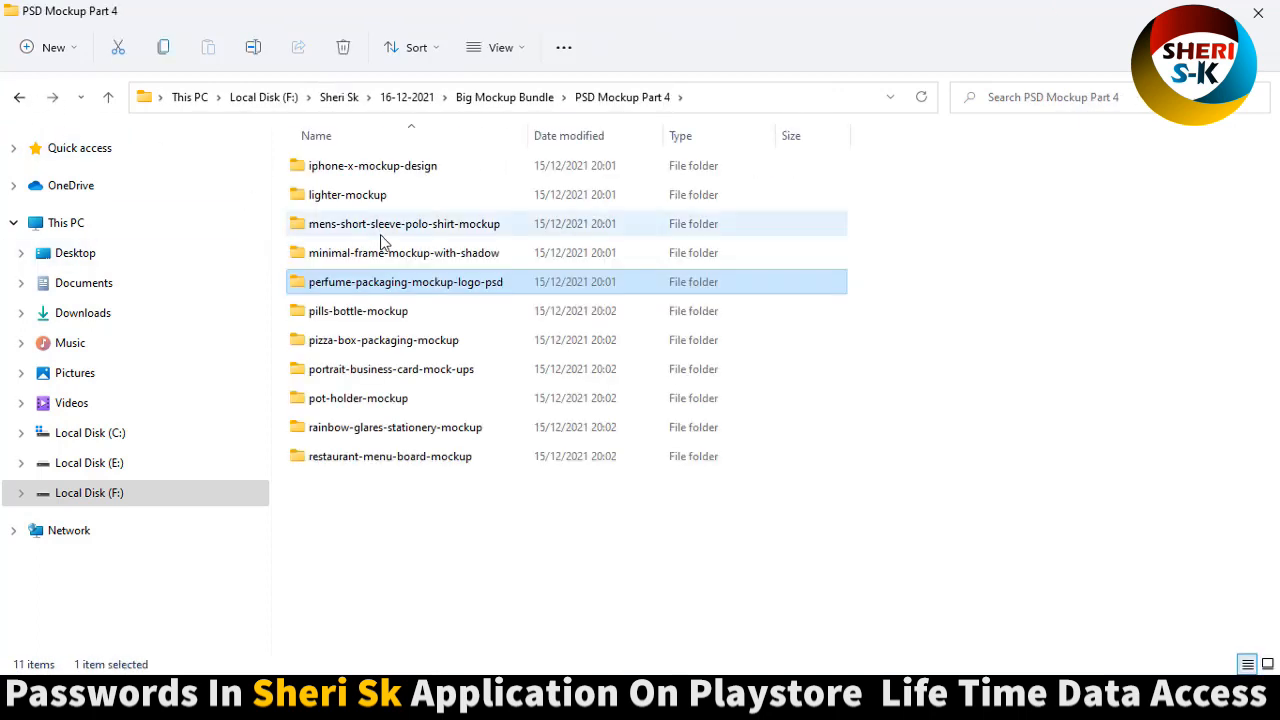
Step: Look inside the minimal frame and restaurant menu board mockup folders
{"action": "double_click", "coordinate": [403, 252]}
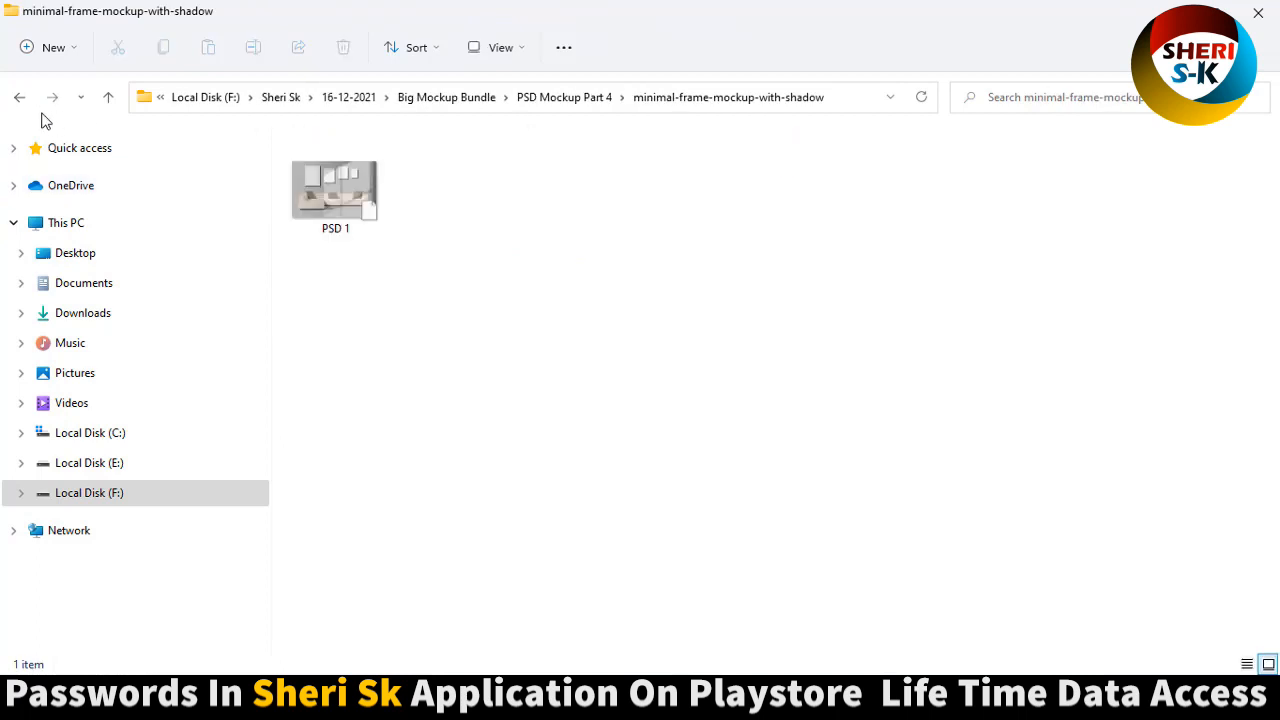
{"action": "left_click", "coordinate": [19, 97]}
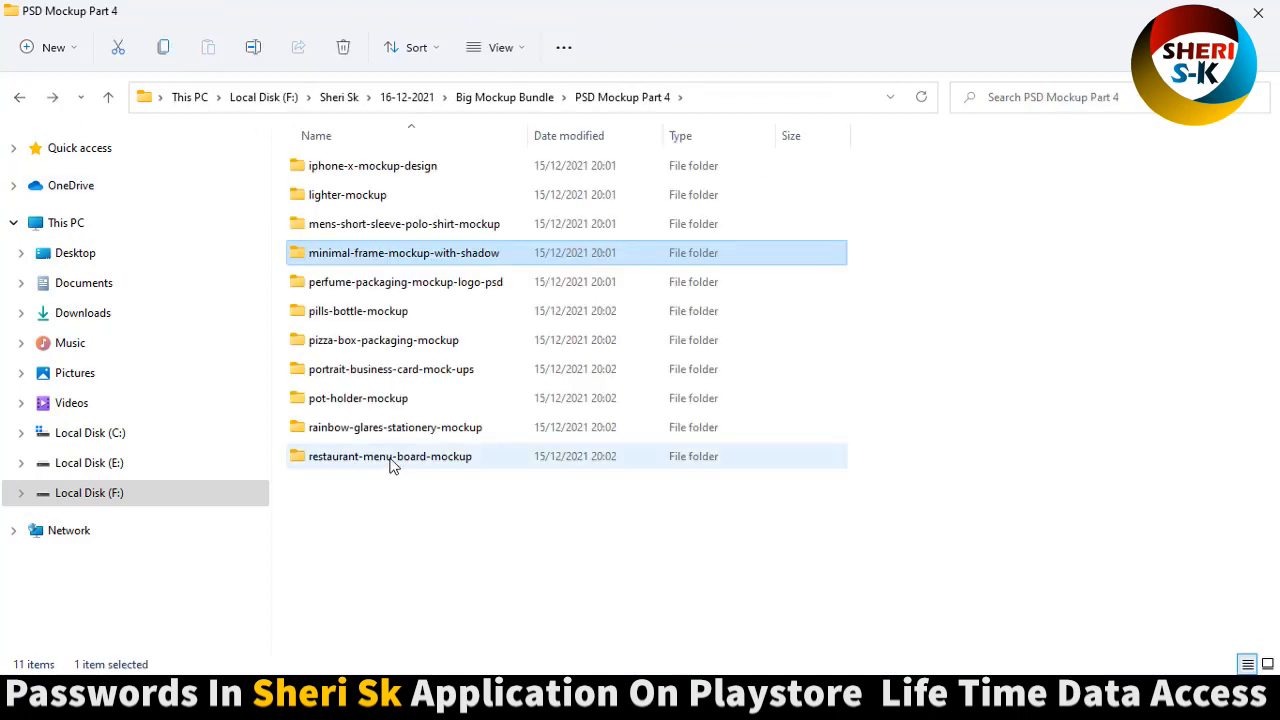
{"action": "double_click", "coordinate": [390, 456]}
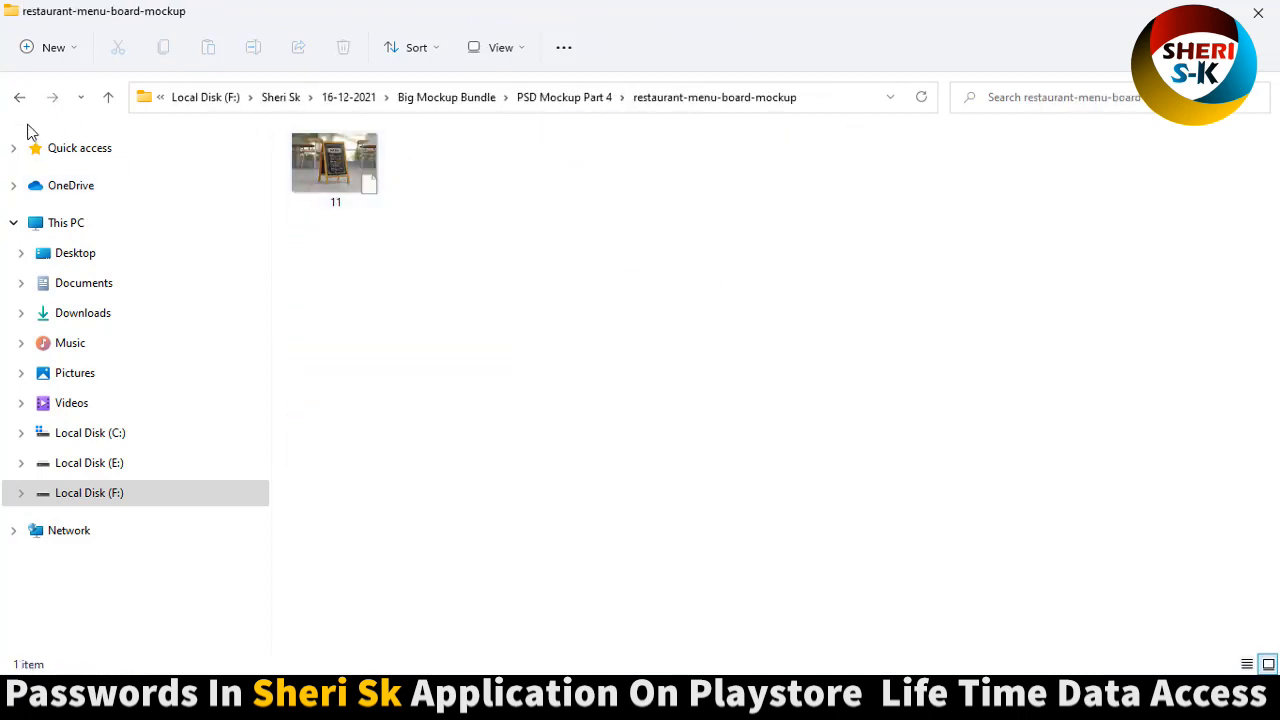
{"action": "left_click", "coordinate": [19, 97]}
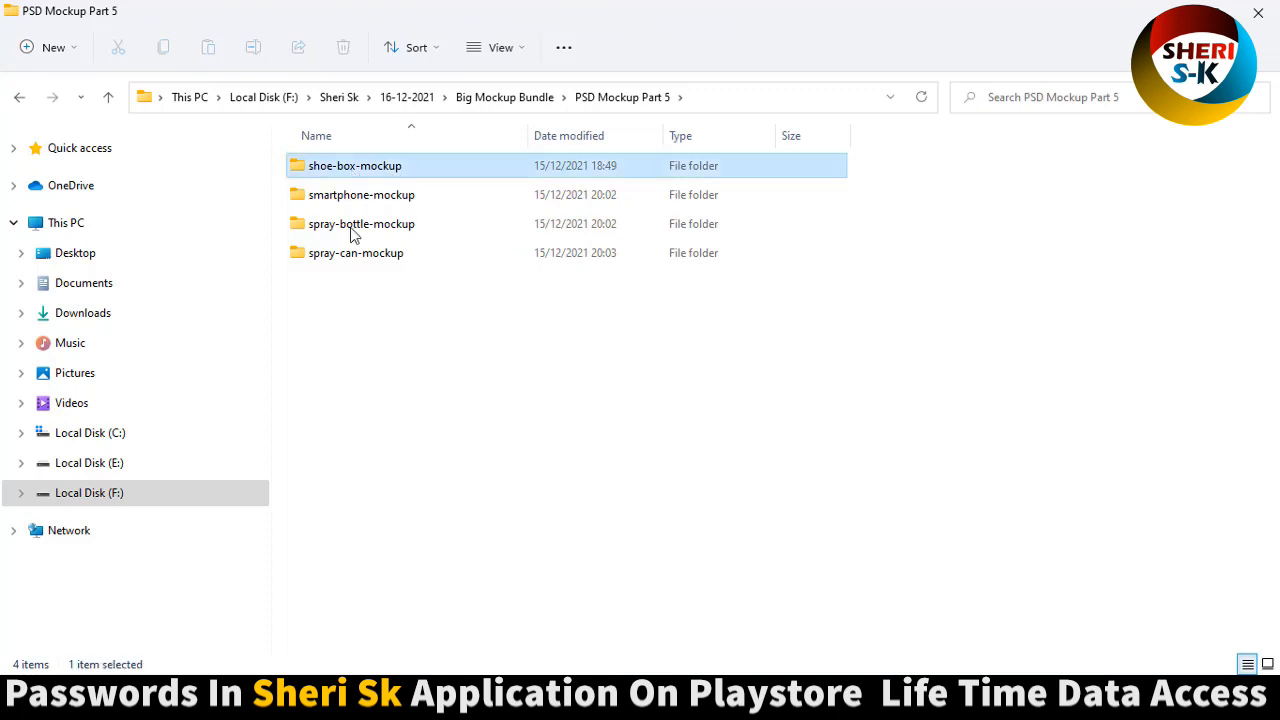
Step: View the shoe-box and smartphone mockup folders, then open spray-can-mockup
{"action": "left_click", "coordinate": [356, 252]}
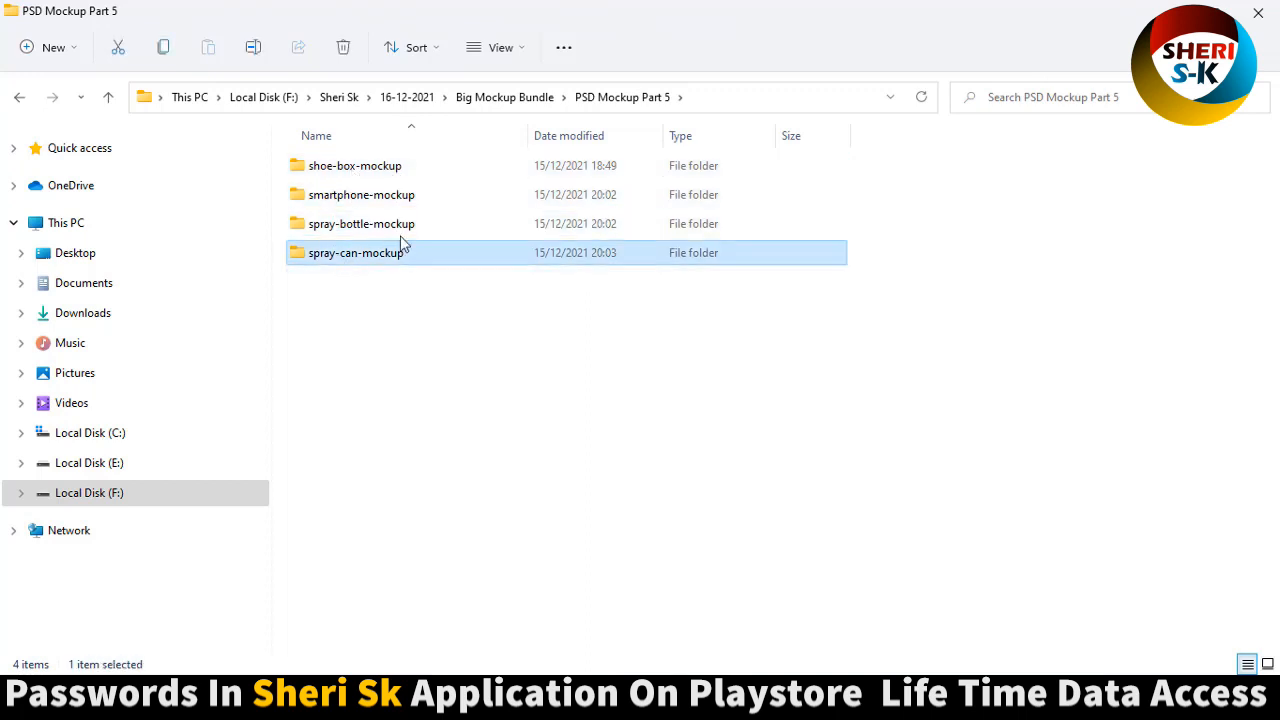
{"action": "double_click", "coordinate": [355, 165]}
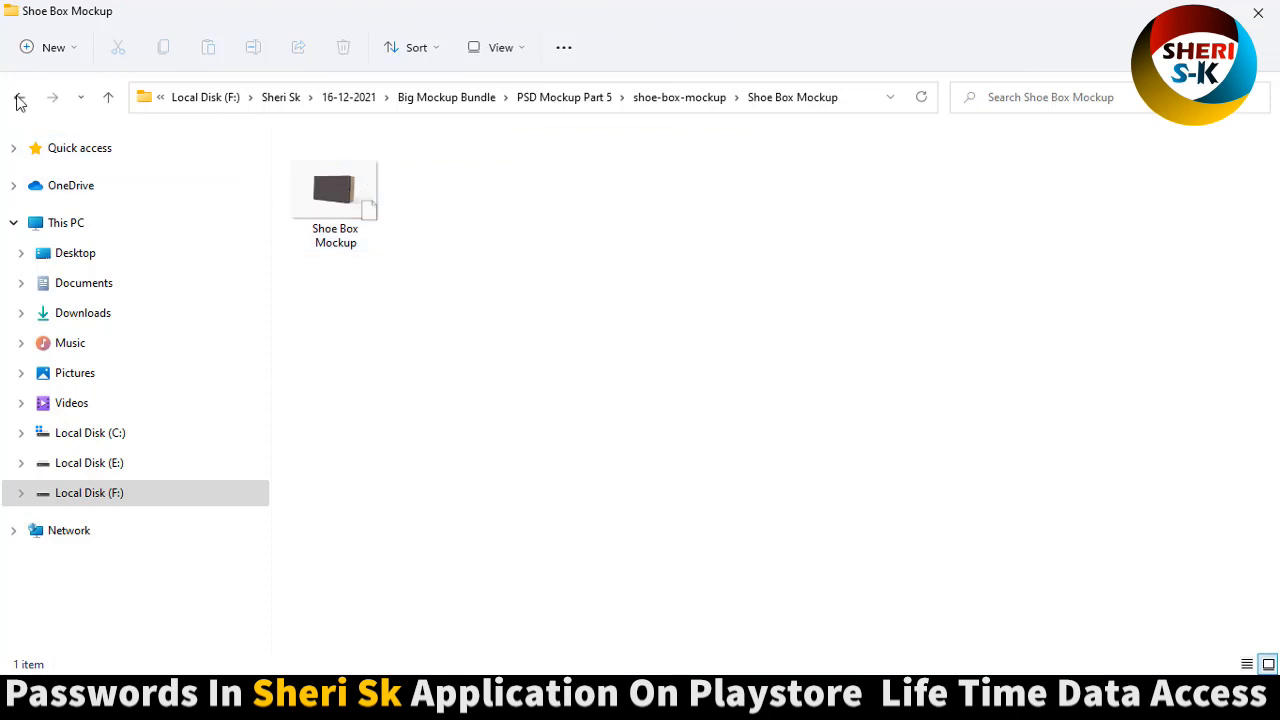
{"action": "left_click", "coordinate": [18, 97]}
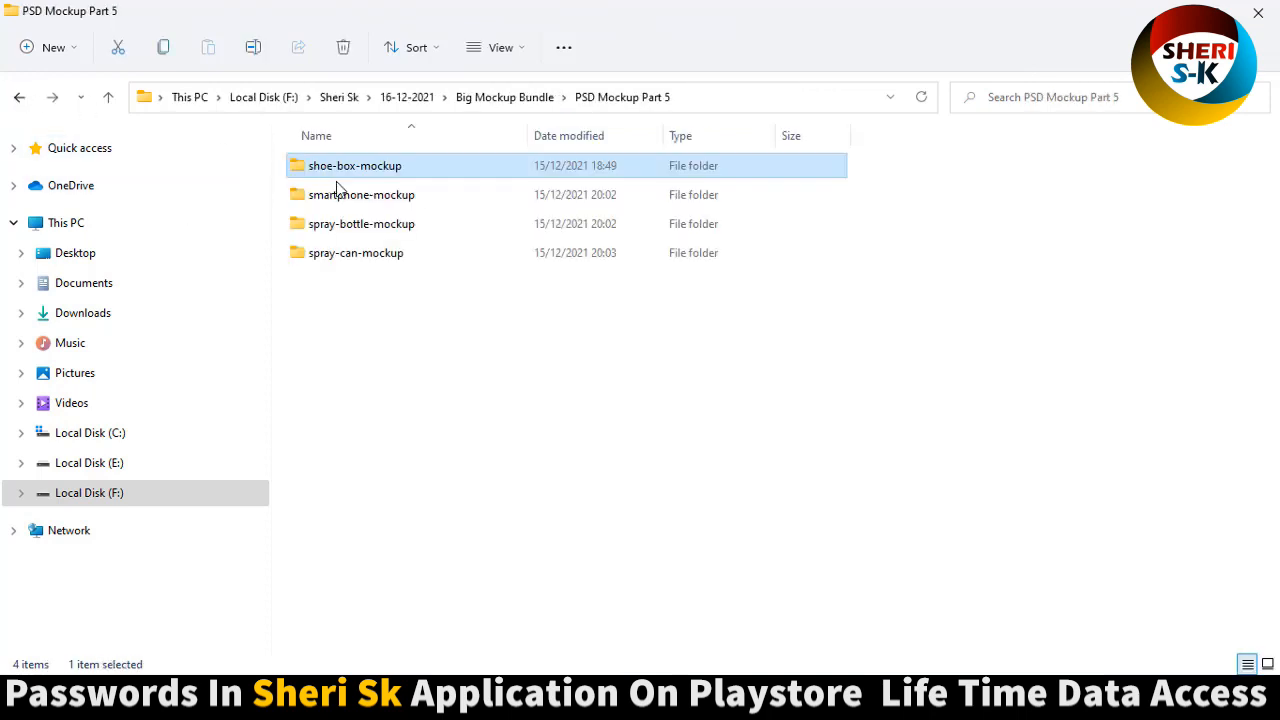
{"action": "double_click", "coordinate": [361, 194]}
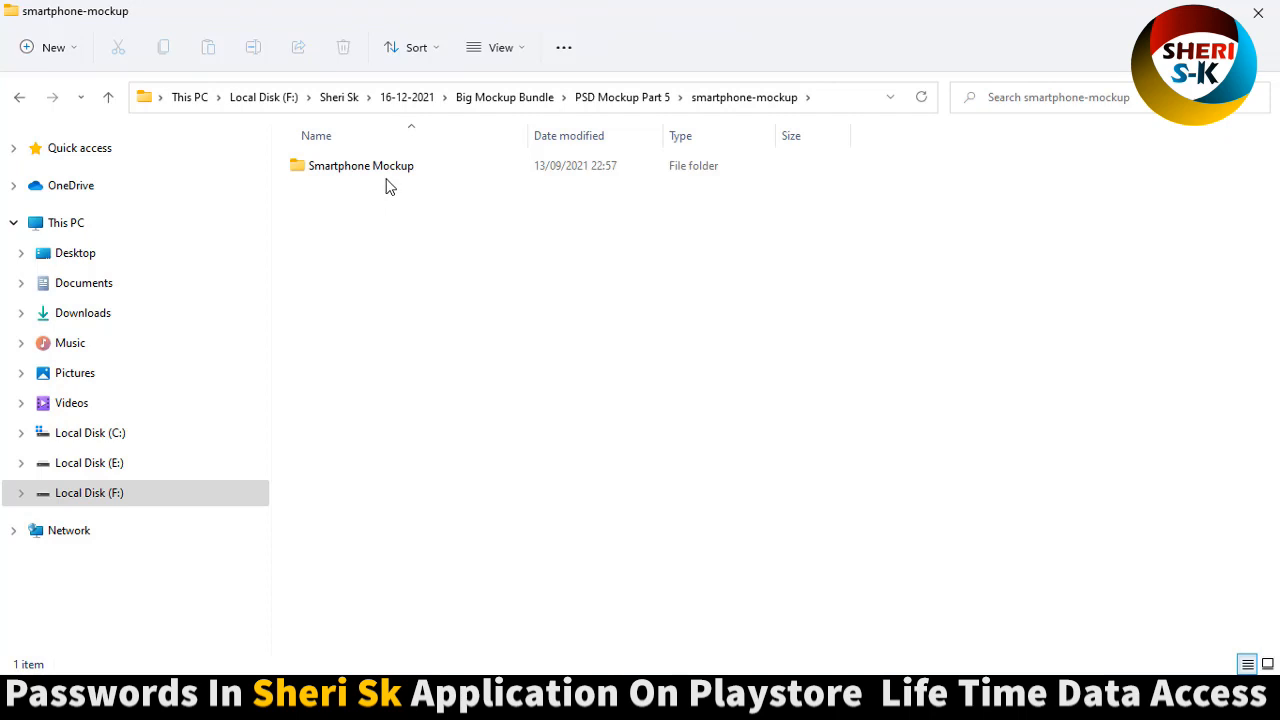
{"action": "double_click", "coordinate": [361, 165]}
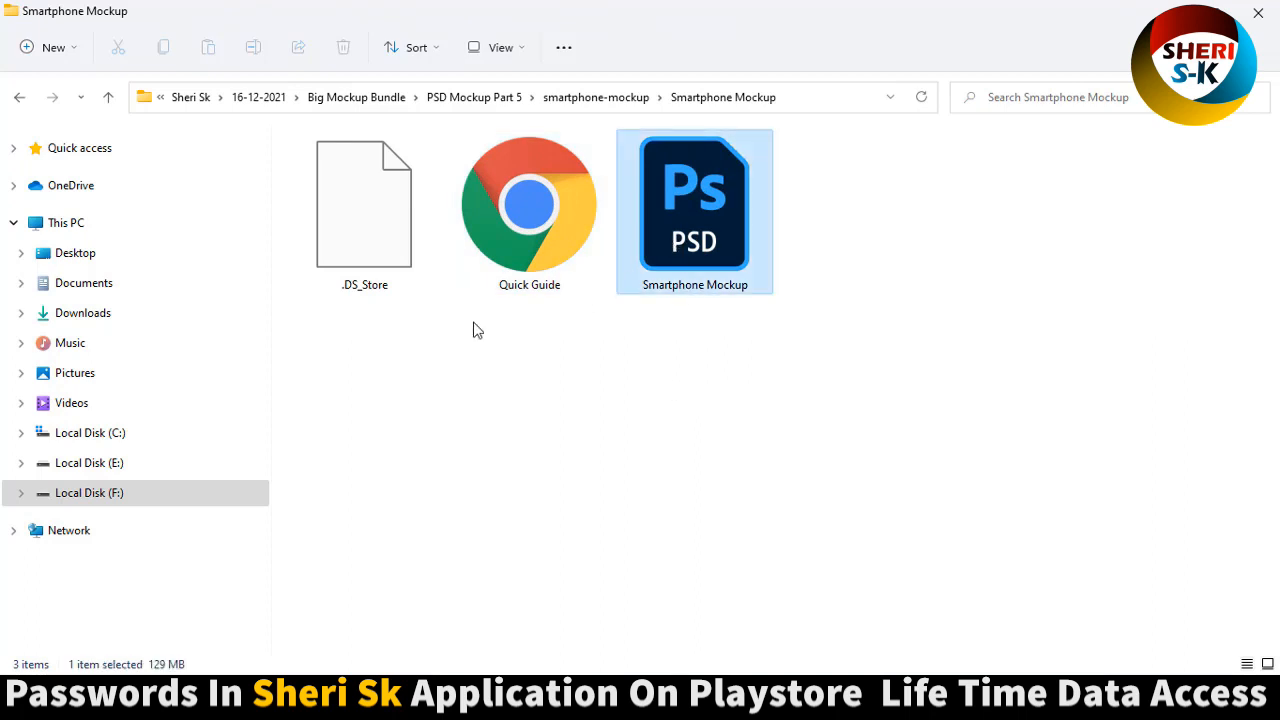
{"action": "left_click", "coordinate": [18, 97]}
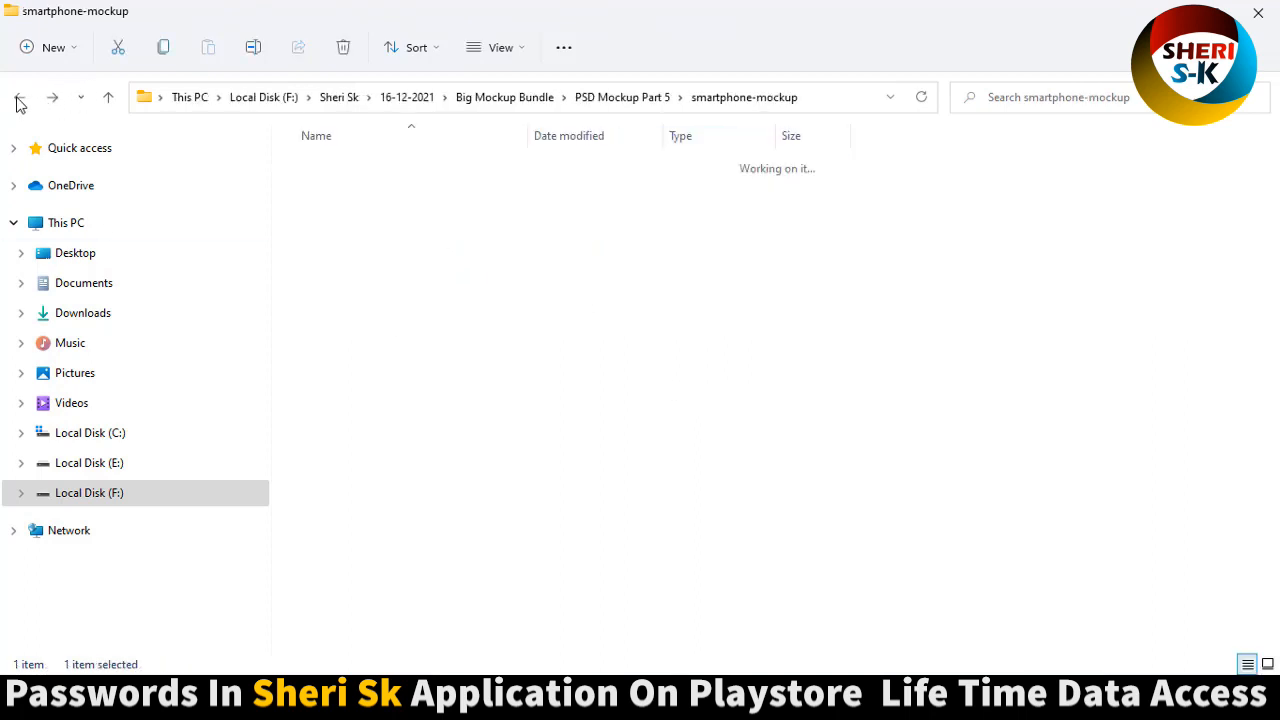
{"action": "left_click", "coordinate": [18, 97]}
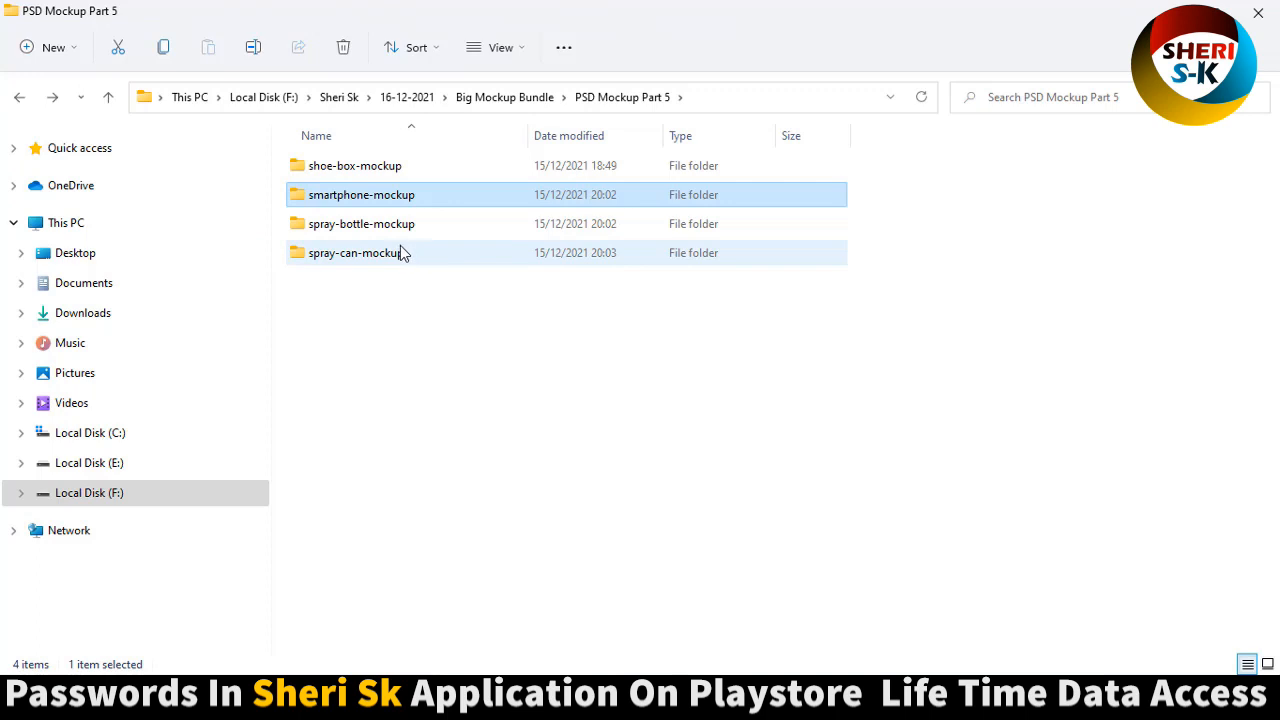
{"action": "double_click", "coordinate": [356, 252]}
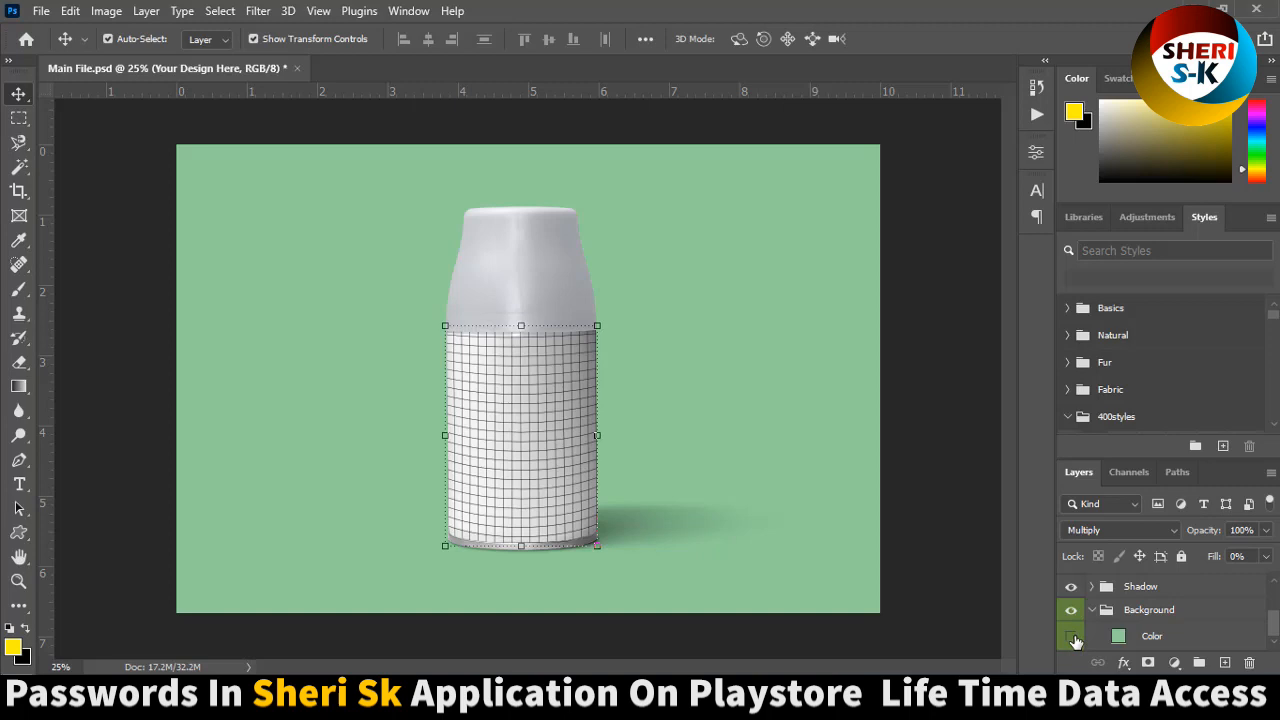
Step: Preview a purple background fill, cancel it, and close Main File.psd without saving
{"action": "double_click", "coordinate": [1117, 635]}
{"action": "type", "text": "563cac"}
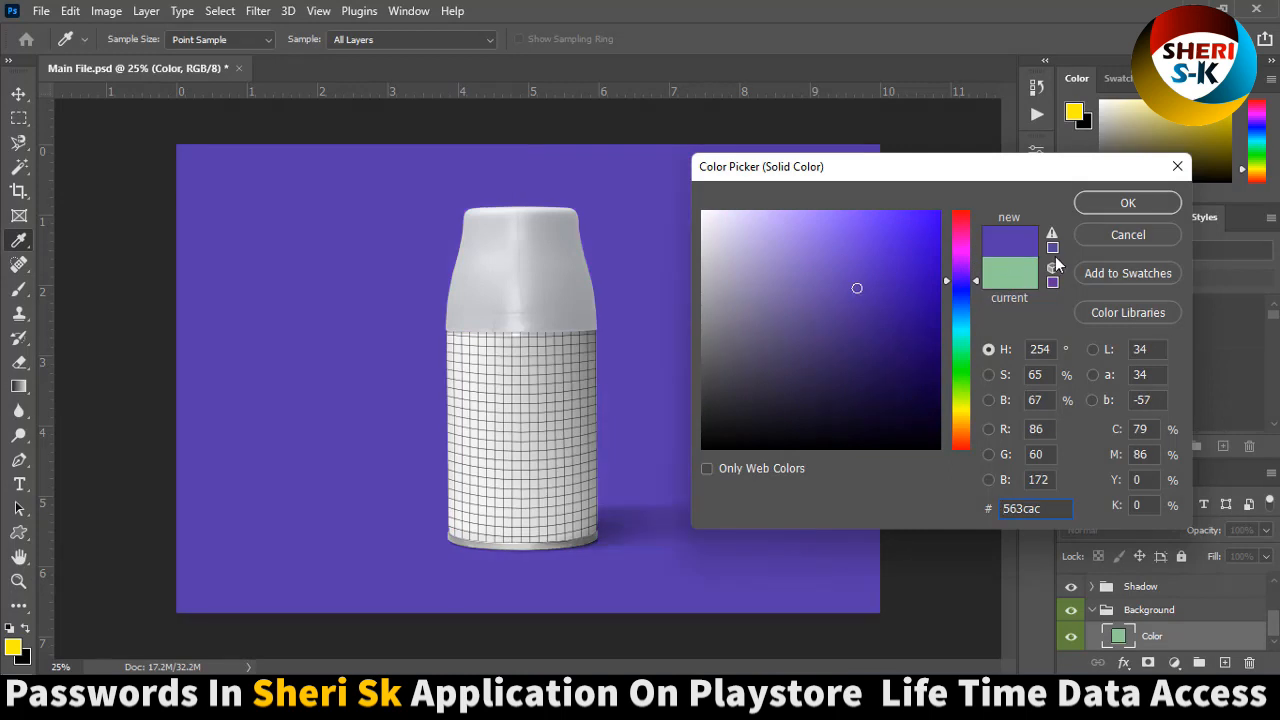
{"action": "left_click", "coordinate": [1127, 202]}
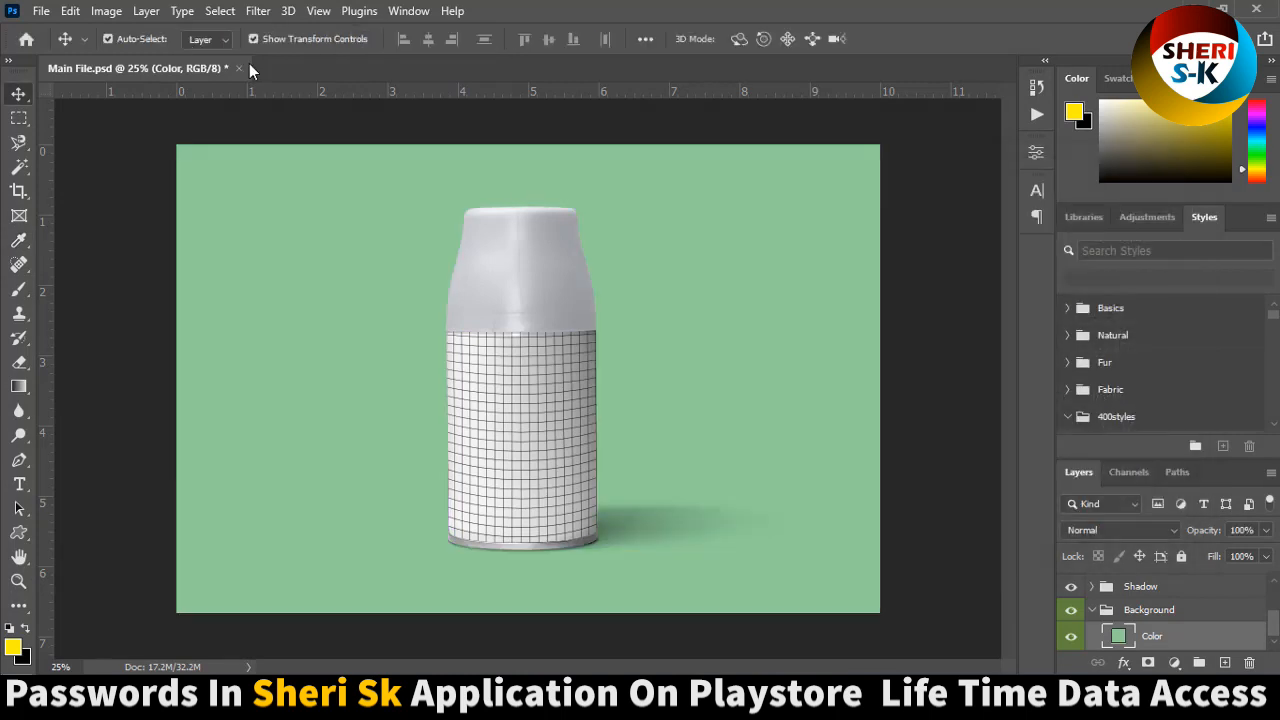
{"action": "left_click", "coordinate": [239, 68]}
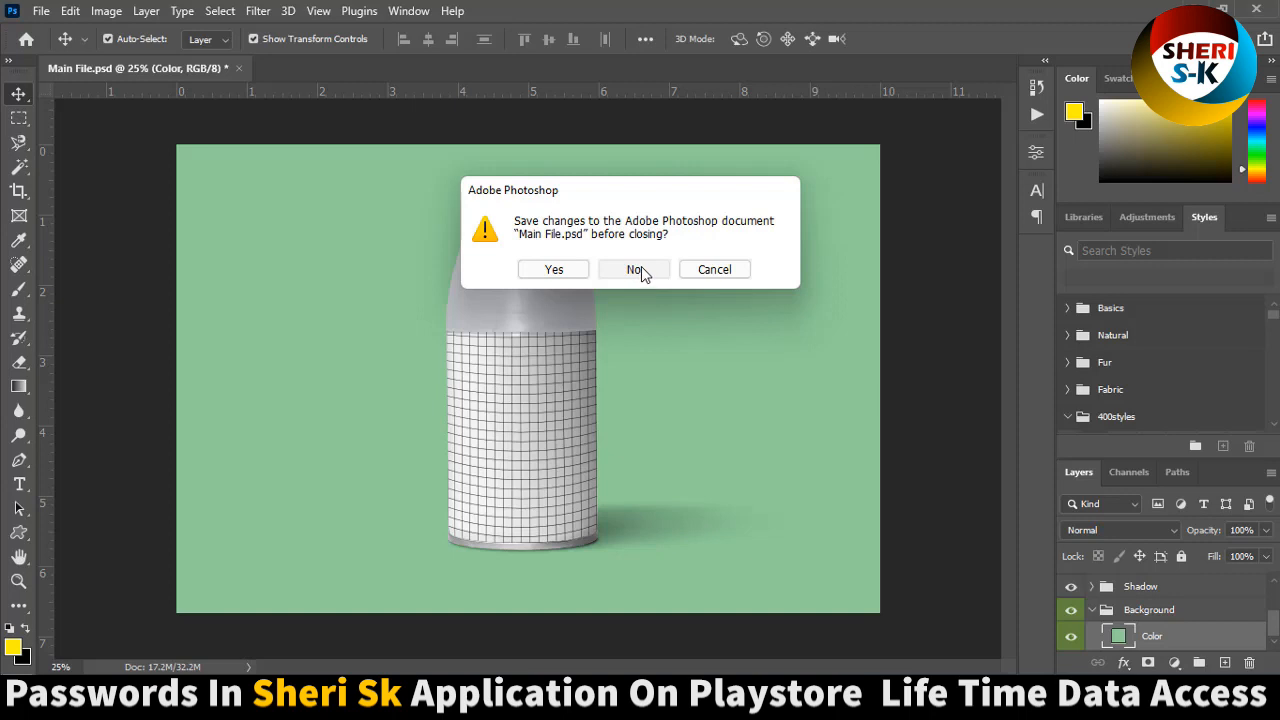
{"action": "left_click", "coordinate": [636, 269]}
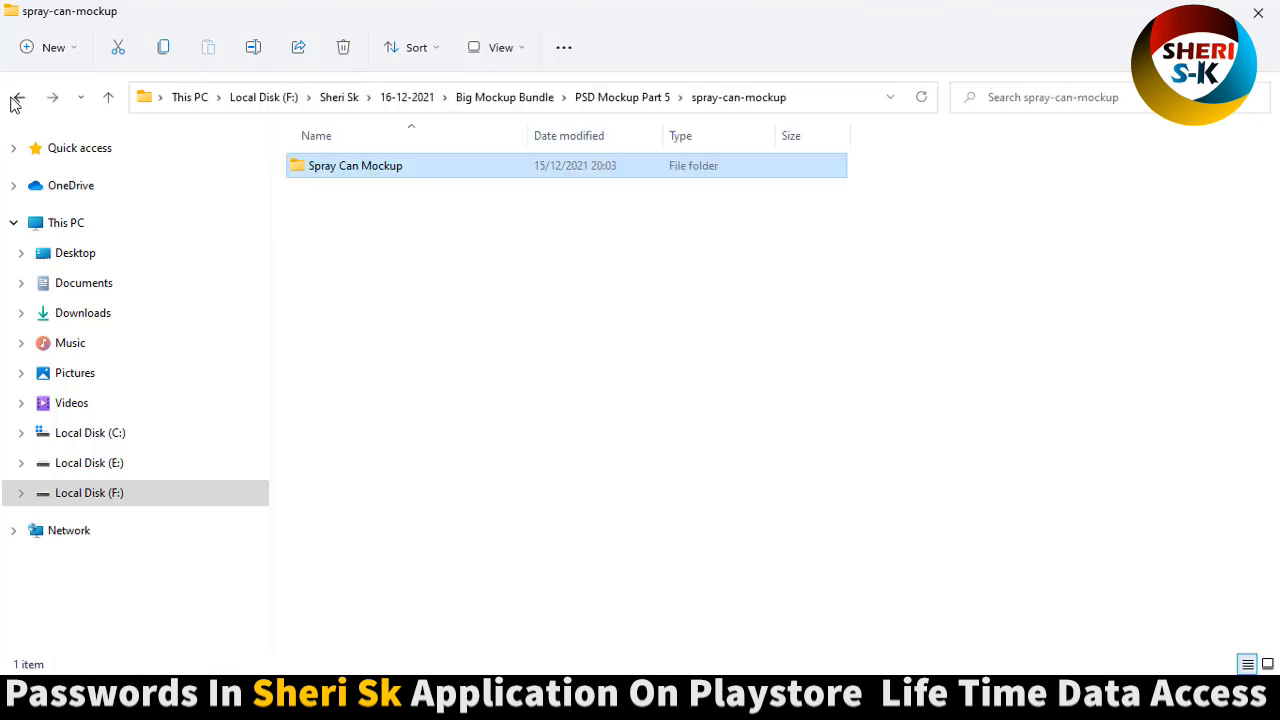
{"action": "left_click", "coordinate": [17, 97]}
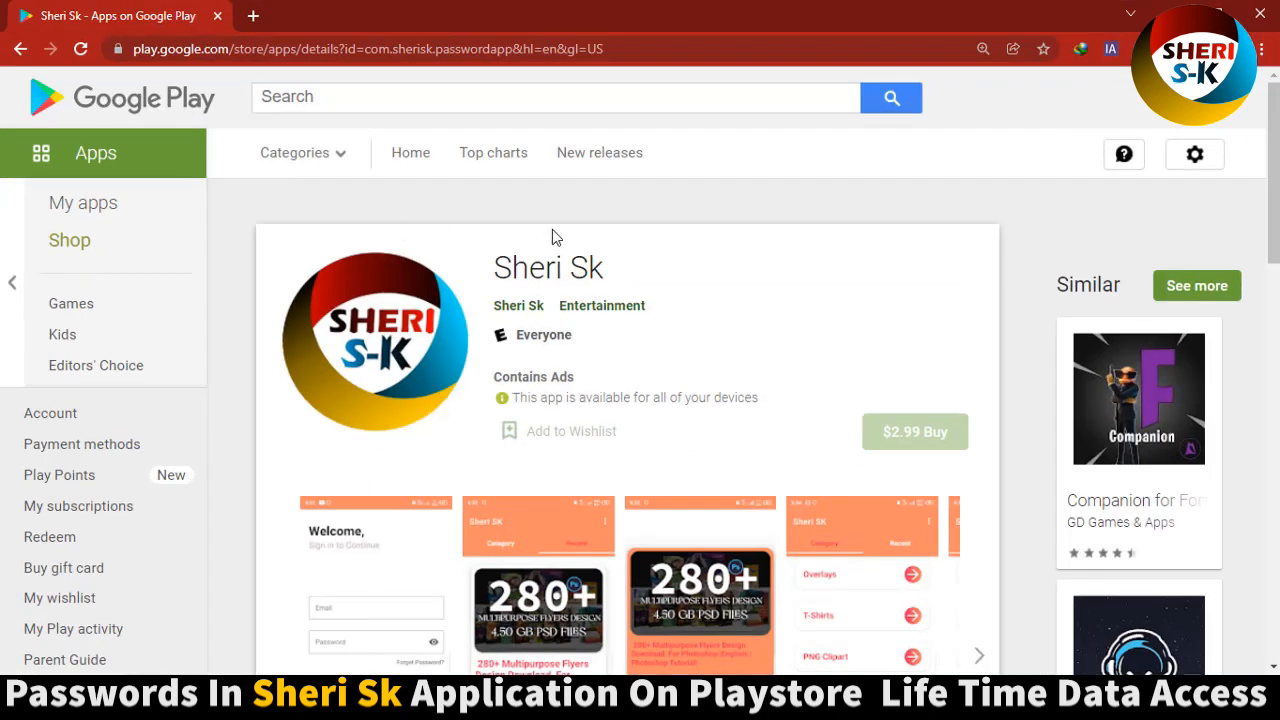
{"action": "mouse_move", "coordinate": [560, 237]}
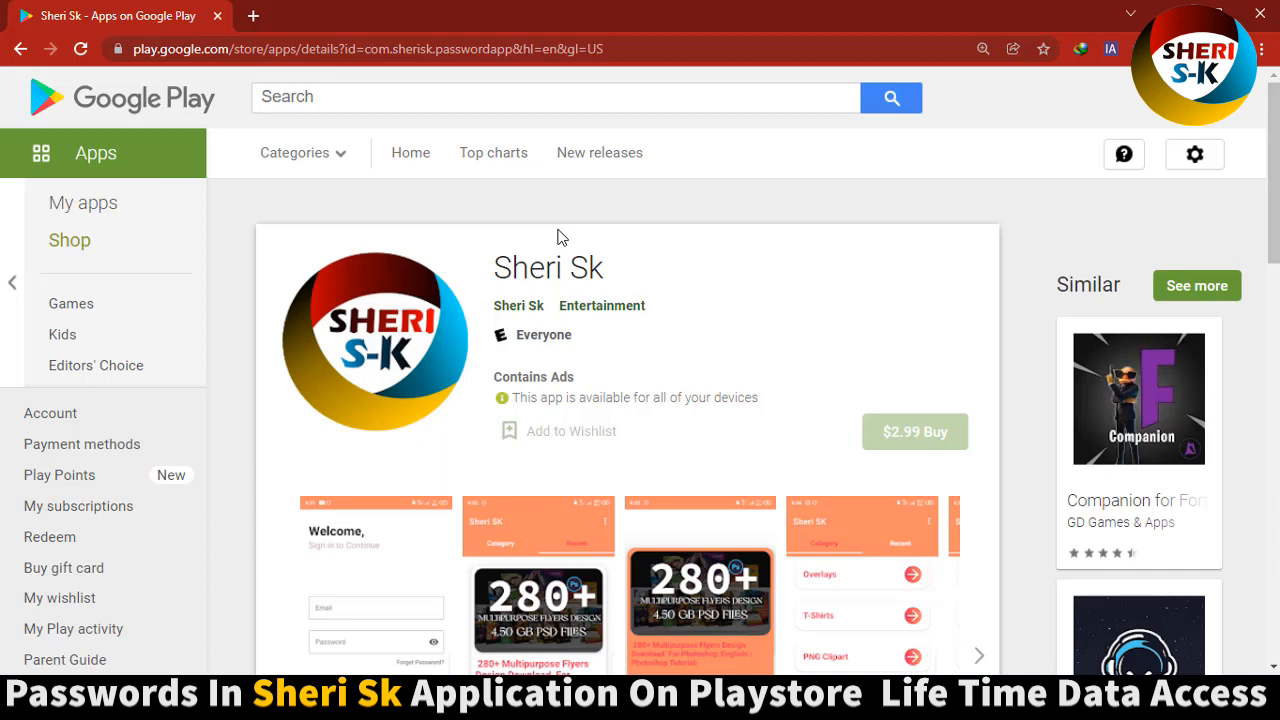